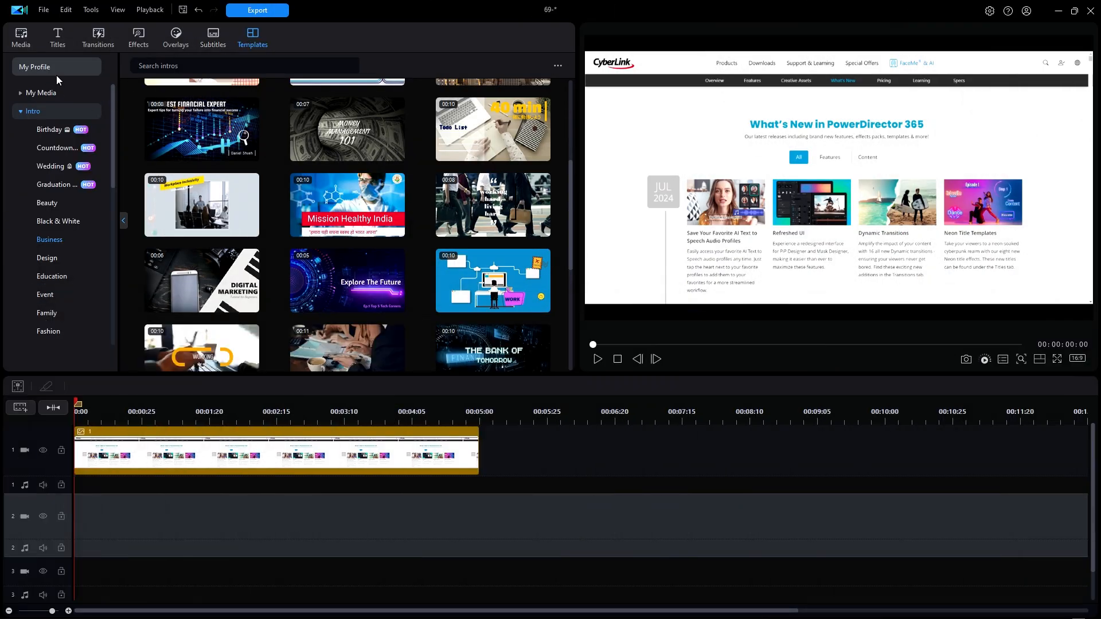
pyautogui.moveTo(38, 66)
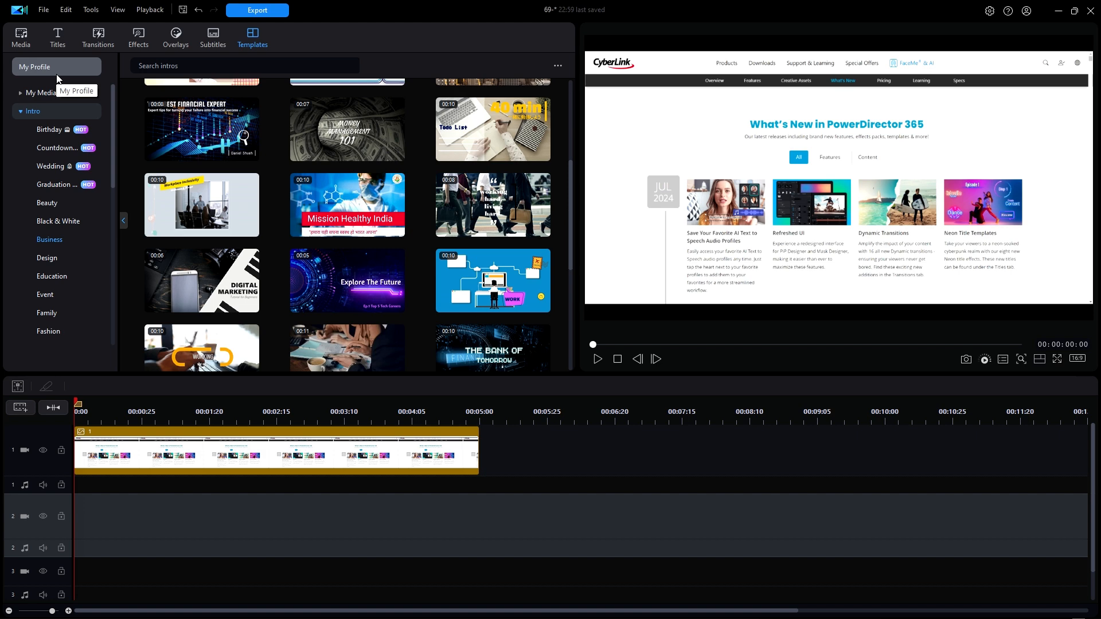
pyautogui.moveTo(332, 464)
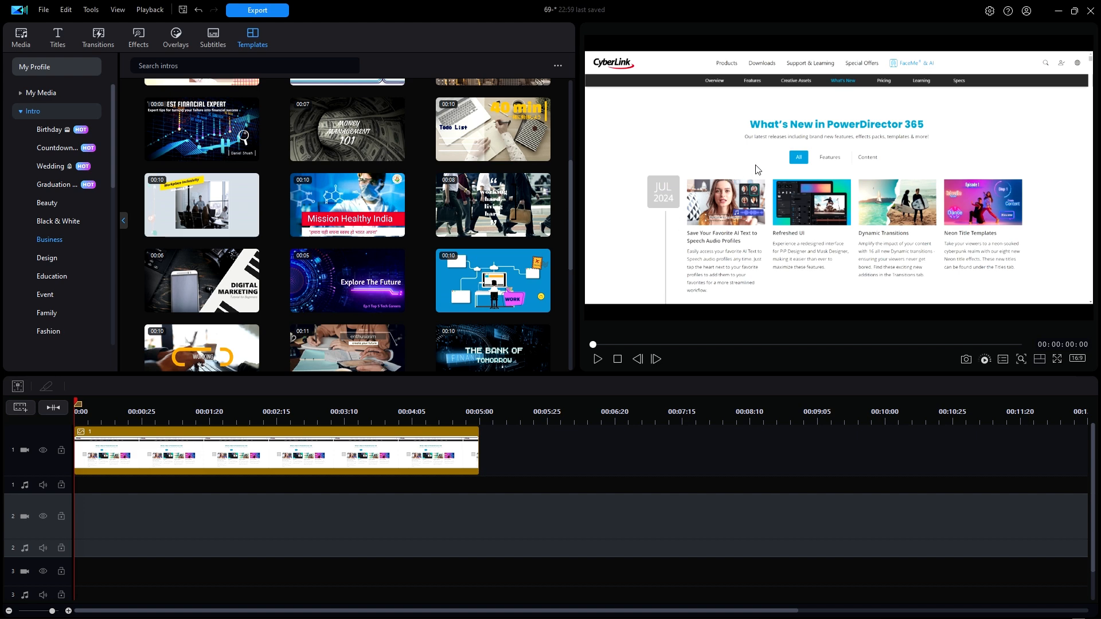
pyautogui.moveTo(785, 212)
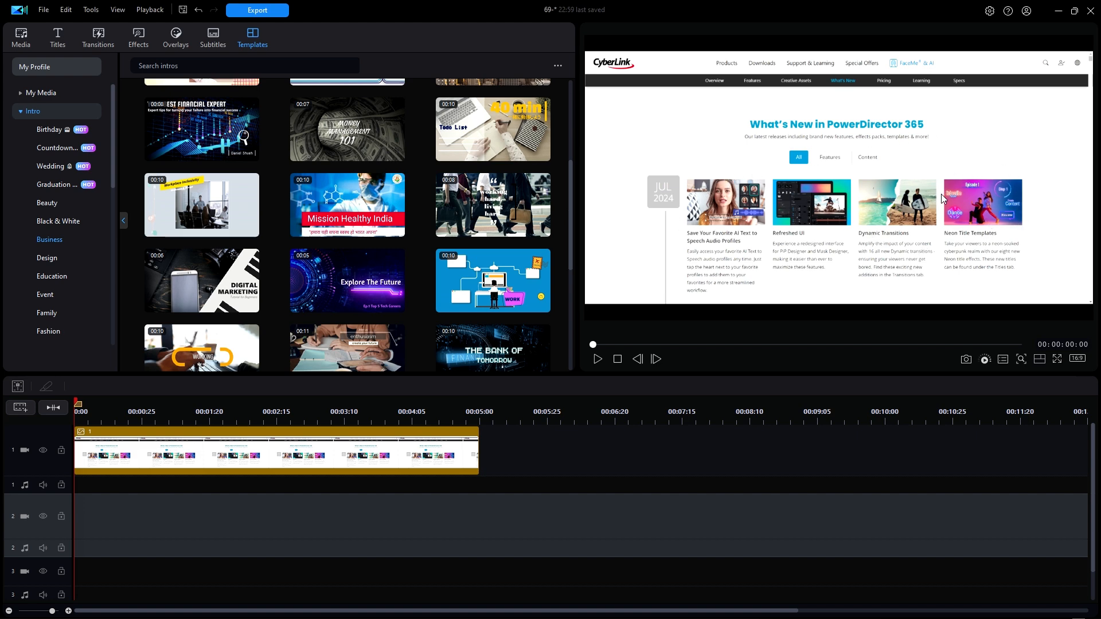
pyautogui.moveTo(1030, 213)
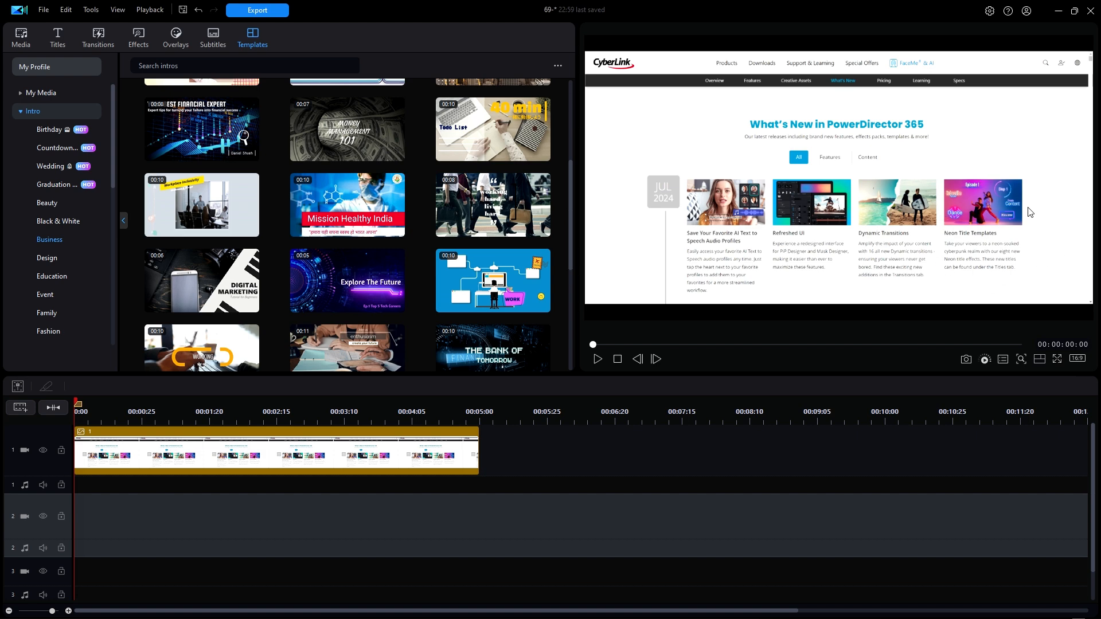
pyautogui.moveTo(977, 163)
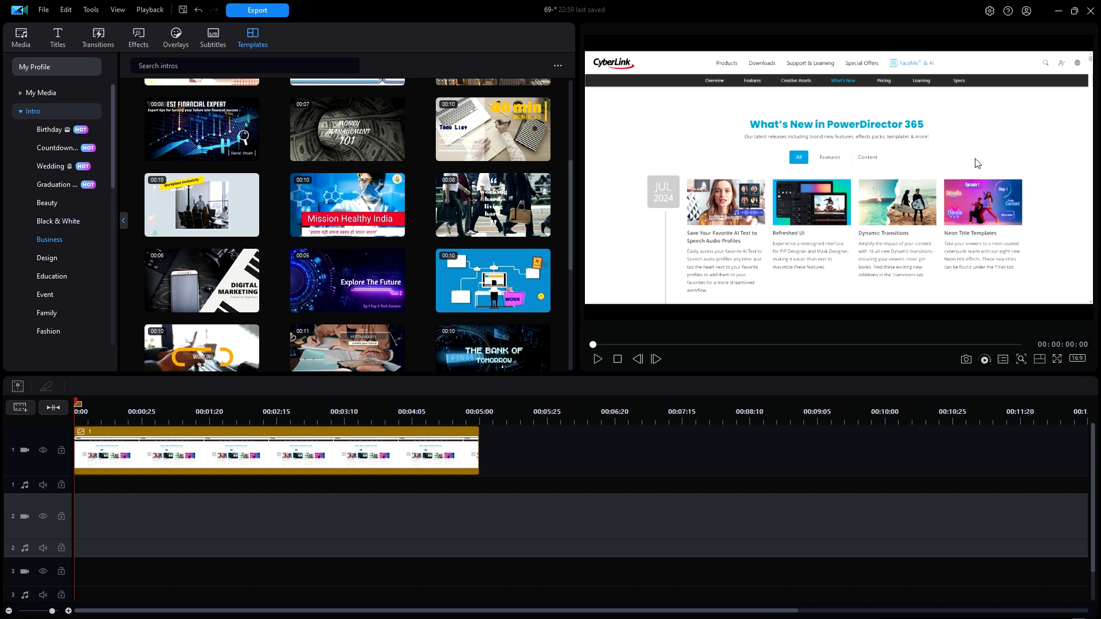
pyautogui.moveTo(1033, 217)
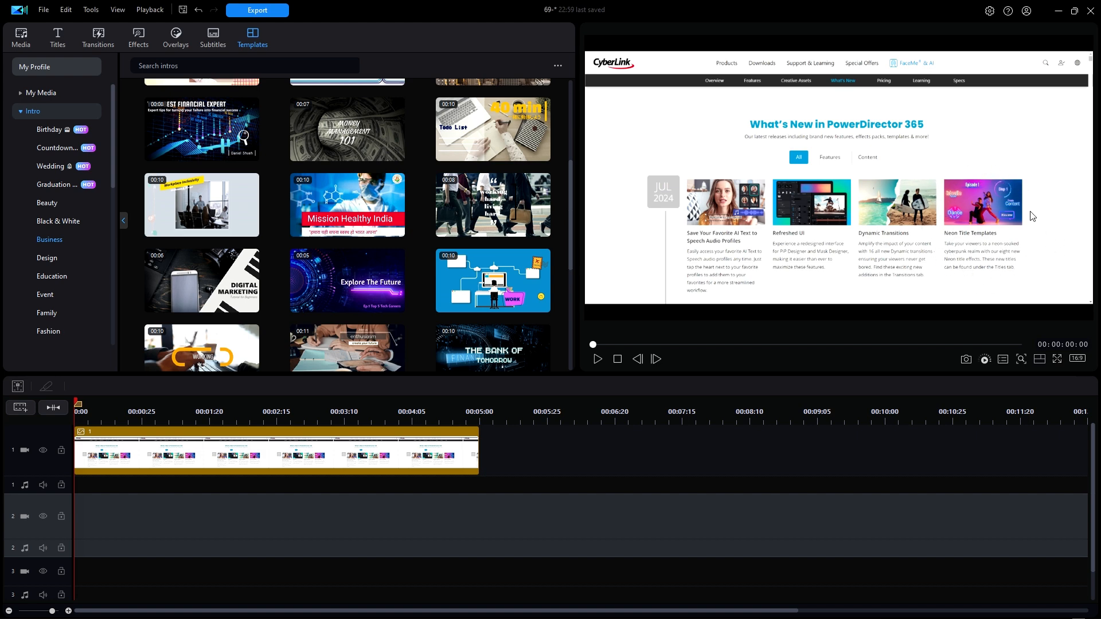
pyautogui.moveTo(988, 178)
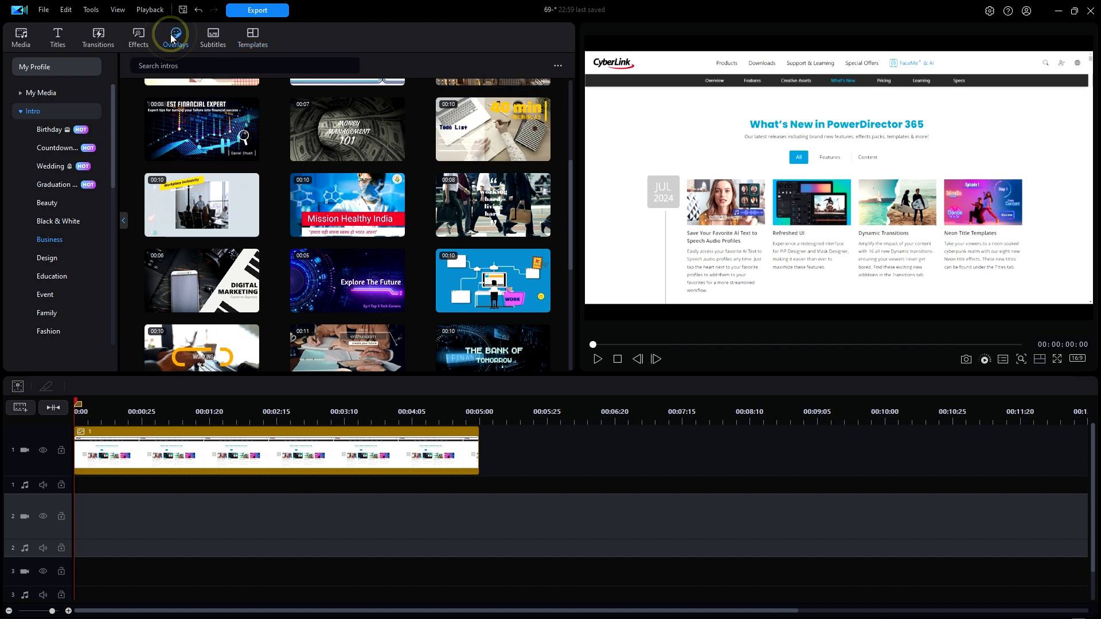
# Open the Overlays sticker library and scroll the Highlight grid to Sketch Animation 13.
pyautogui.click(175, 35)
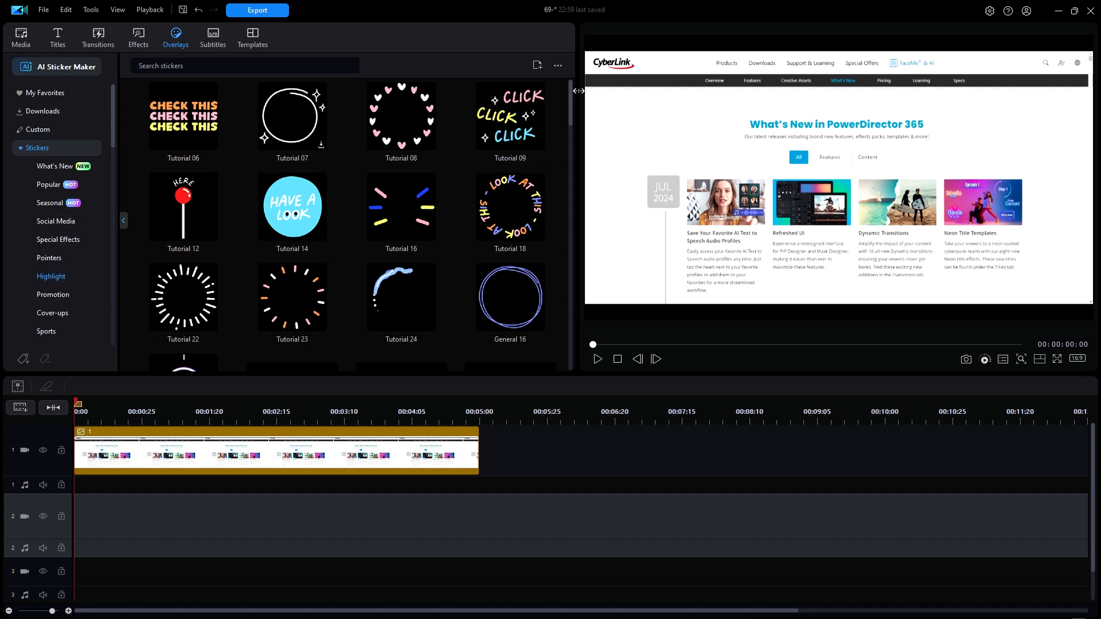
pyautogui.scroll(-3)
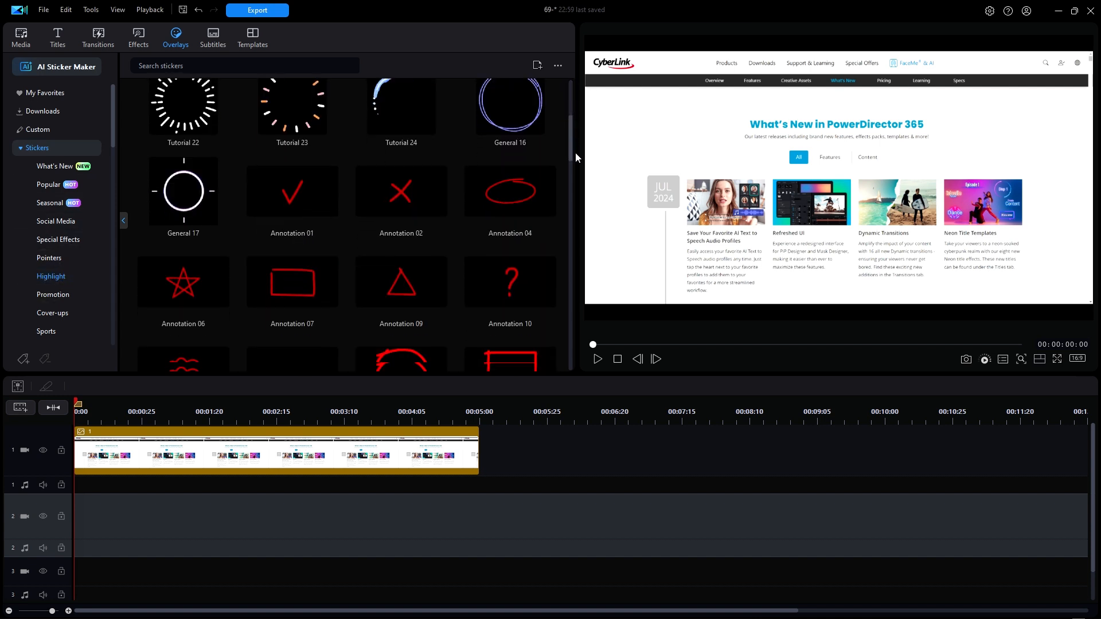
pyautogui.scroll(-3)
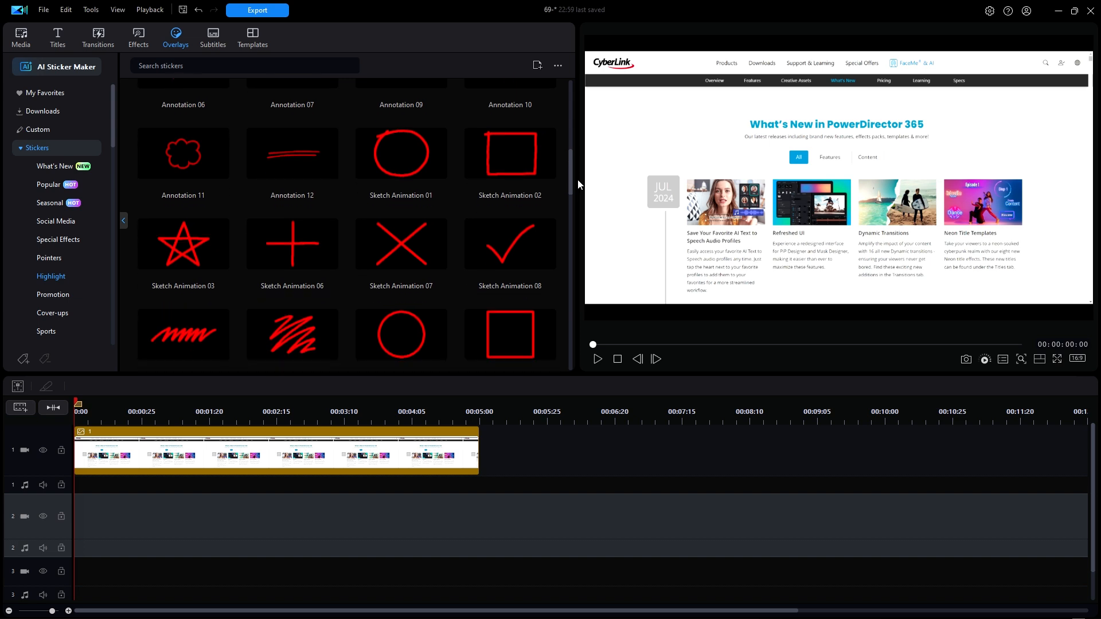
pyautogui.scroll(-3)
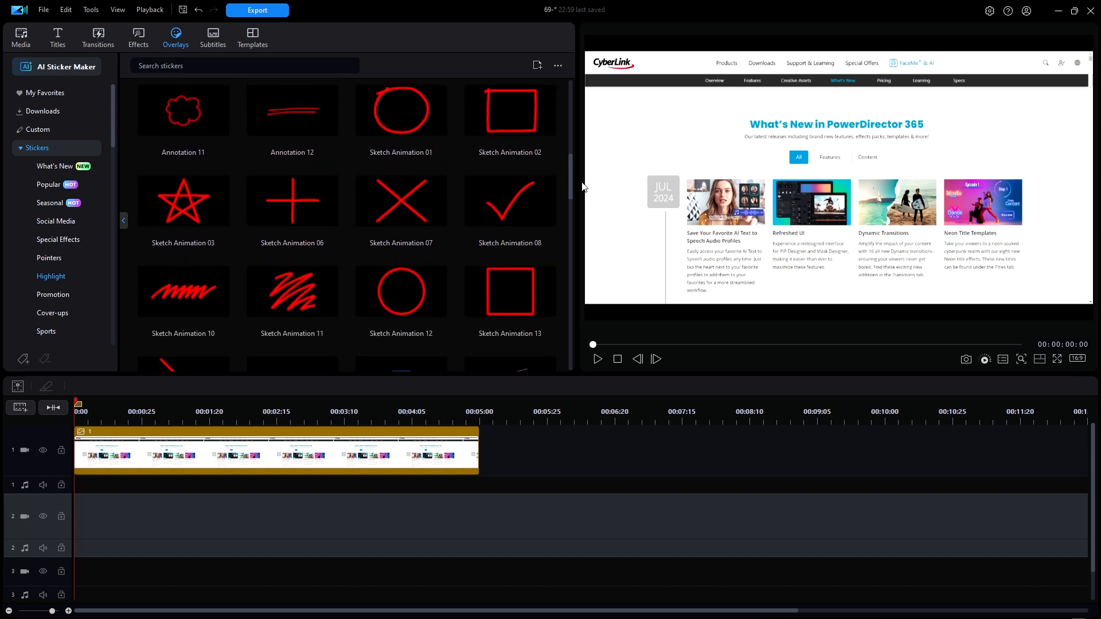
pyautogui.scroll(-3)
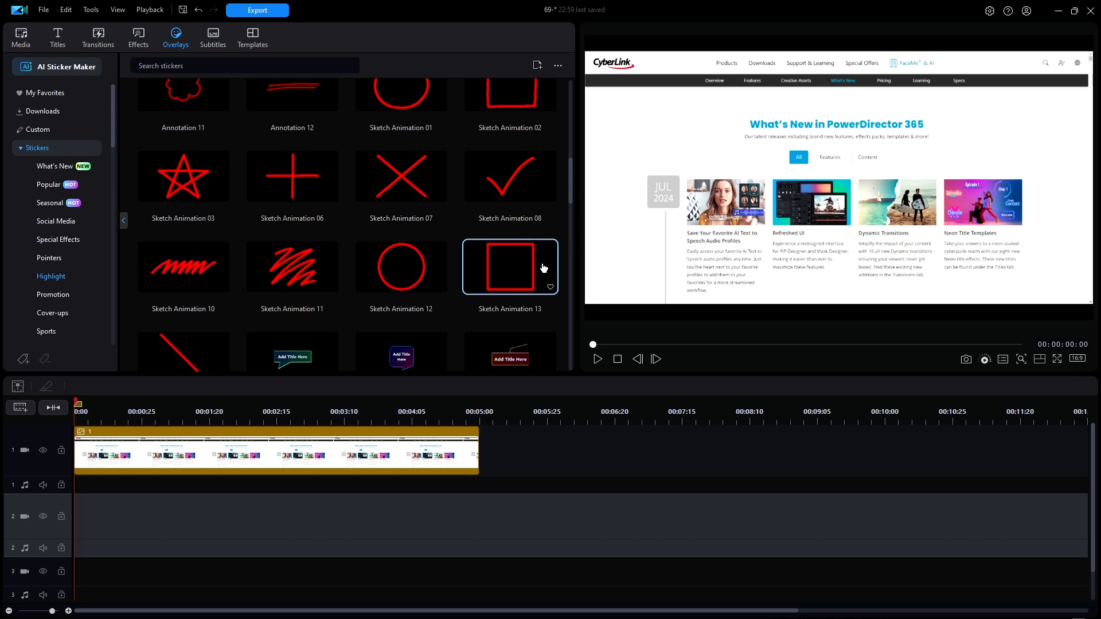
pyautogui.moveTo(514, 275)
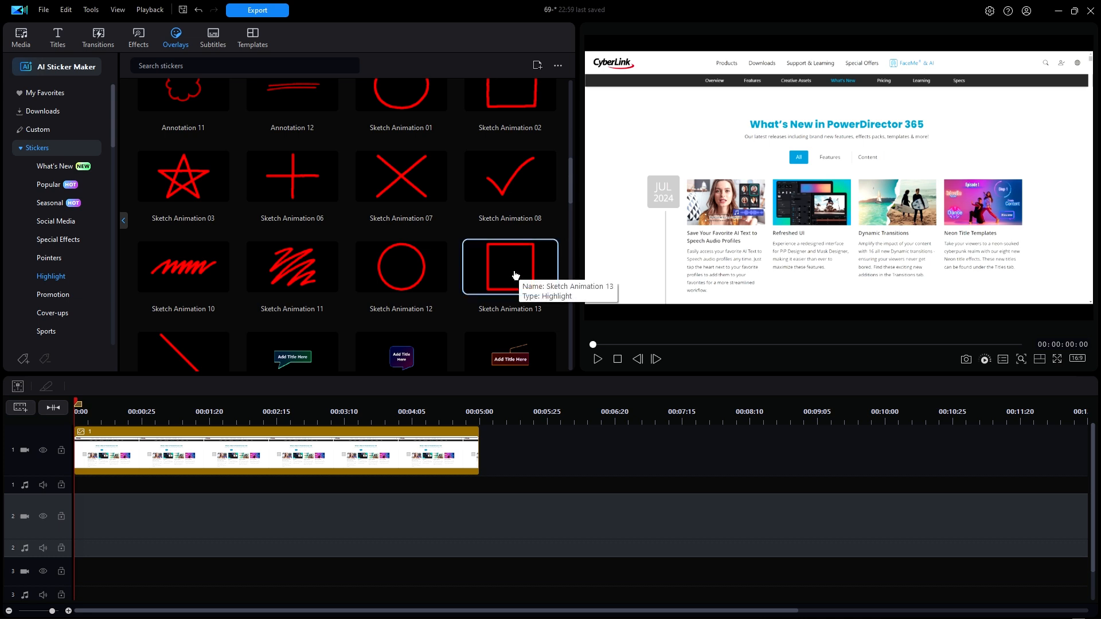
pyautogui.moveTo(513, 266)
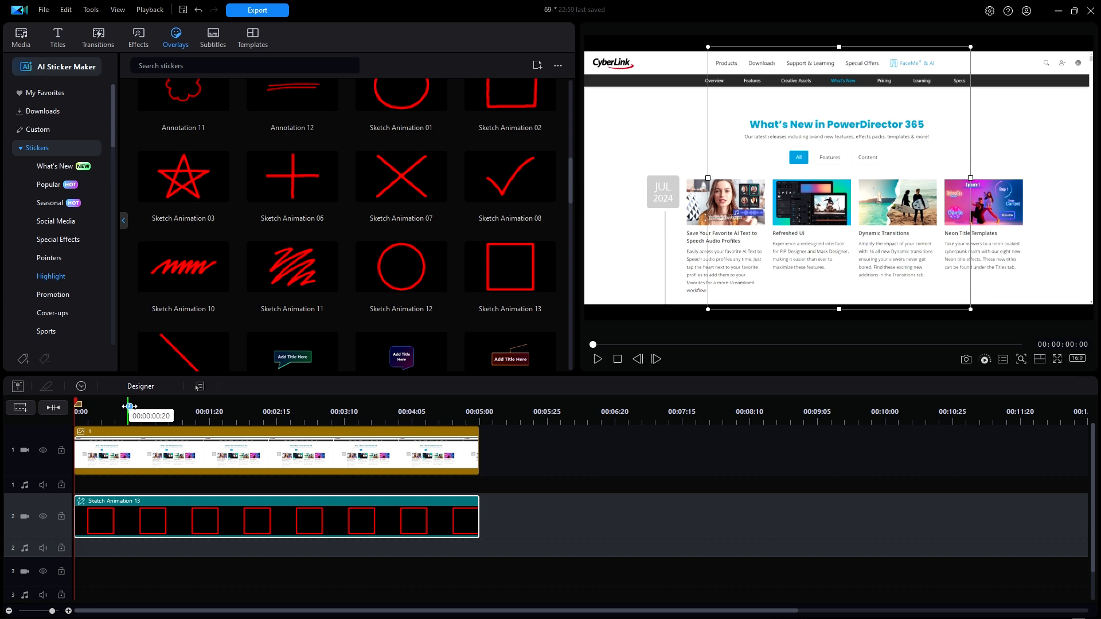
pyautogui.moveTo(401, 267)
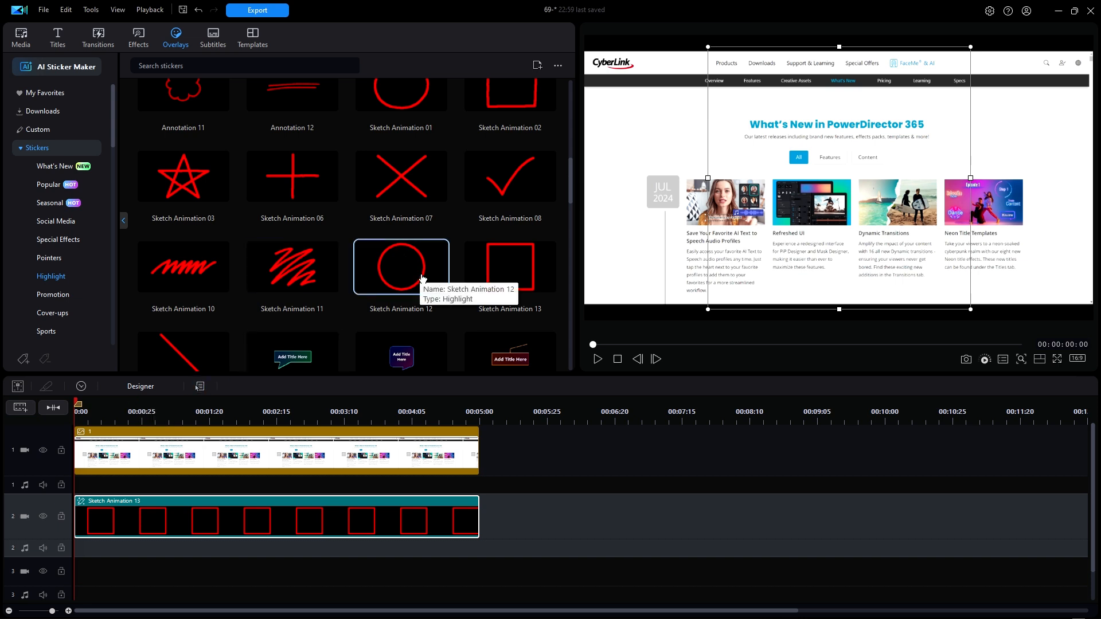
# Place Sketch Animation 13 on video track 2 and scrub to preview the drawn box.
pyautogui.click(212, 404)
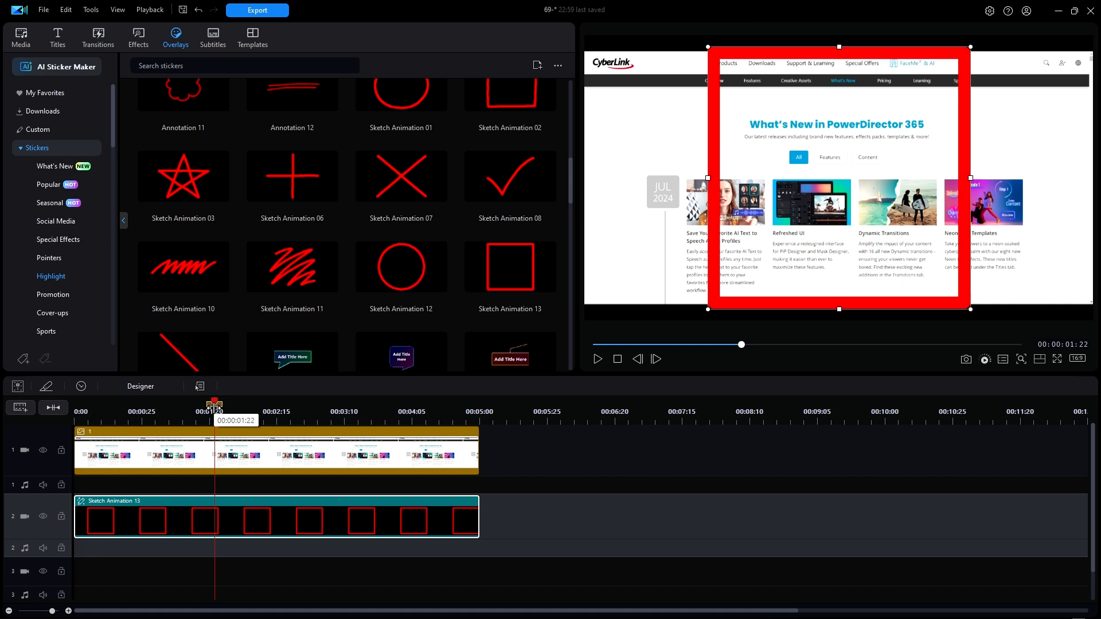
pyautogui.moveTo(888, 286)
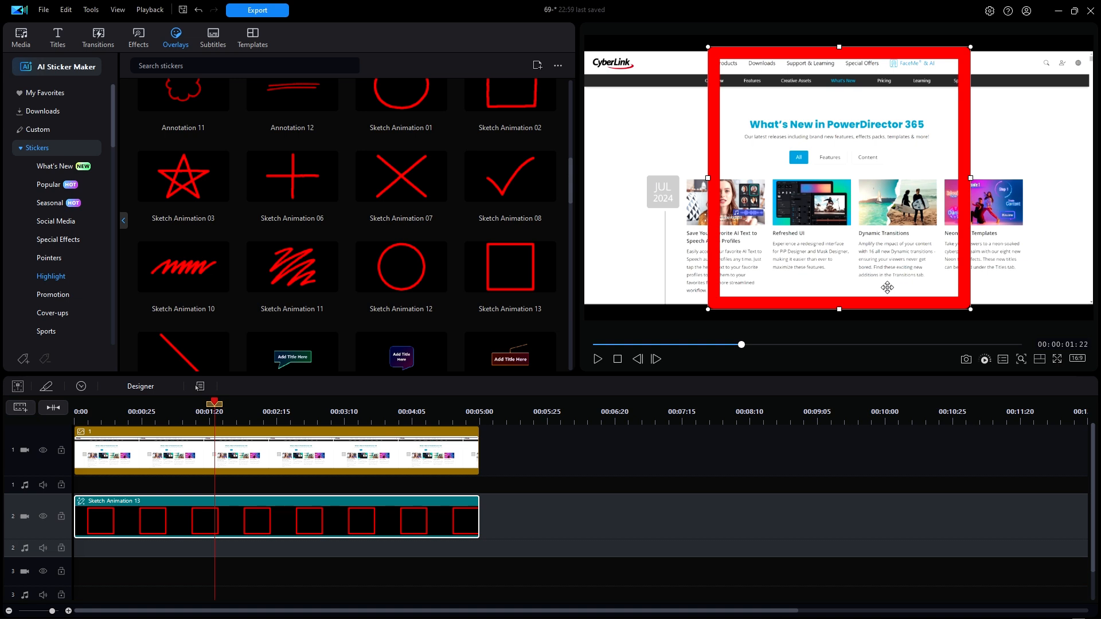
pyautogui.moveTo(845, 139)
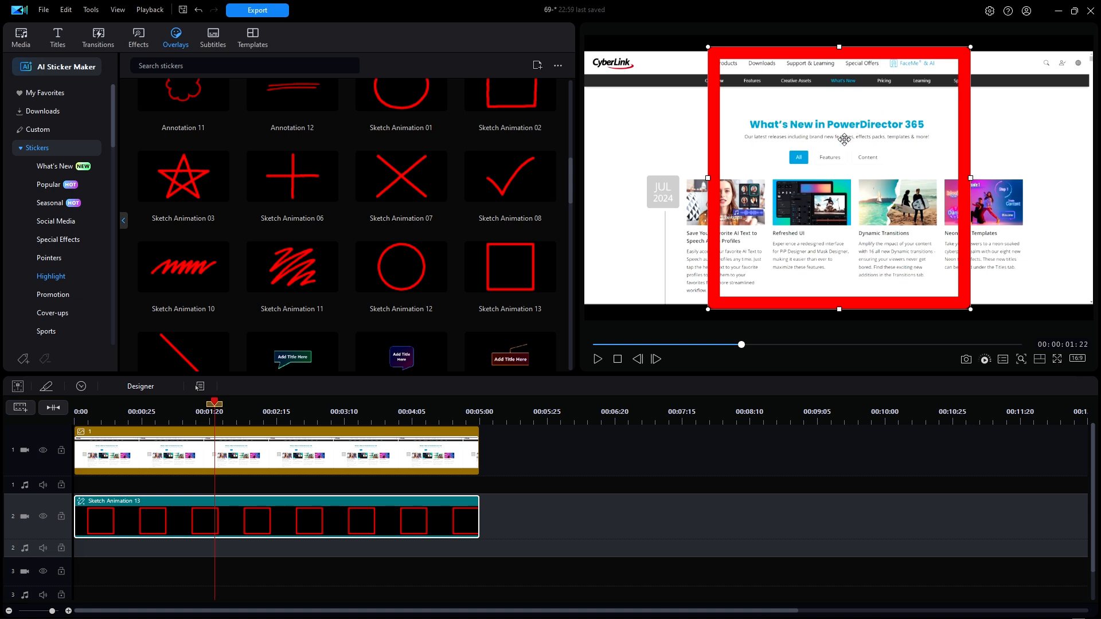
pyautogui.moveTo(767, 223)
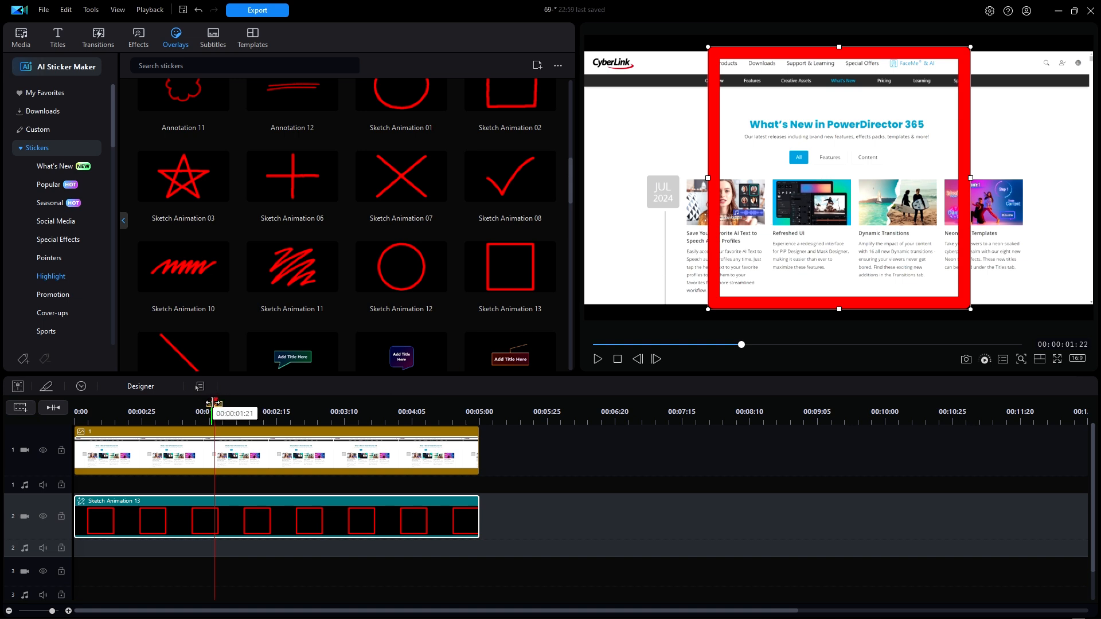
pyautogui.click(251, 404)
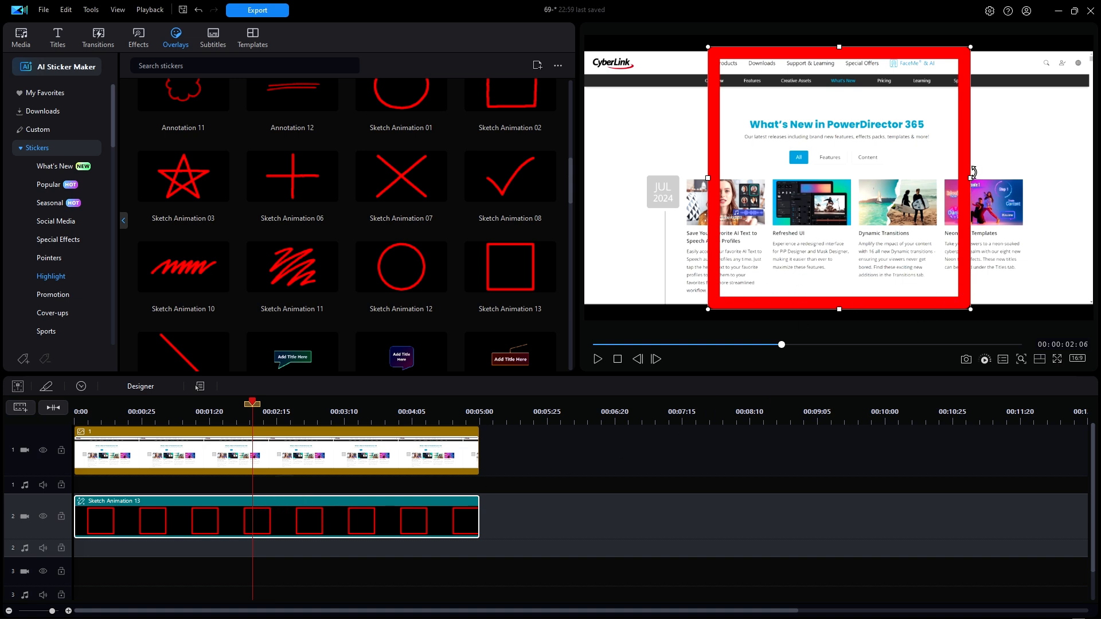
pyautogui.moveTo(831, 55)
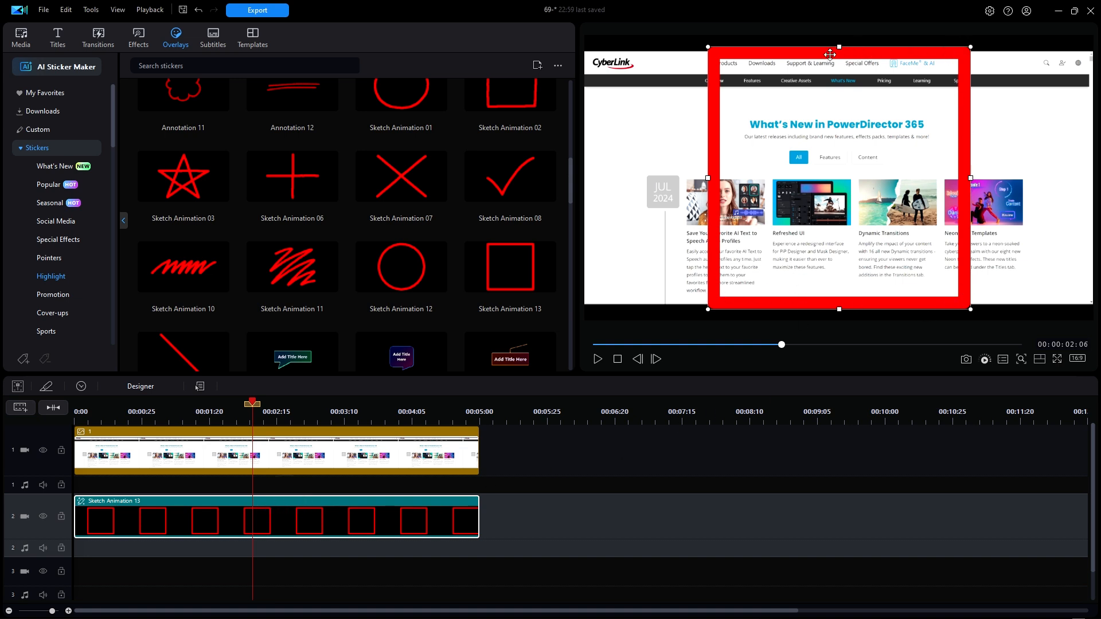
pyautogui.moveTo(940, 74)
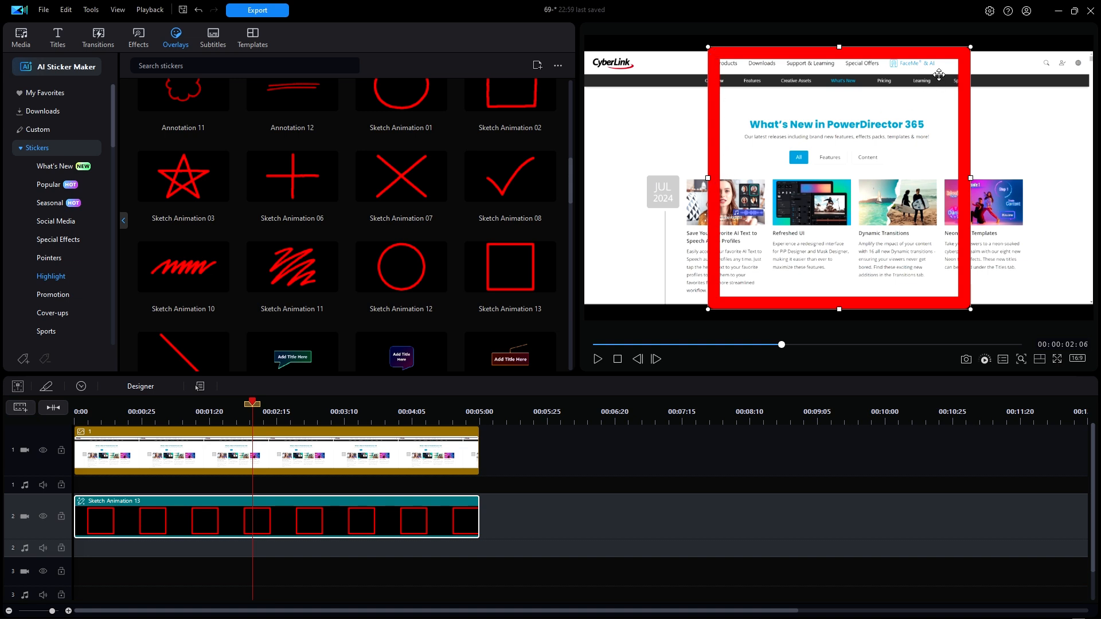
pyautogui.moveTo(970, 46)
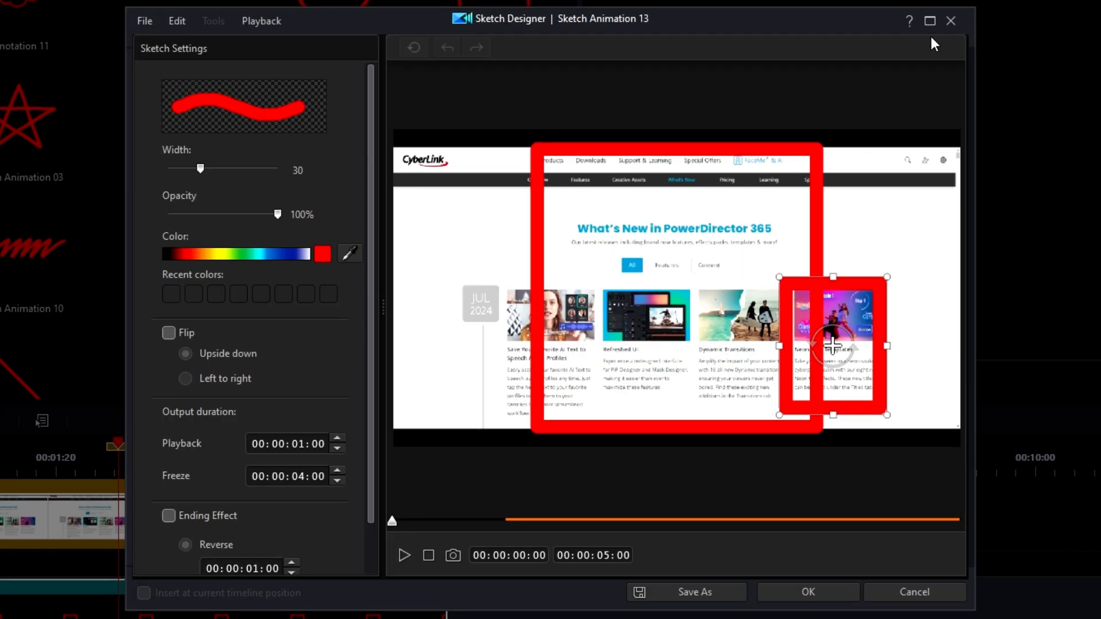
pyautogui.moveTo(929, 20)
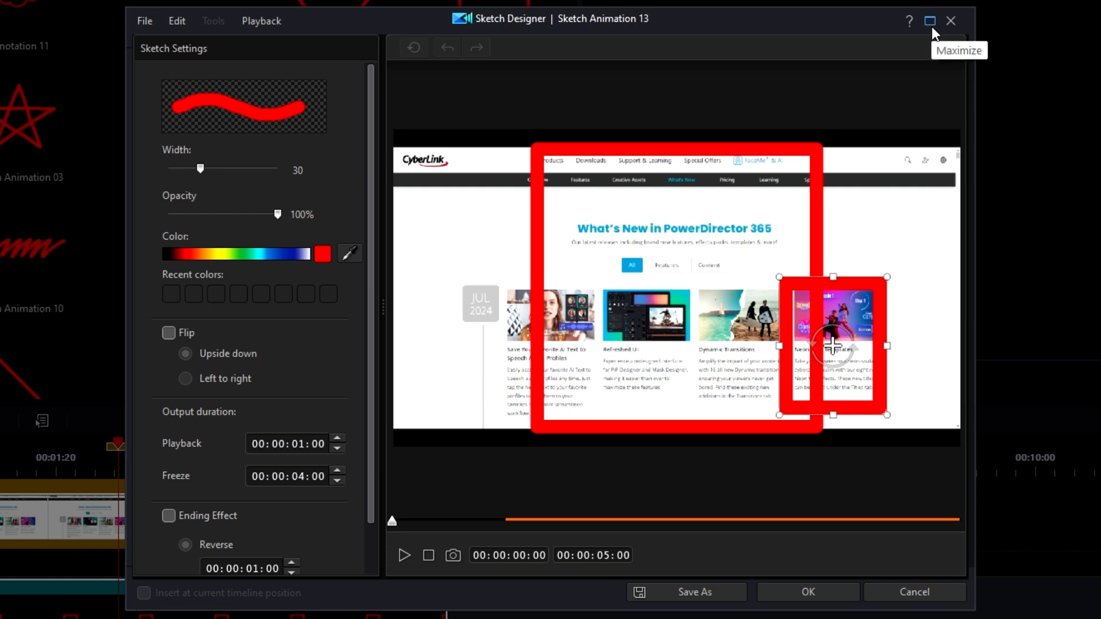
pyautogui.moveTo(211, 178)
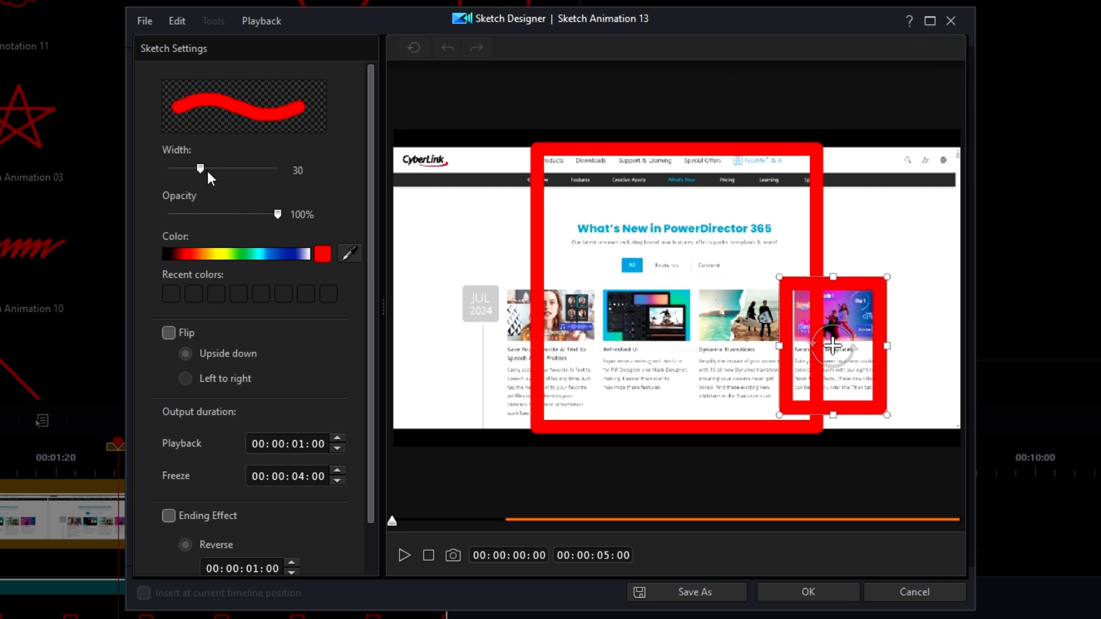
# Drag the sticker's Width slider down to 3 in Designer and apply with OK.
pyautogui.moveTo(200, 169); pyautogui.dragTo(168, 169)
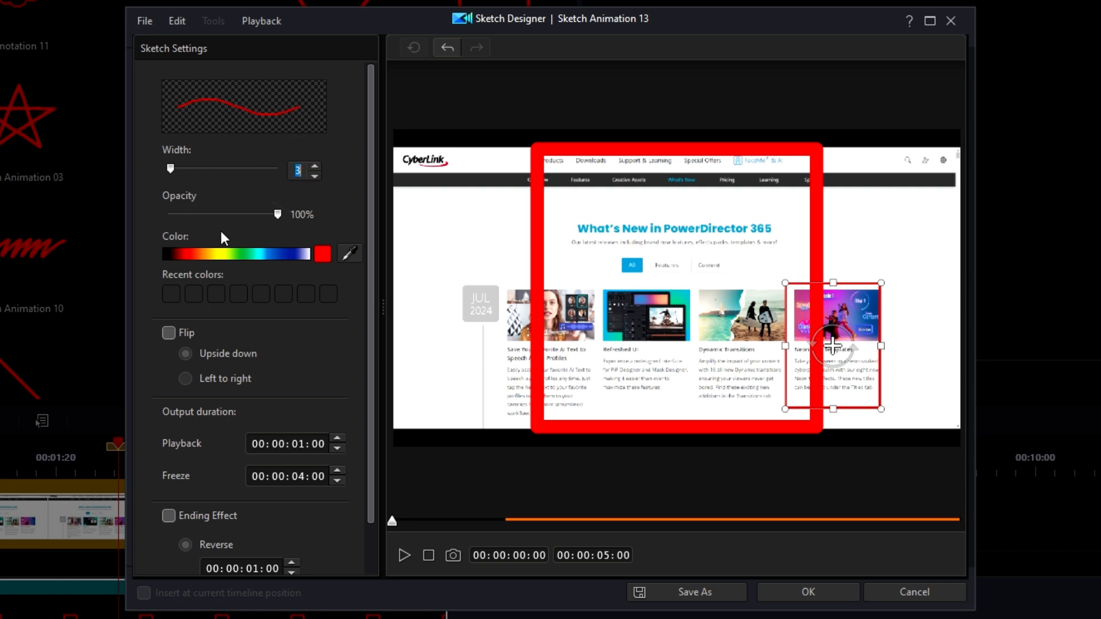
pyautogui.moveTo(266, 248)
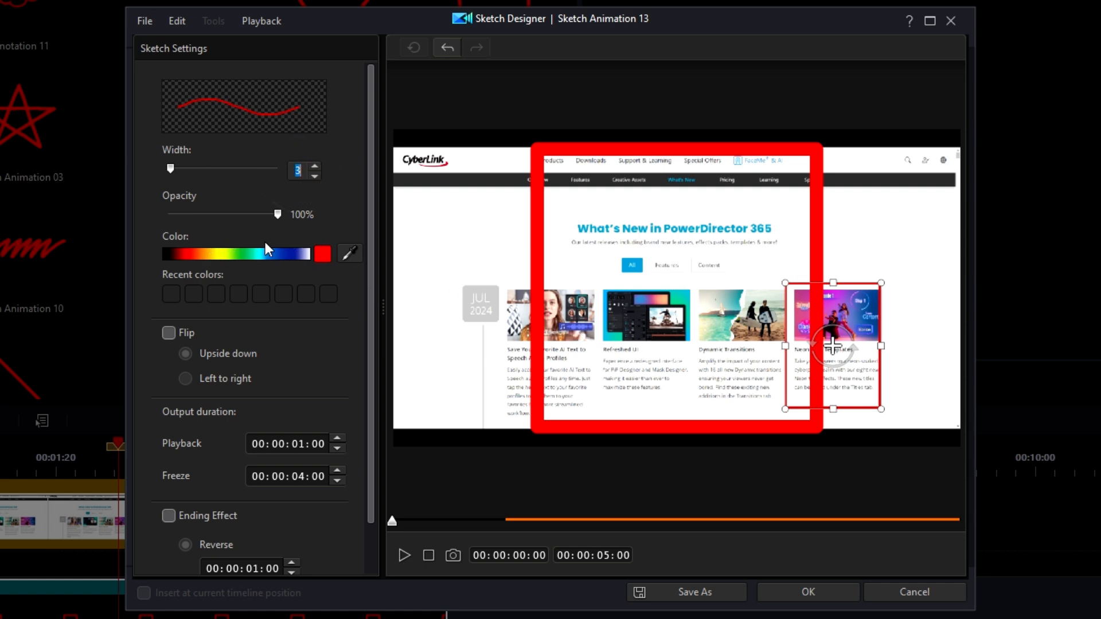
pyautogui.moveTo(234, 410)
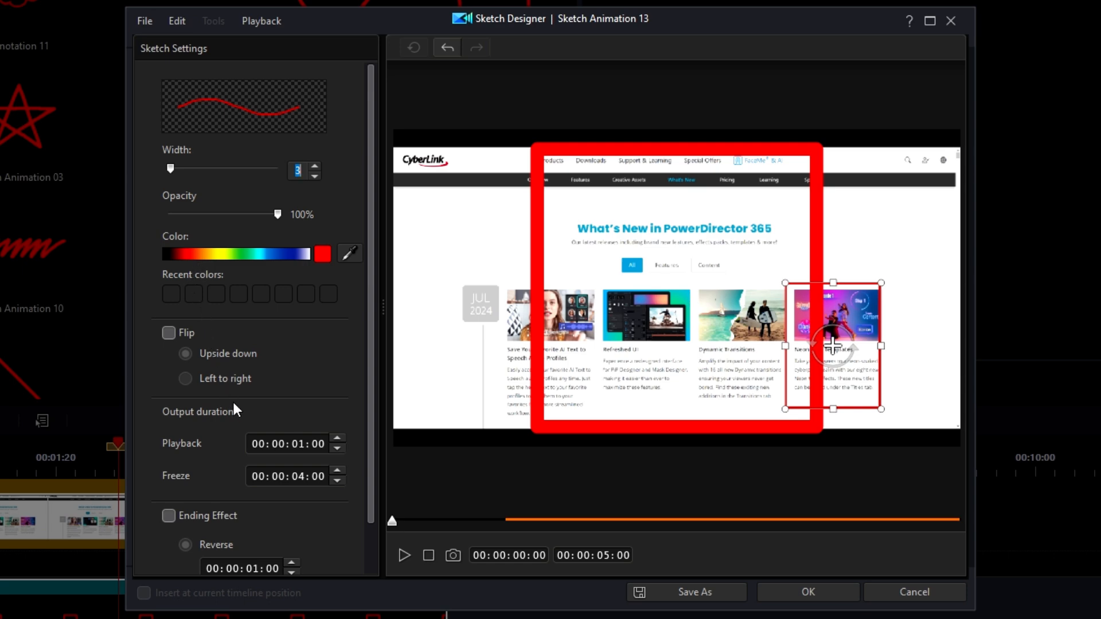
pyautogui.moveTo(295, 350)
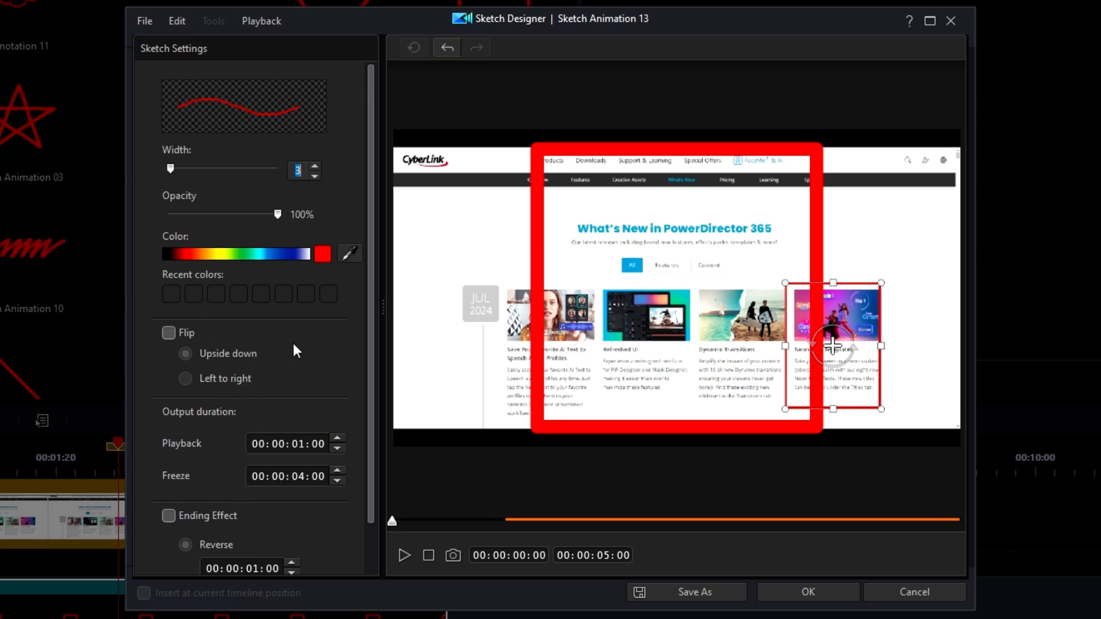
pyautogui.moveTo(889, 321)
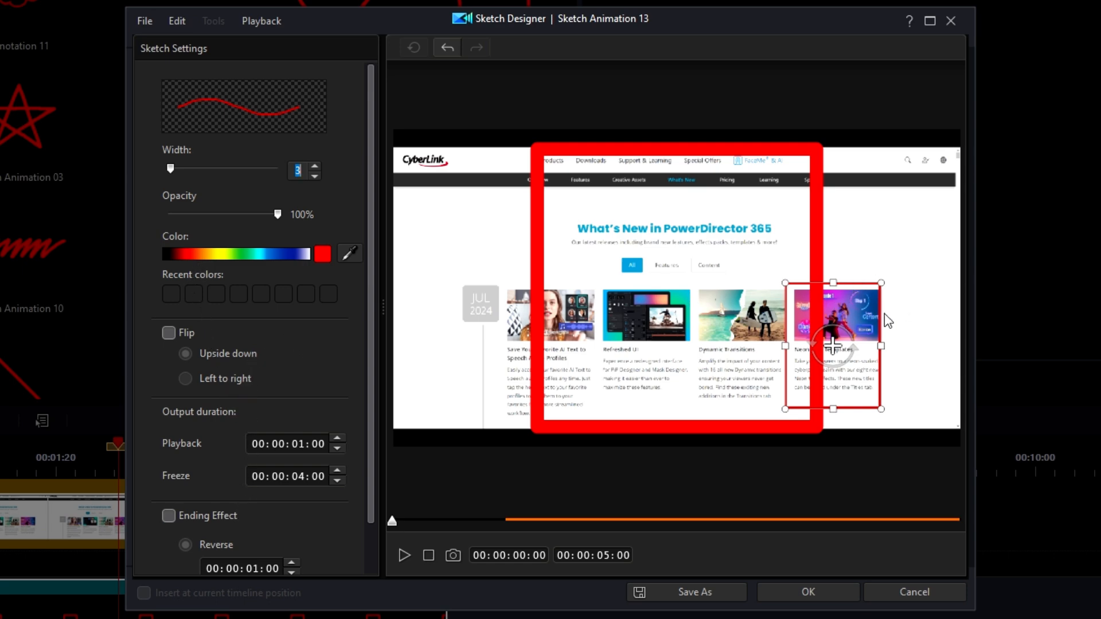
pyautogui.click(807, 591)
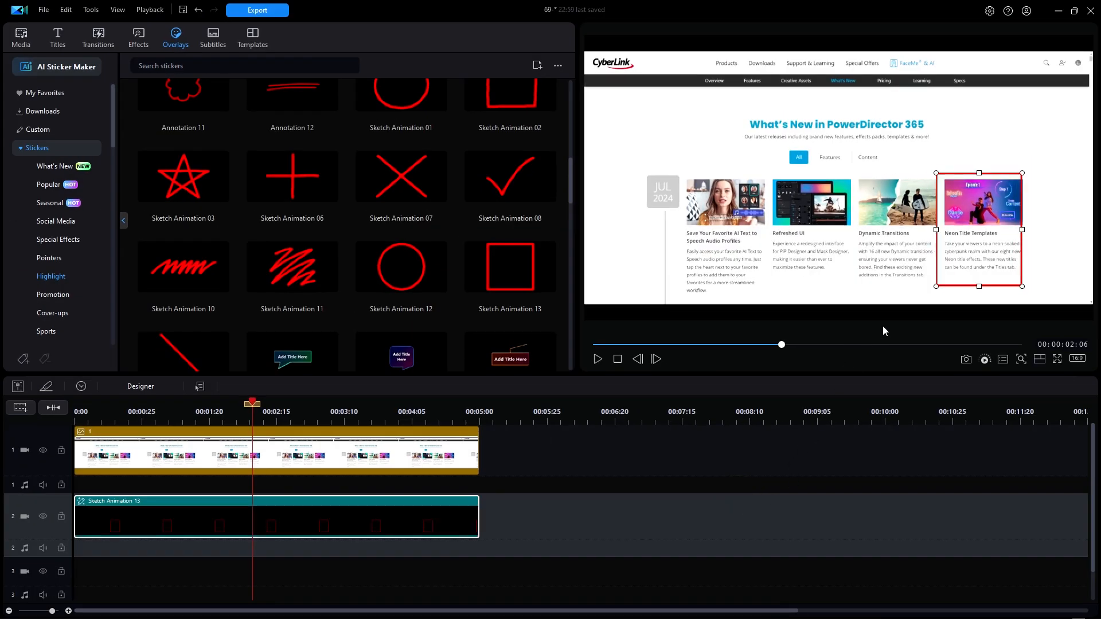
pyautogui.moveTo(893, 314)
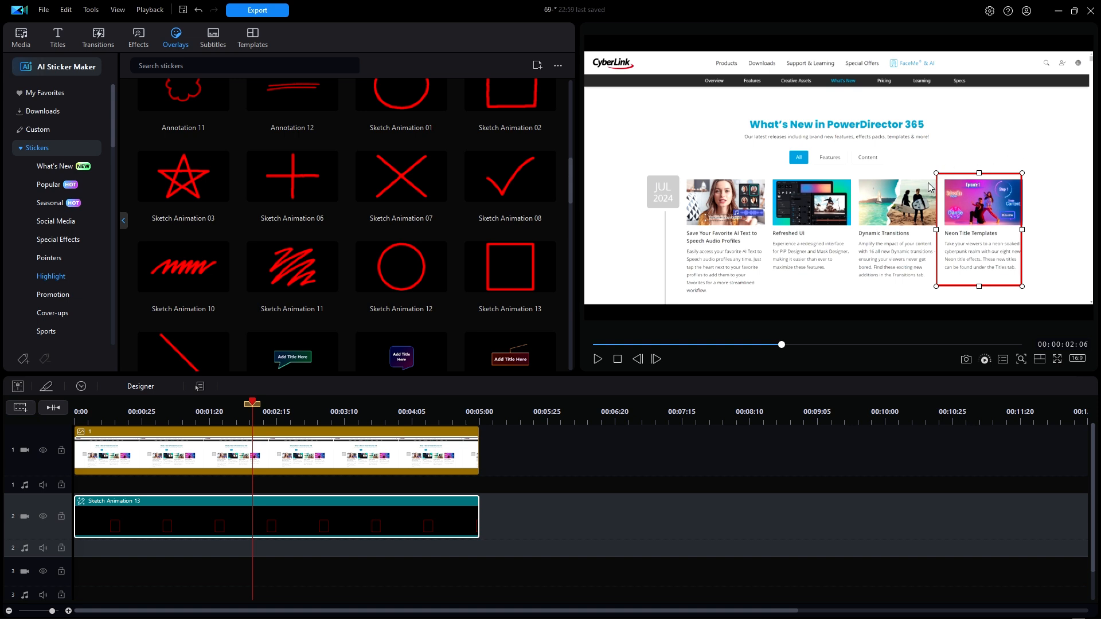
pyautogui.moveTo(367, 404)
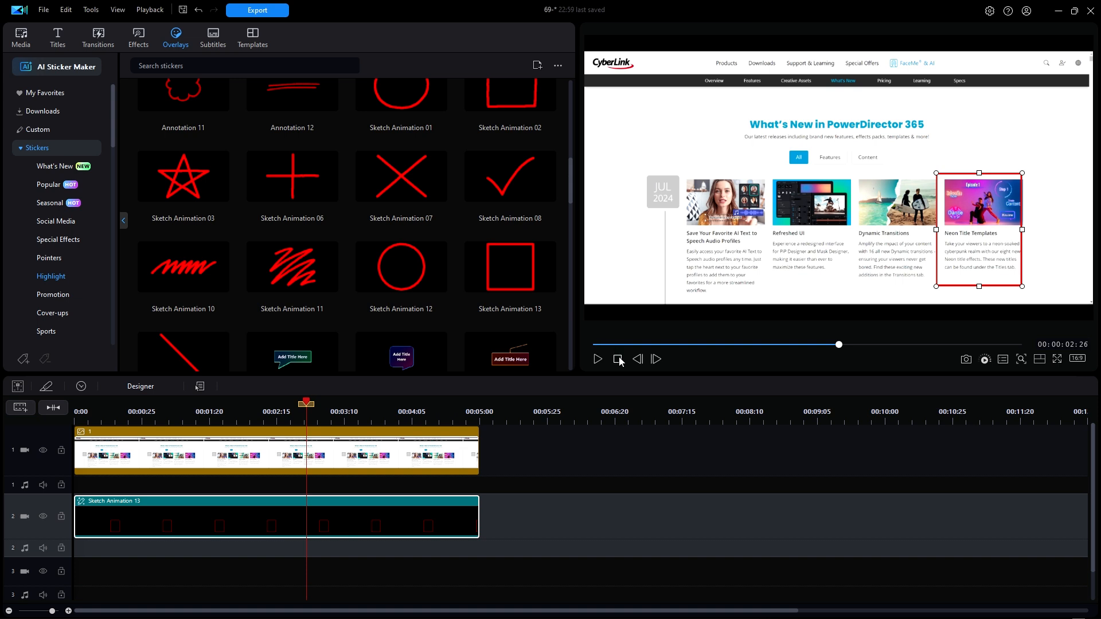
pyautogui.click(616, 359)
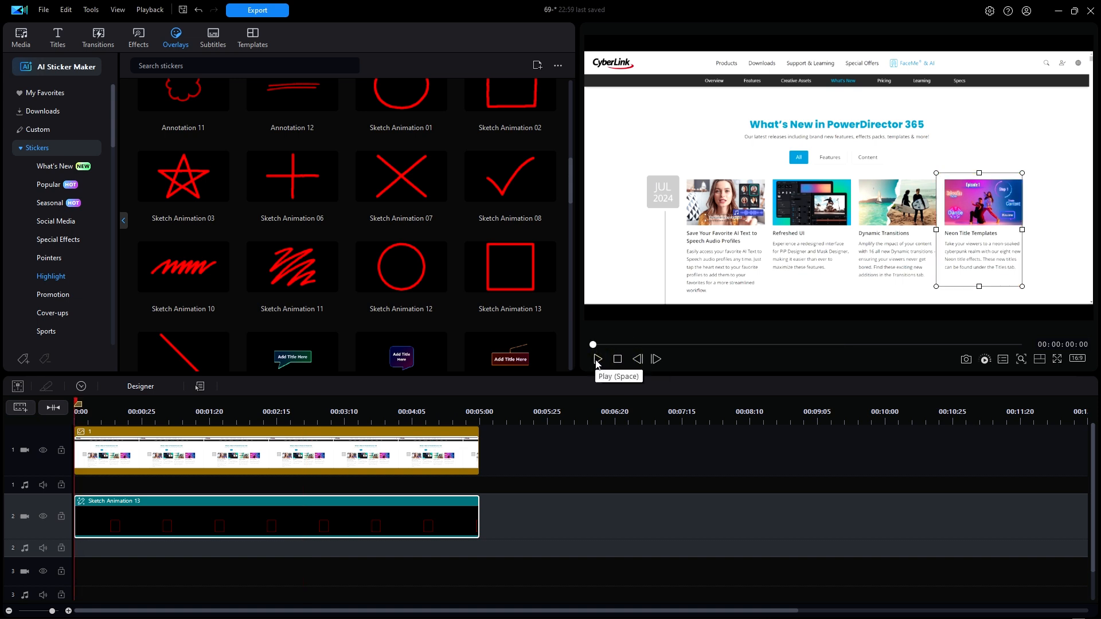
pyautogui.click(597, 359)
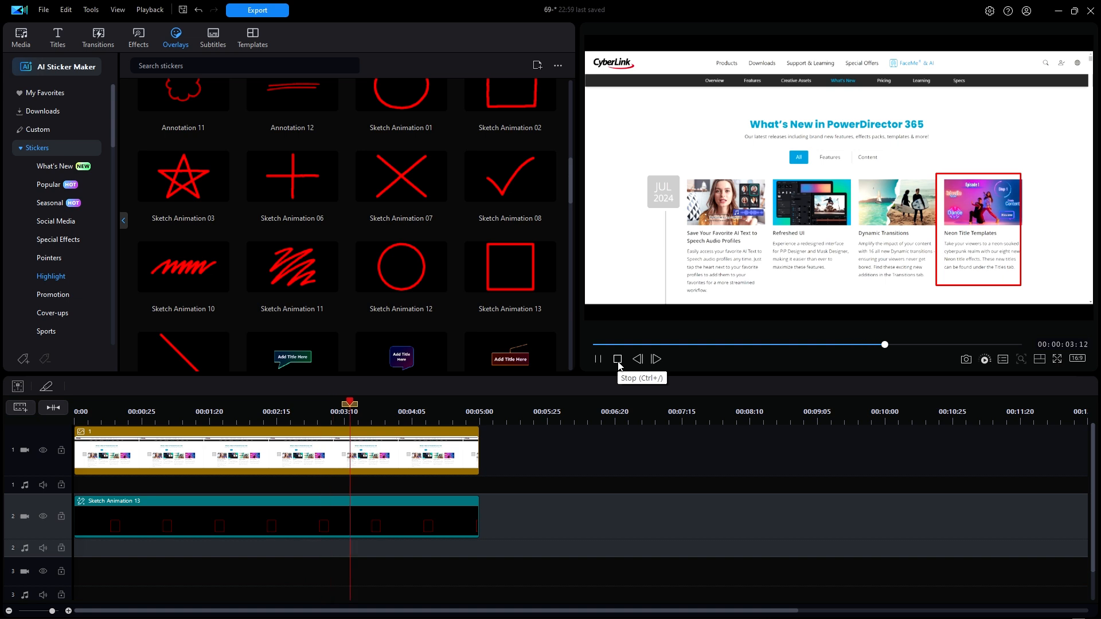
pyautogui.click(617, 359)
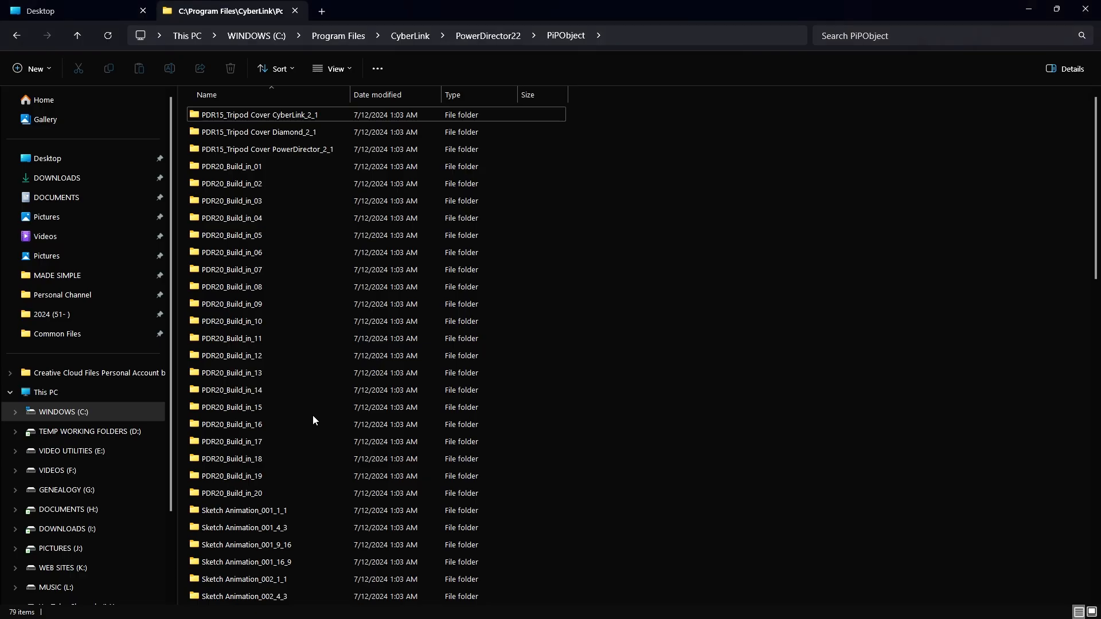
pyautogui.moveTo(672, 211)
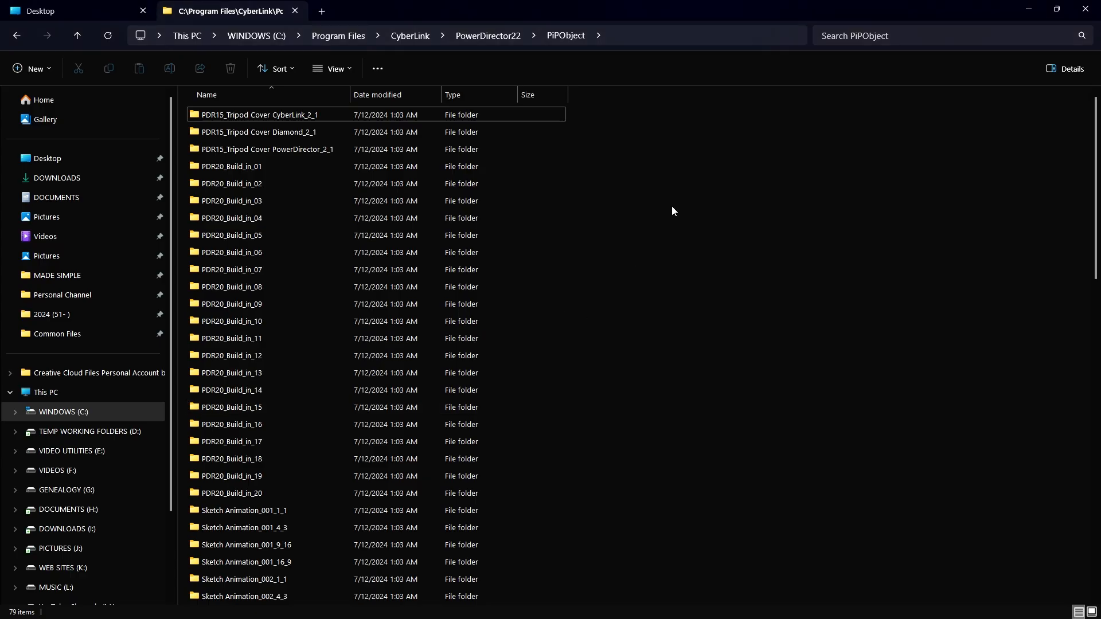
pyautogui.moveTo(664, 210)
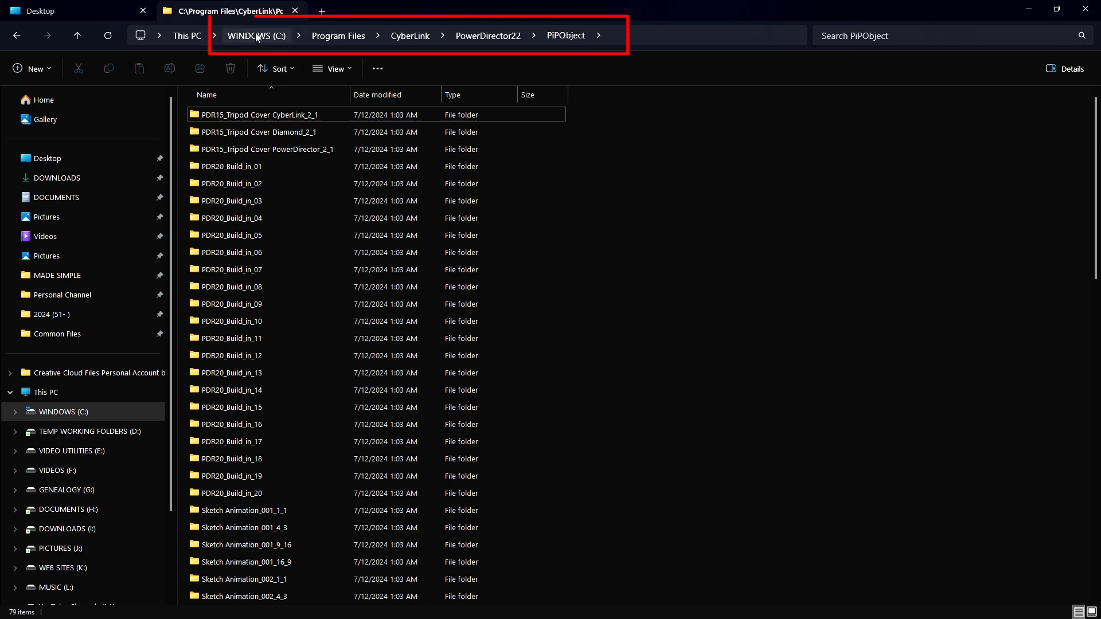
pyautogui.moveTo(351, 36)
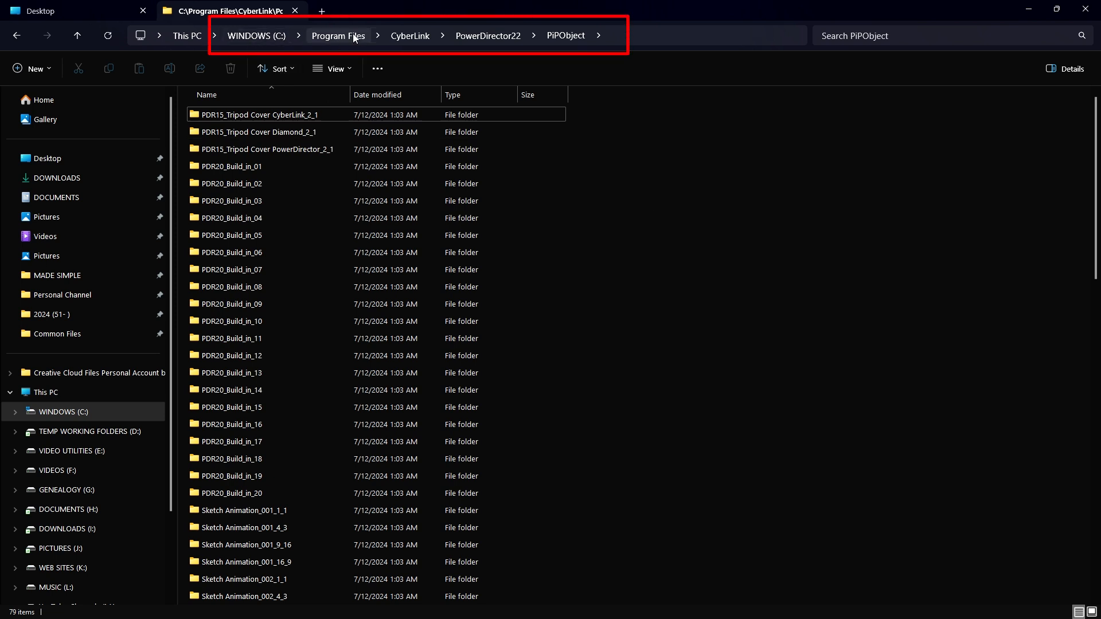
pyautogui.moveTo(410, 36)
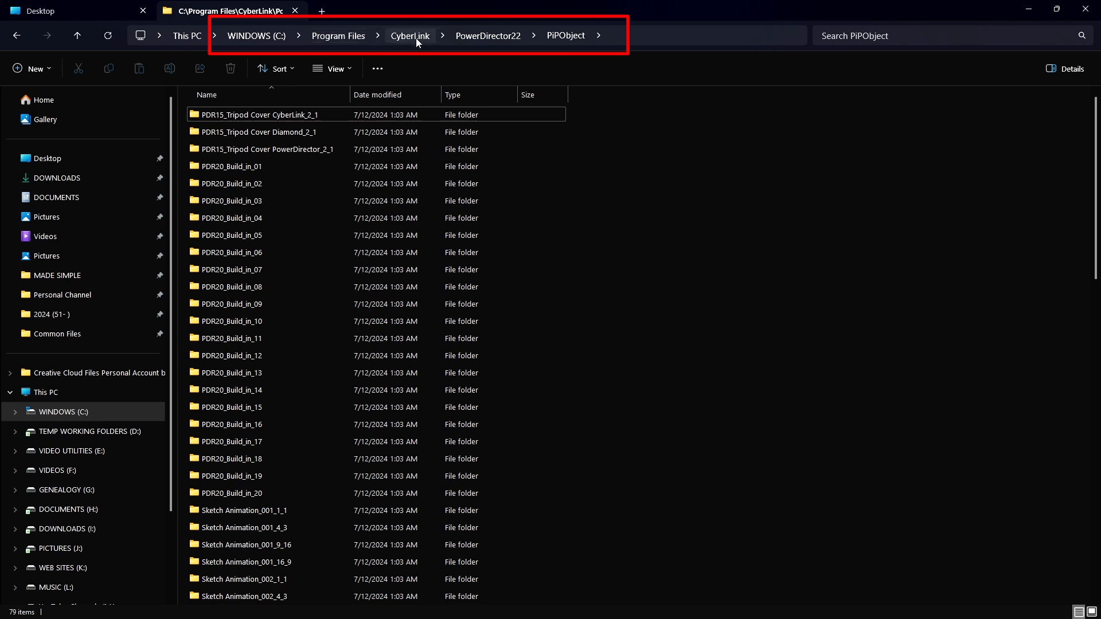
pyautogui.moveTo(495, 38)
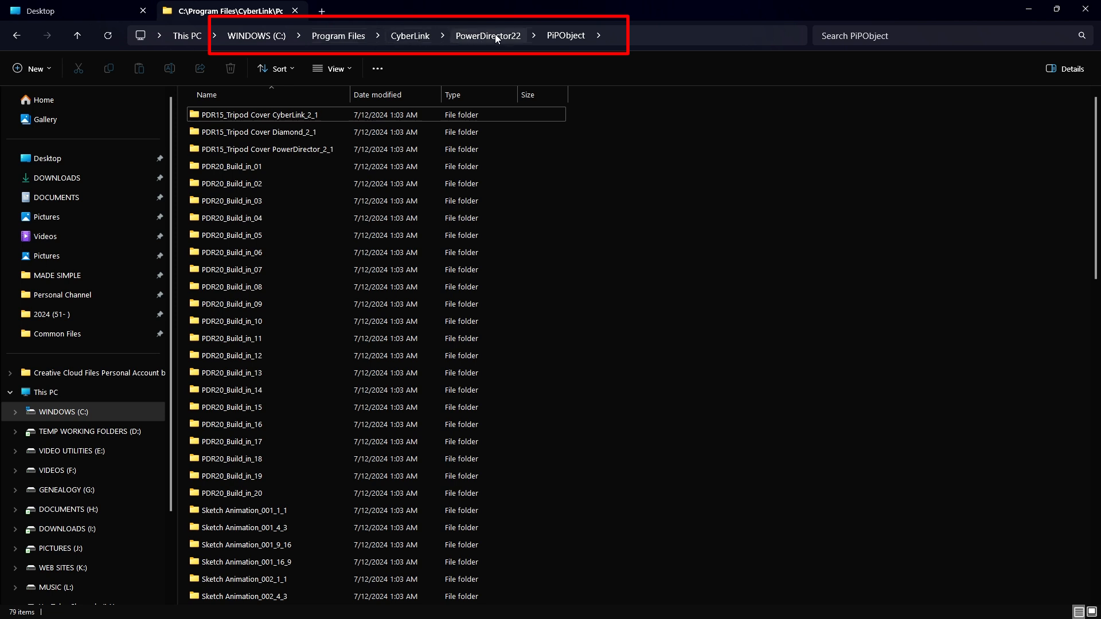
pyautogui.moveTo(565, 35)
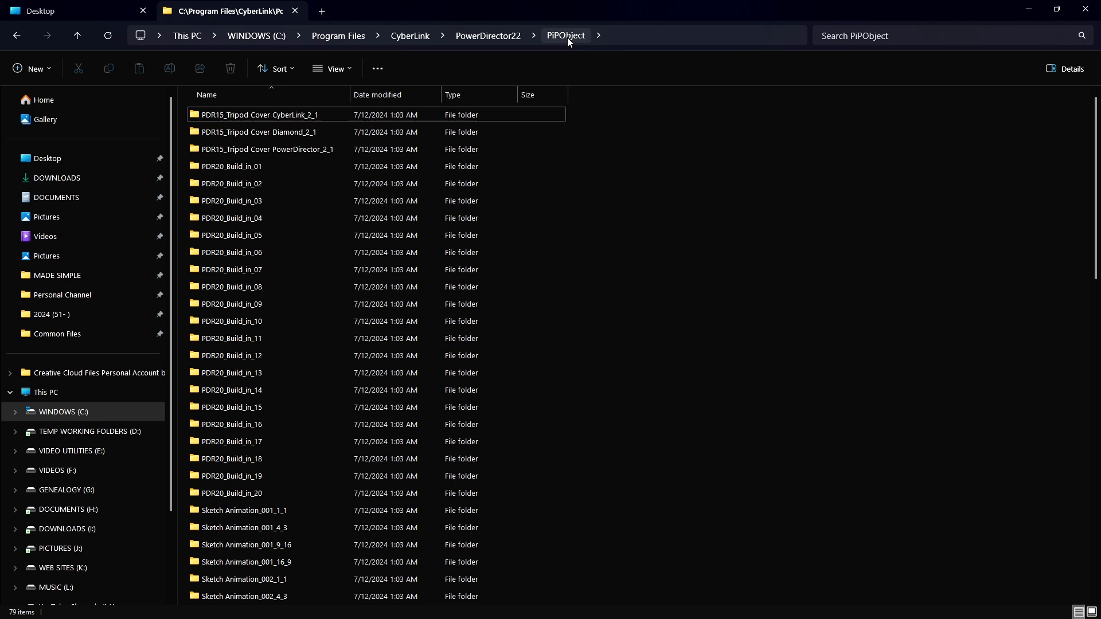
# Scroll PiPObject to the four Sketch Animation_013 folders and select Sketch Animation_013_16_9.
pyautogui.scroll(-3)
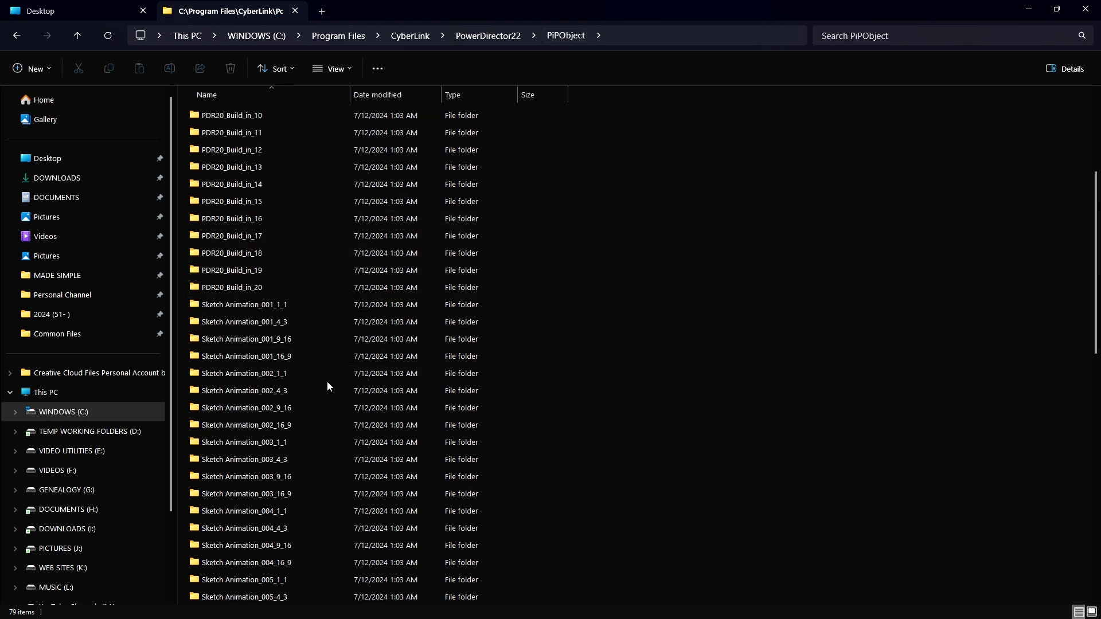
pyautogui.scroll(-3)
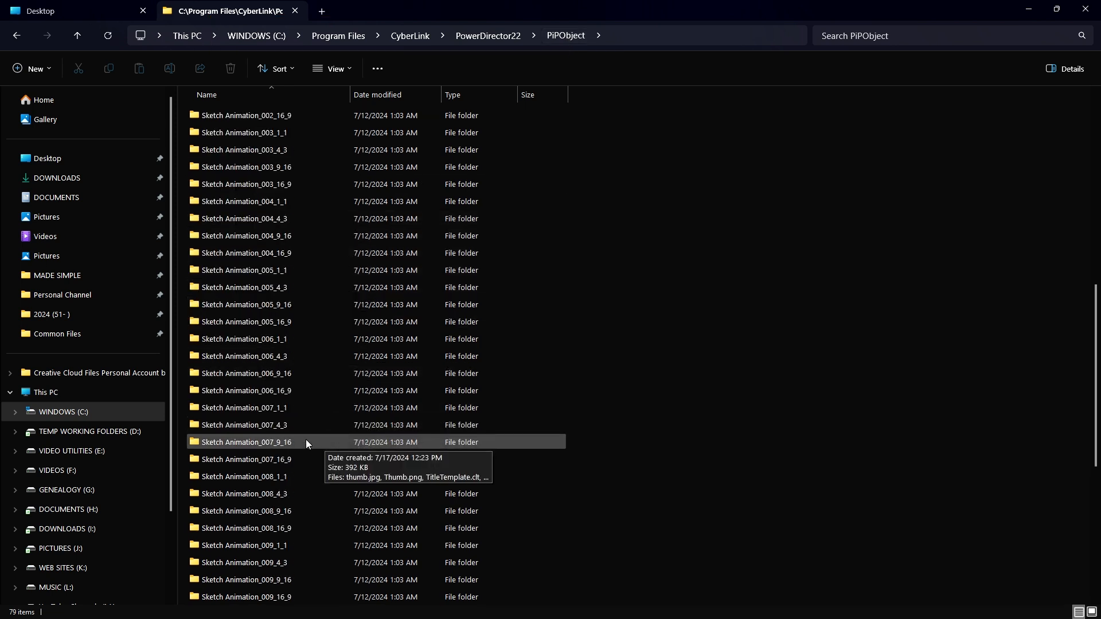
pyautogui.scroll(-3)
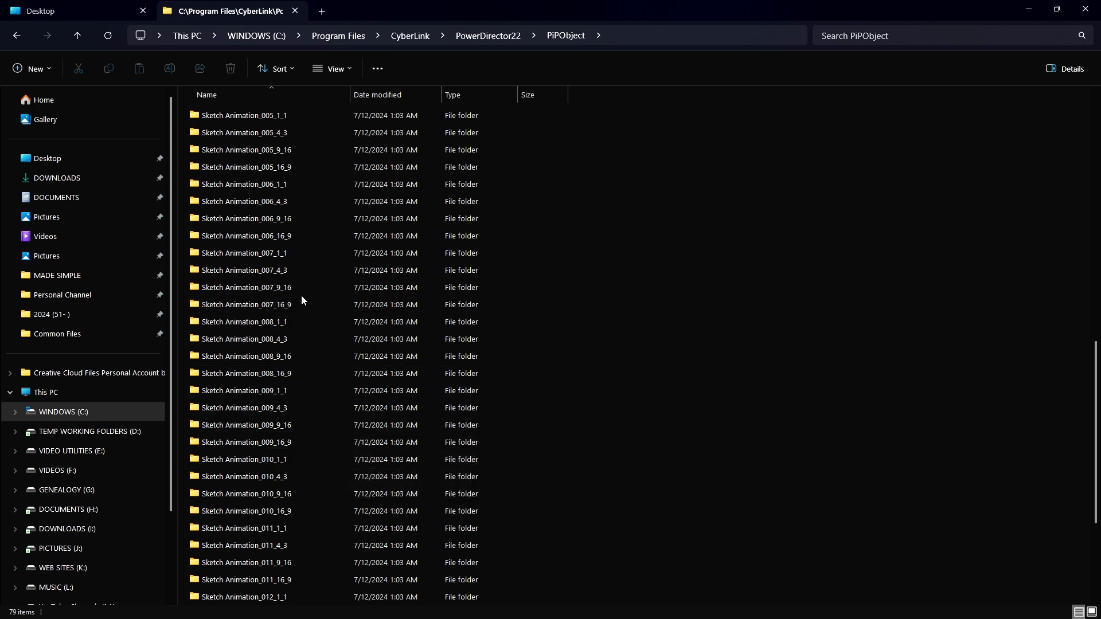
pyautogui.scroll(-3)
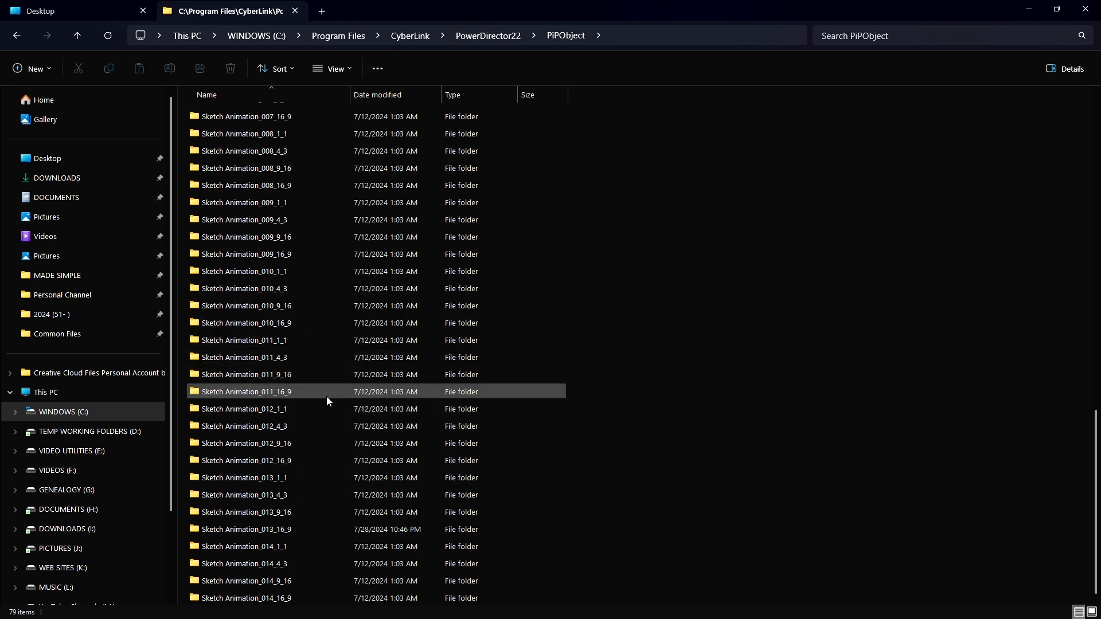
pyautogui.click(244, 409)
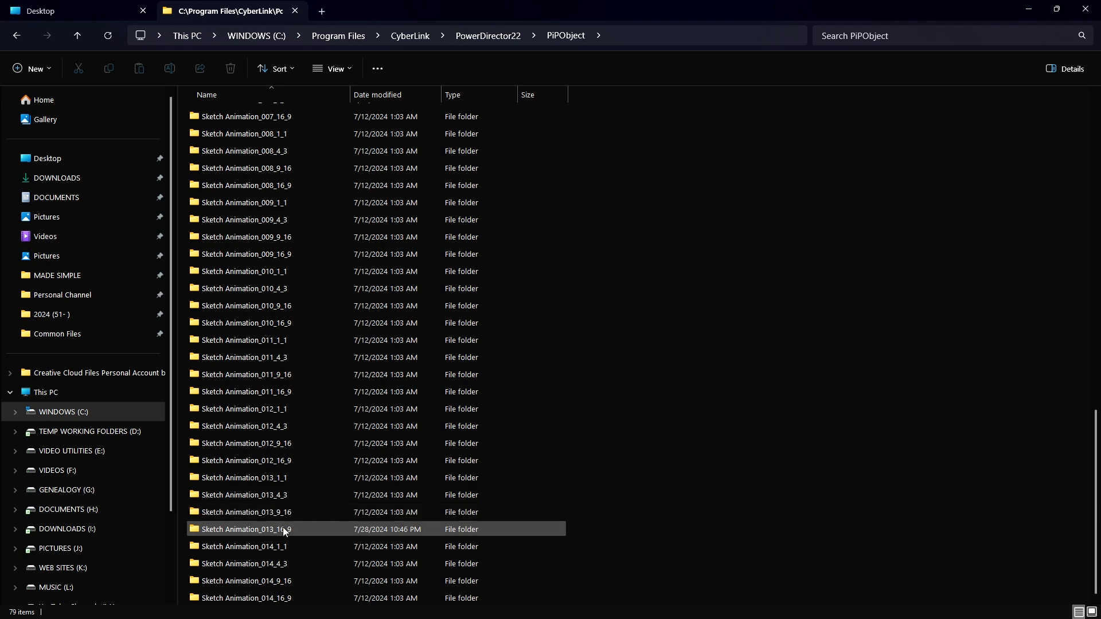
pyautogui.moveTo(283, 523)
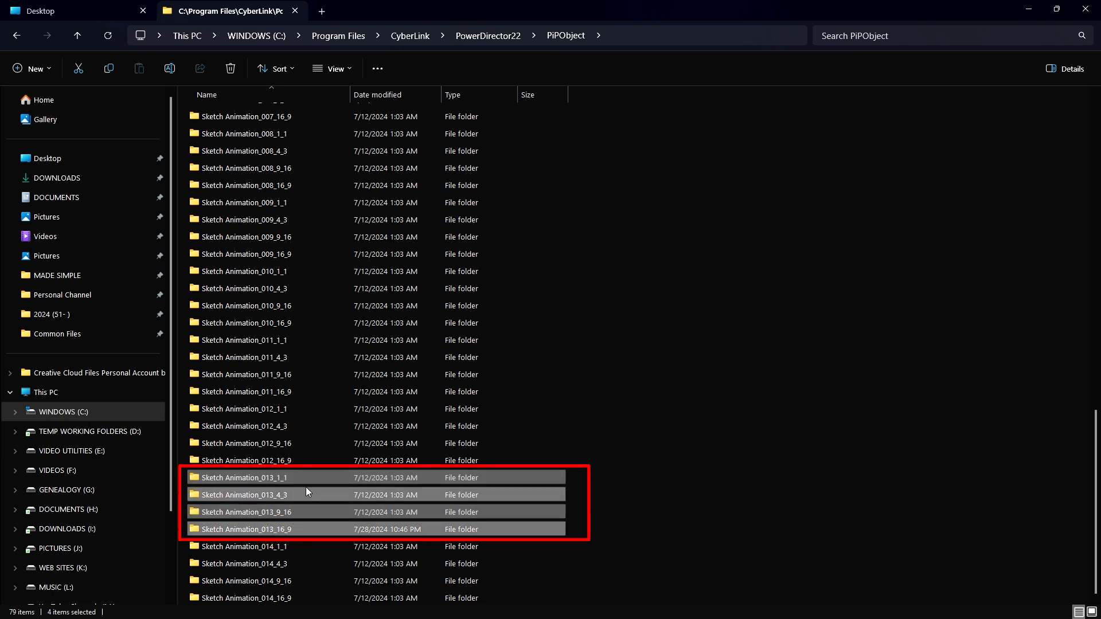
pyautogui.moveTo(304, 520)
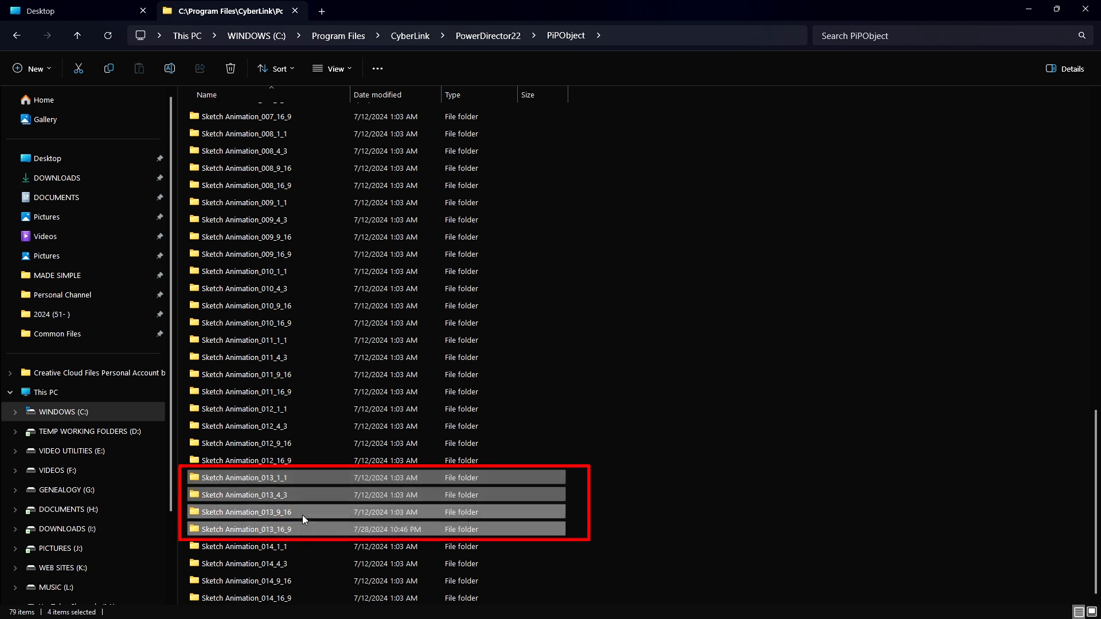
pyautogui.moveTo(304, 532)
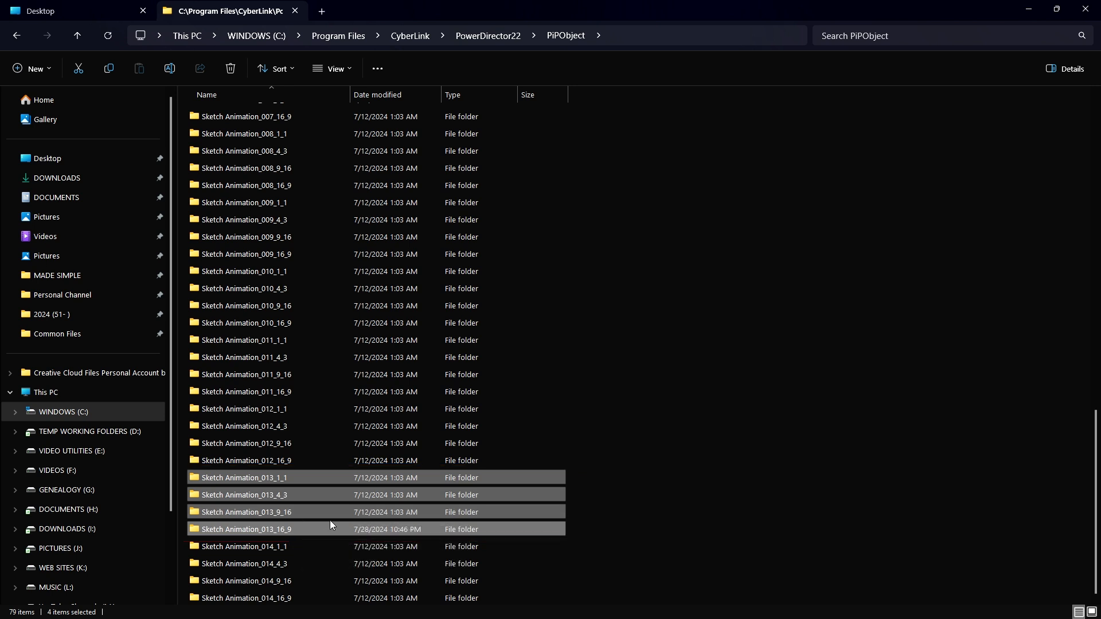
pyautogui.moveTo(566, 529)
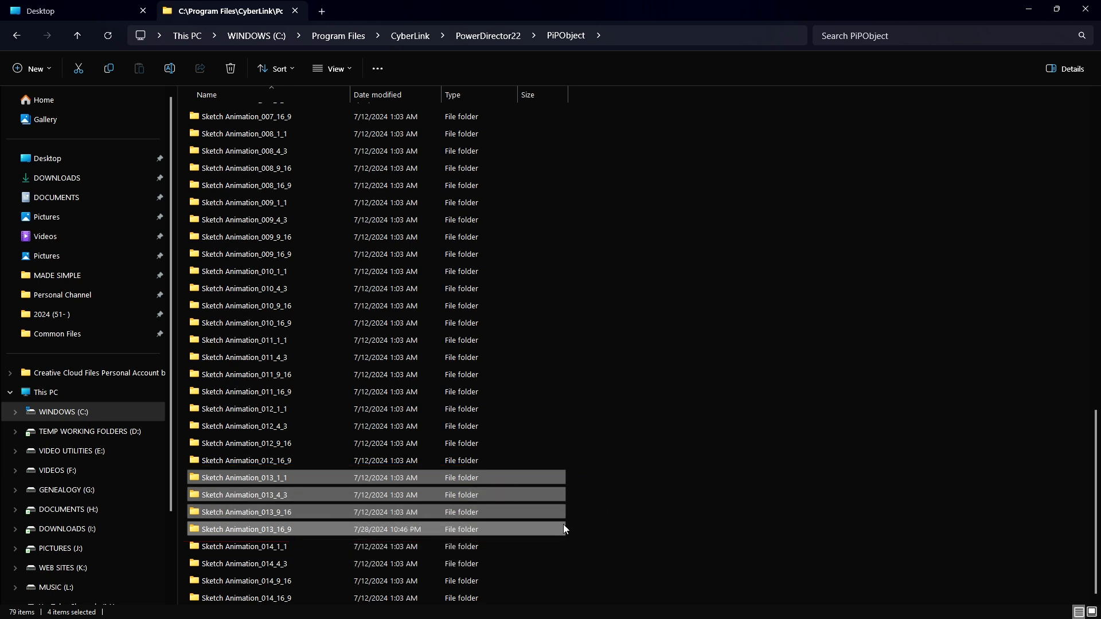
pyautogui.moveTo(257, 533)
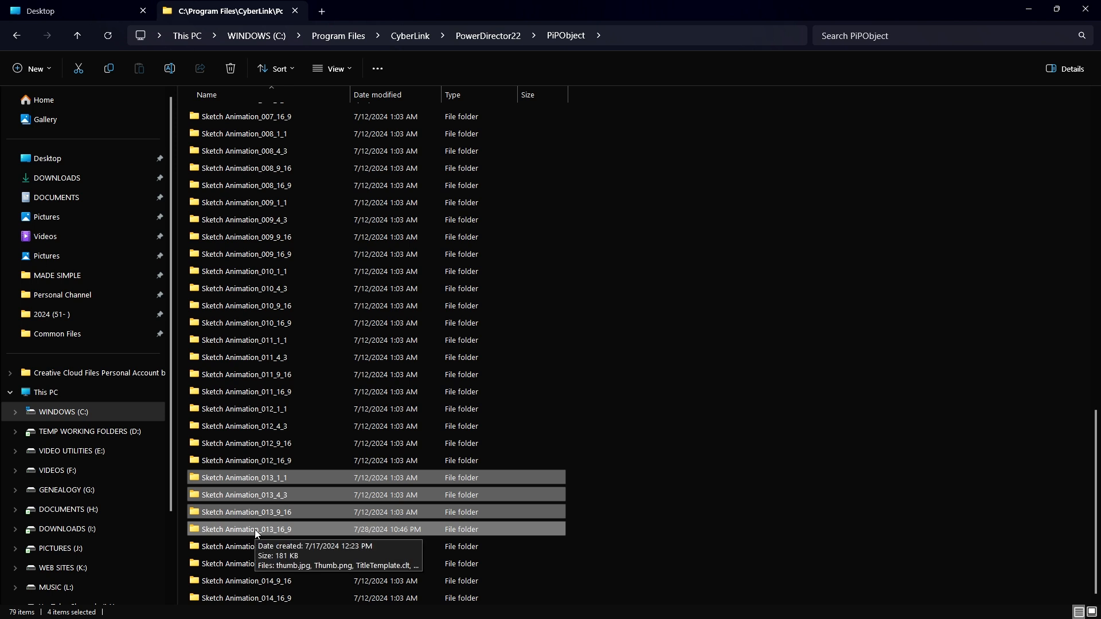
pyautogui.click(254, 529)
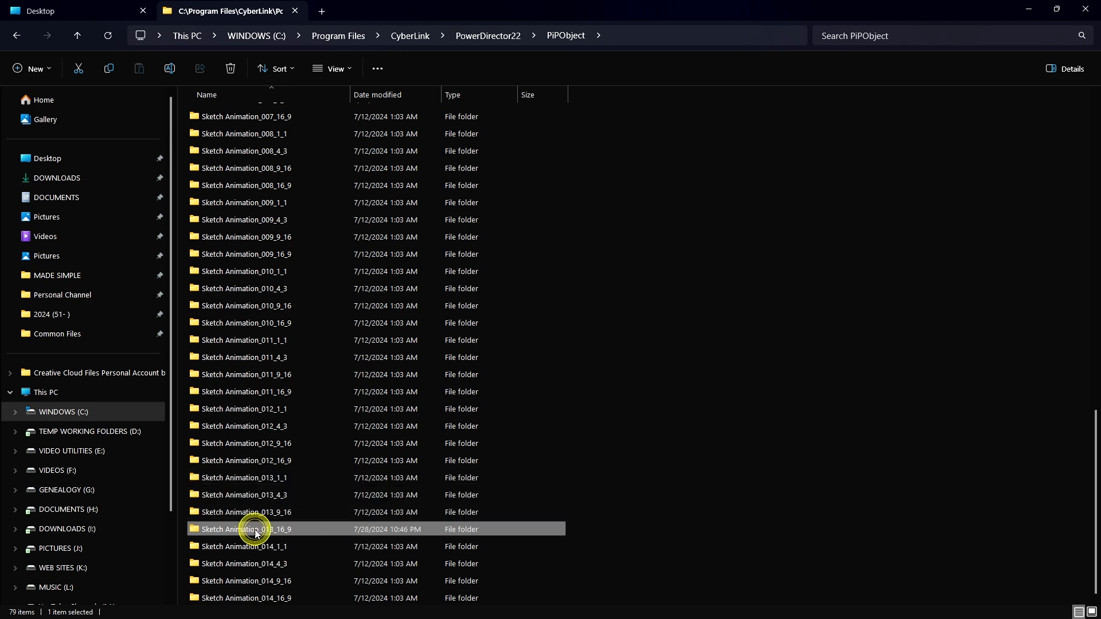
pyautogui.moveTo(586, 541)
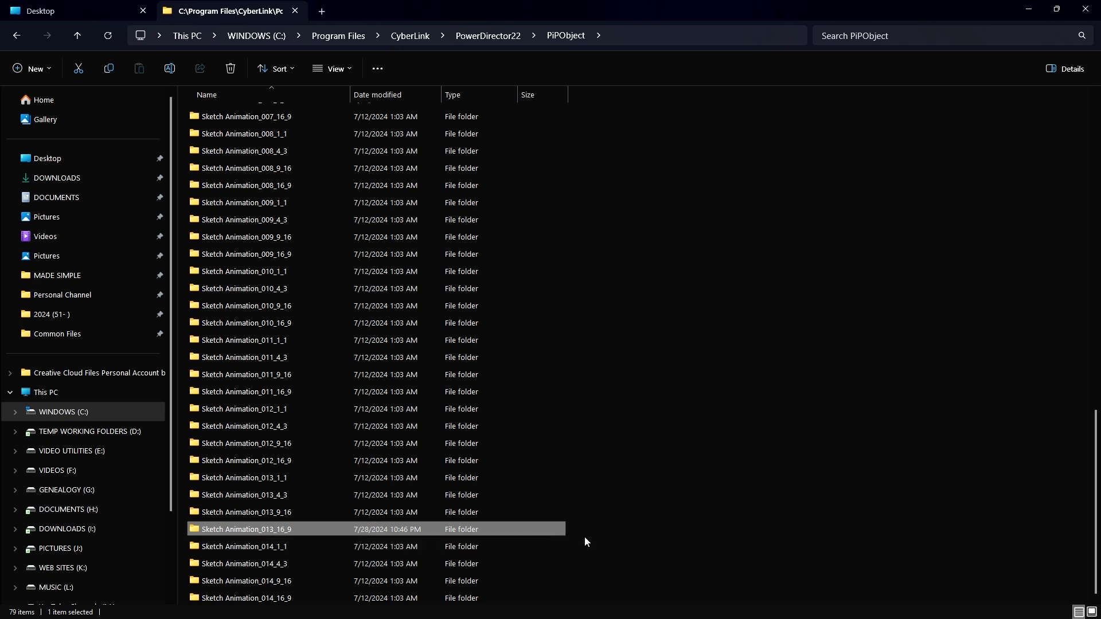
pyautogui.moveTo(244, 527)
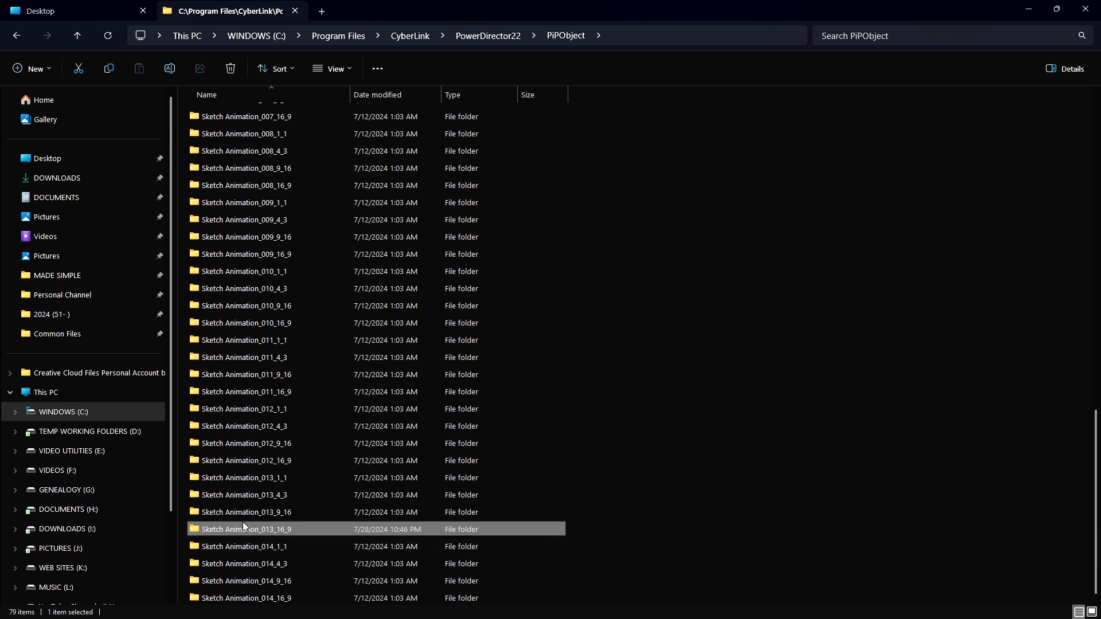
pyautogui.moveTo(232, 534)
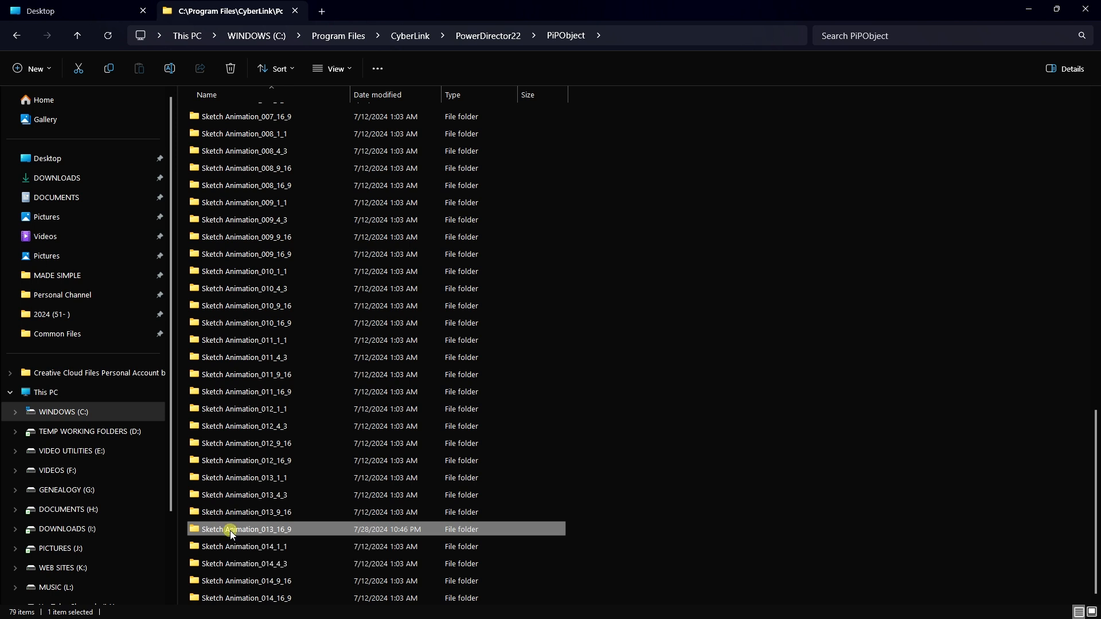
# Open the Sketch Animation_013_16_9 folder and browse its 14 template files.
pyautogui.doubleClick(244, 529)
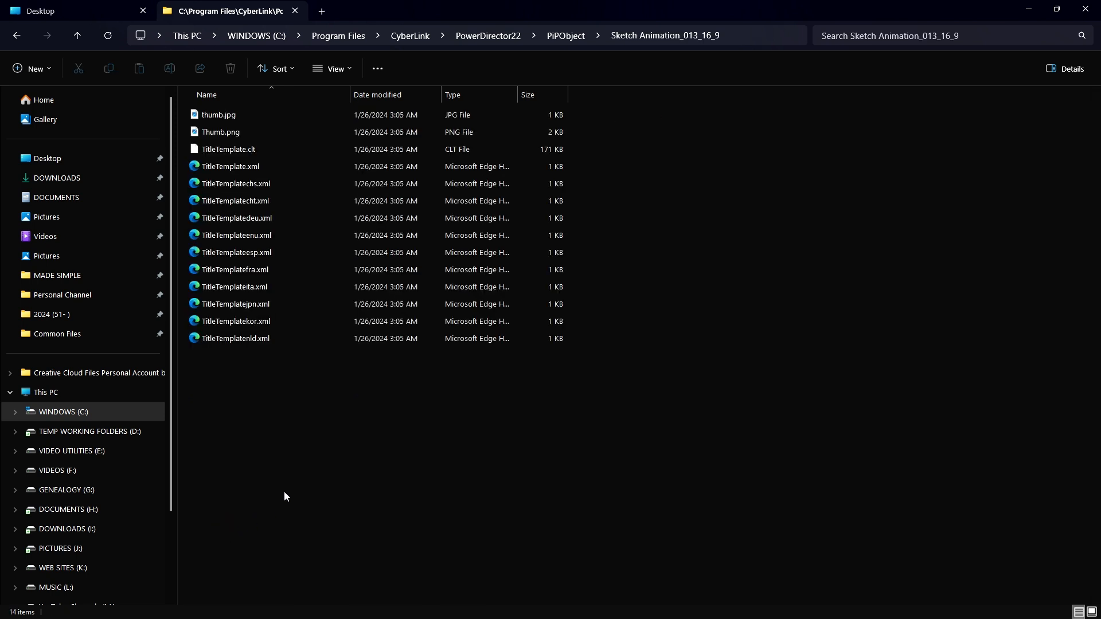
pyautogui.click(236, 321)
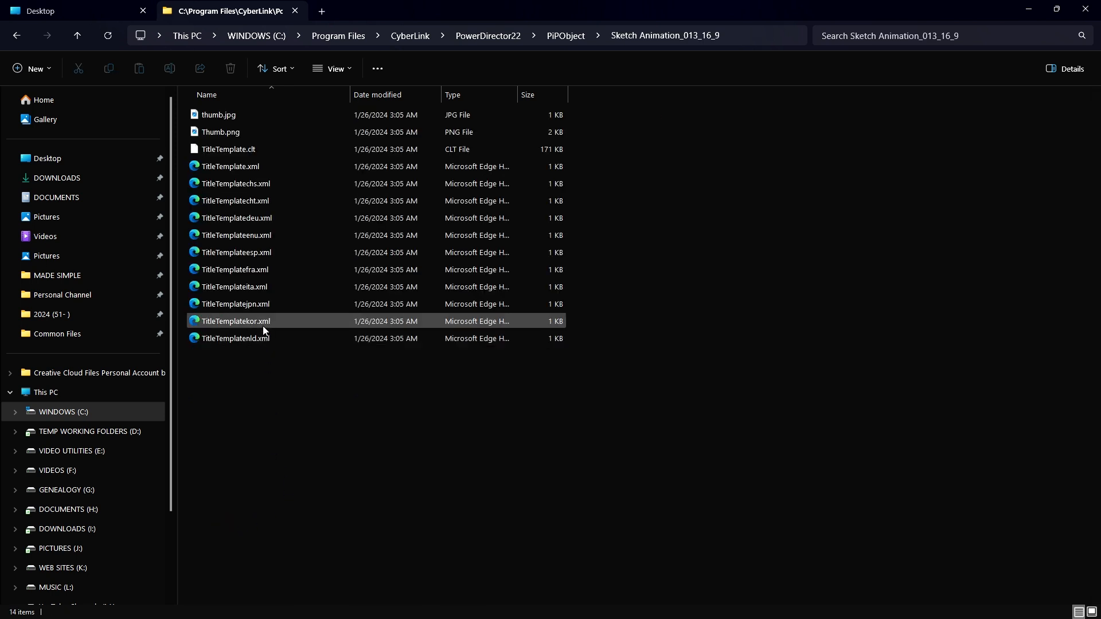
pyautogui.click(234, 201)
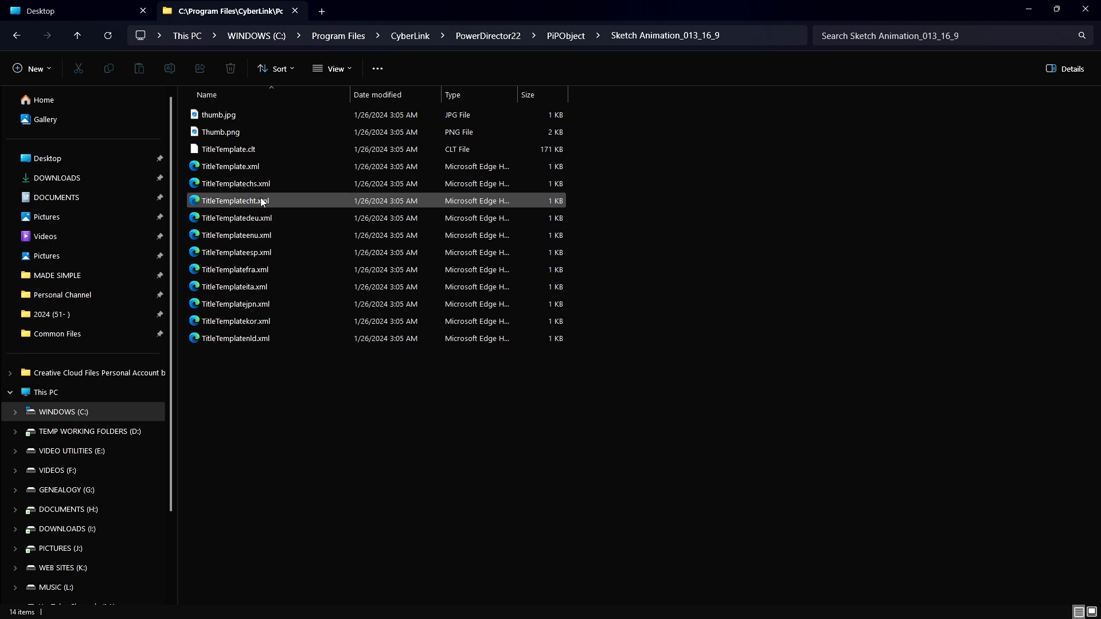
pyautogui.click(219, 115)
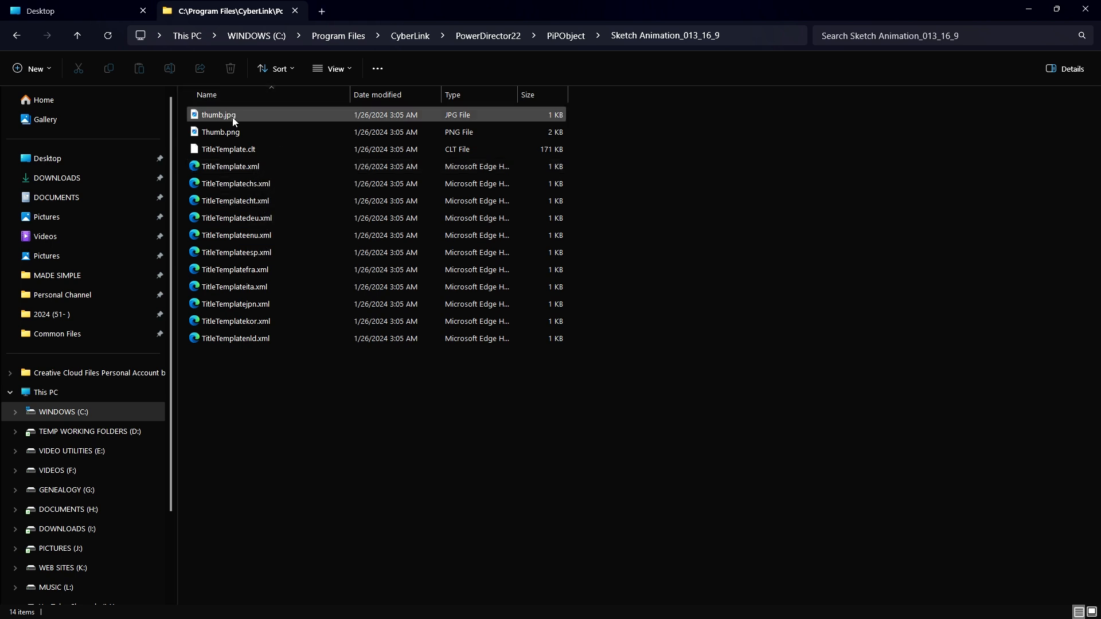
pyautogui.click(228, 149)
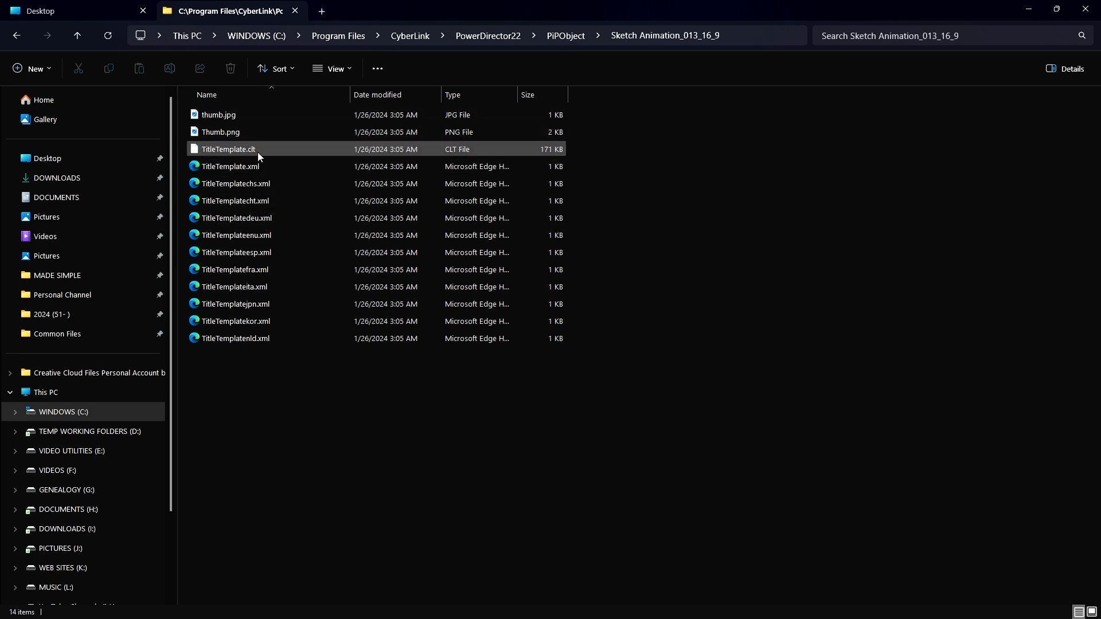
pyautogui.moveTo(229, 150)
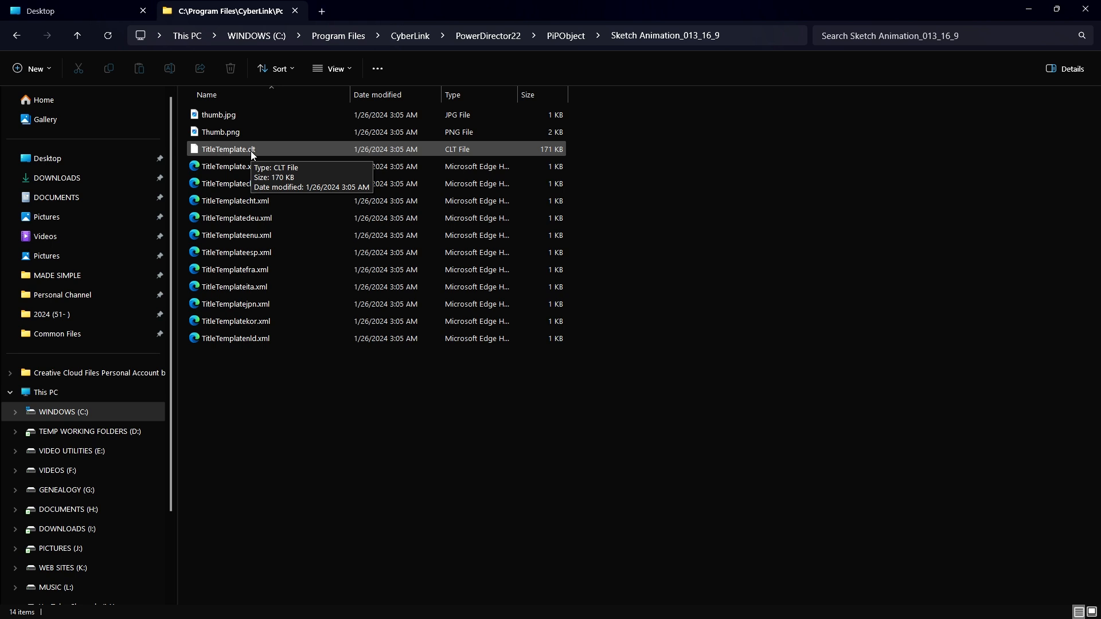
pyautogui.moveTo(261, 153)
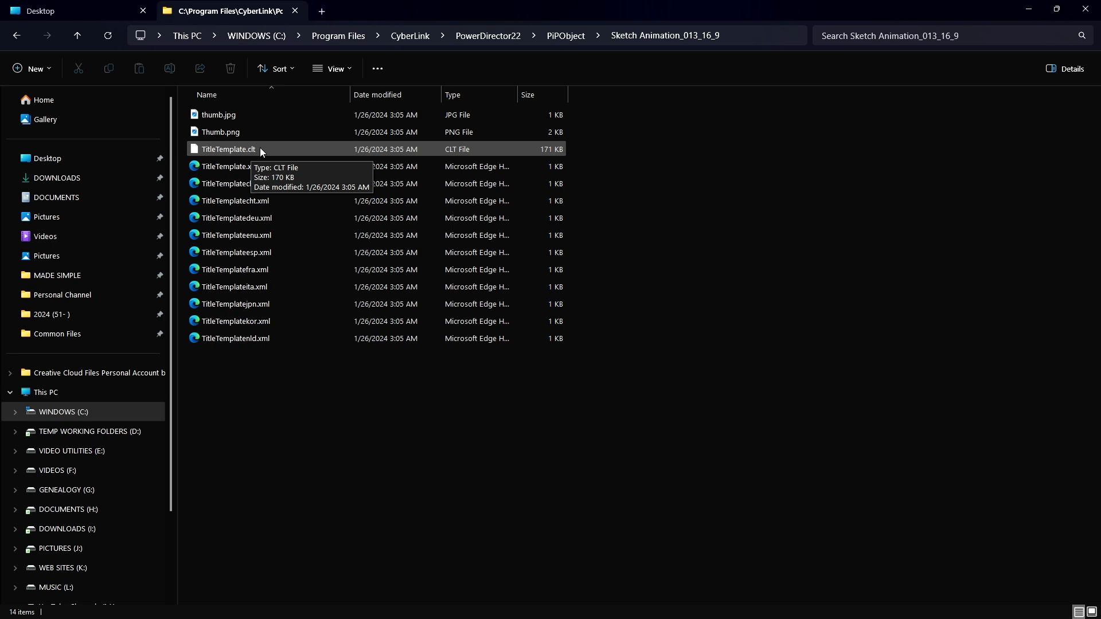
pyautogui.moveTo(267, 151)
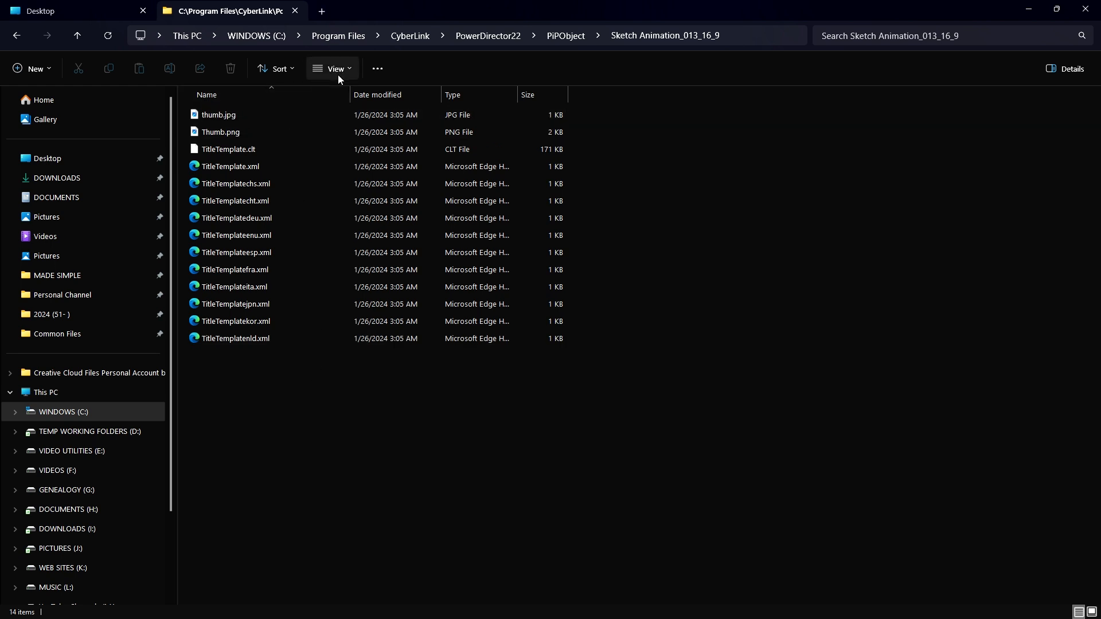
# Switch the folder to Large icons and inspect the files, ending on TitleTemplate.clt.
pyautogui.click(331, 69)
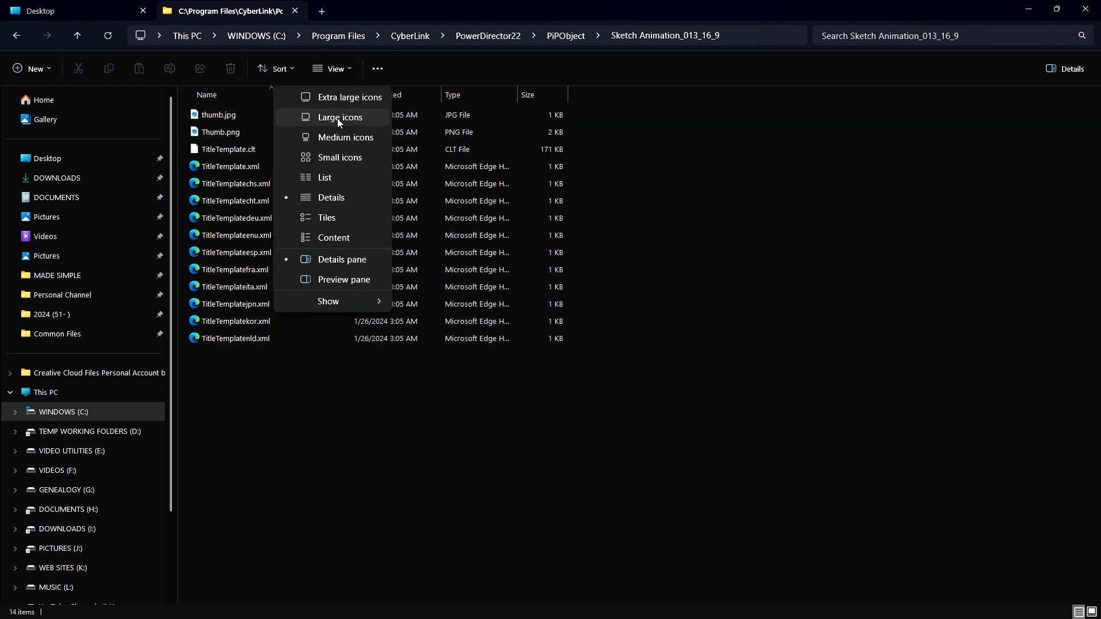
pyautogui.click(341, 117)
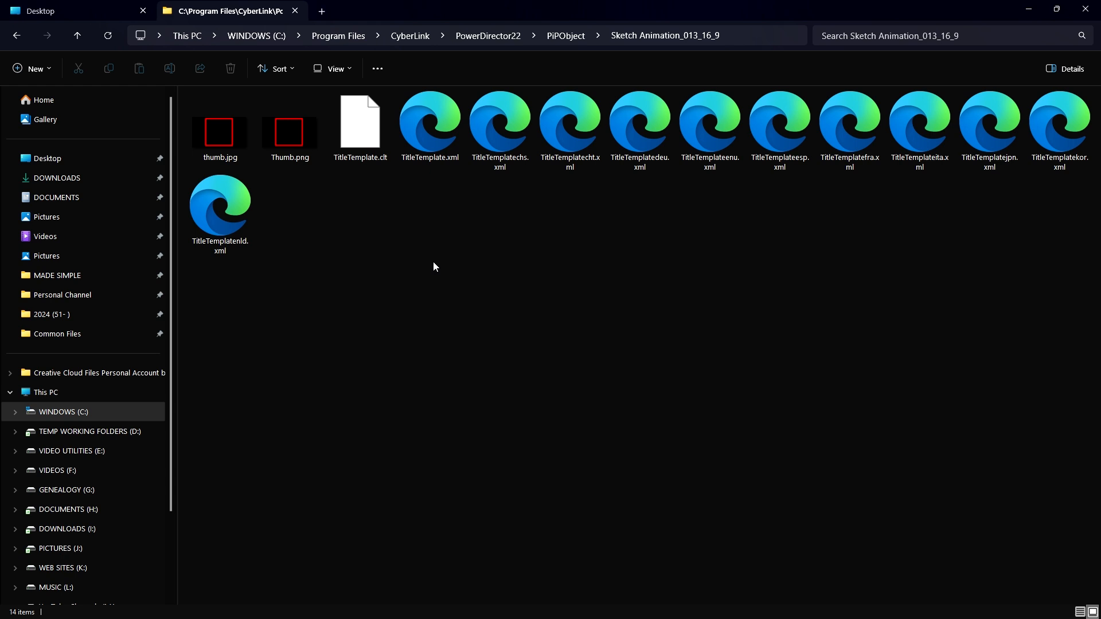
pyautogui.click(219, 127)
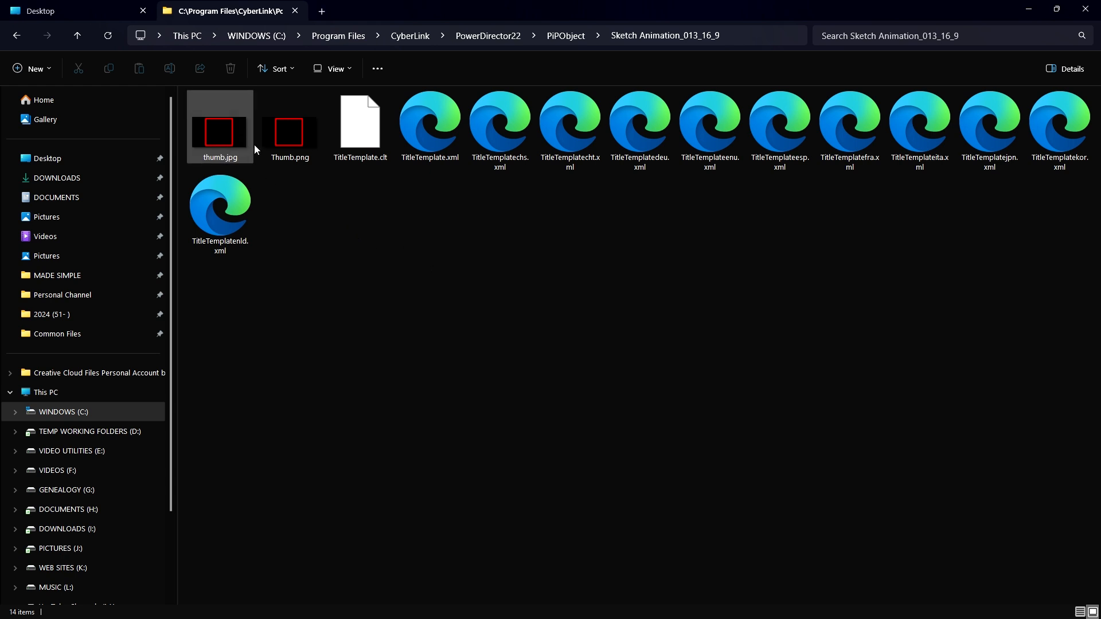
pyautogui.moveTo(231, 143)
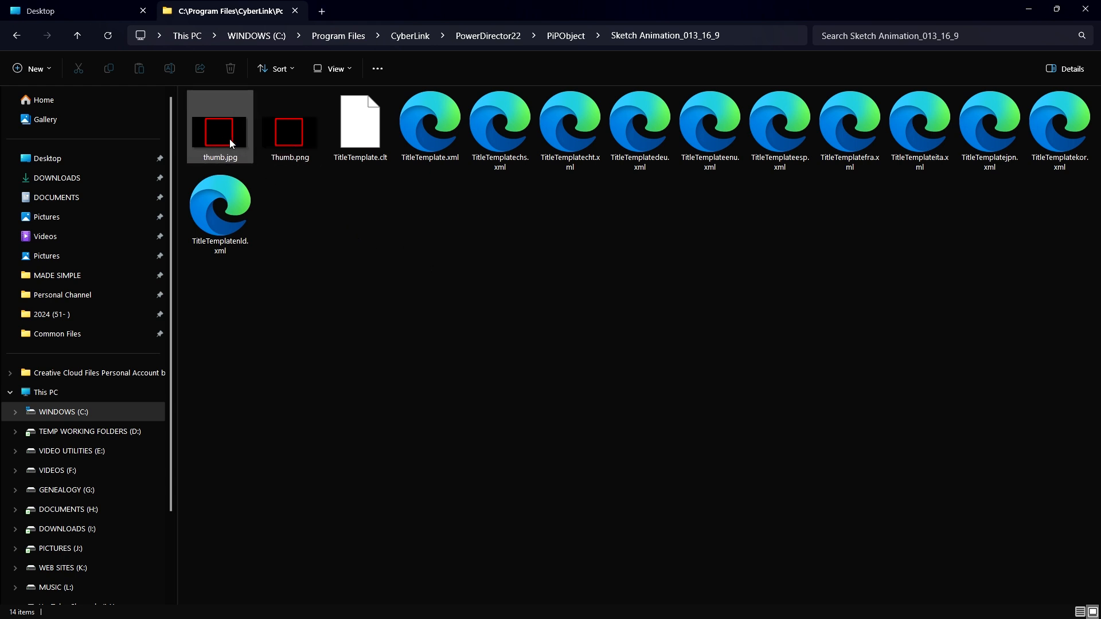
pyautogui.click(289, 132)
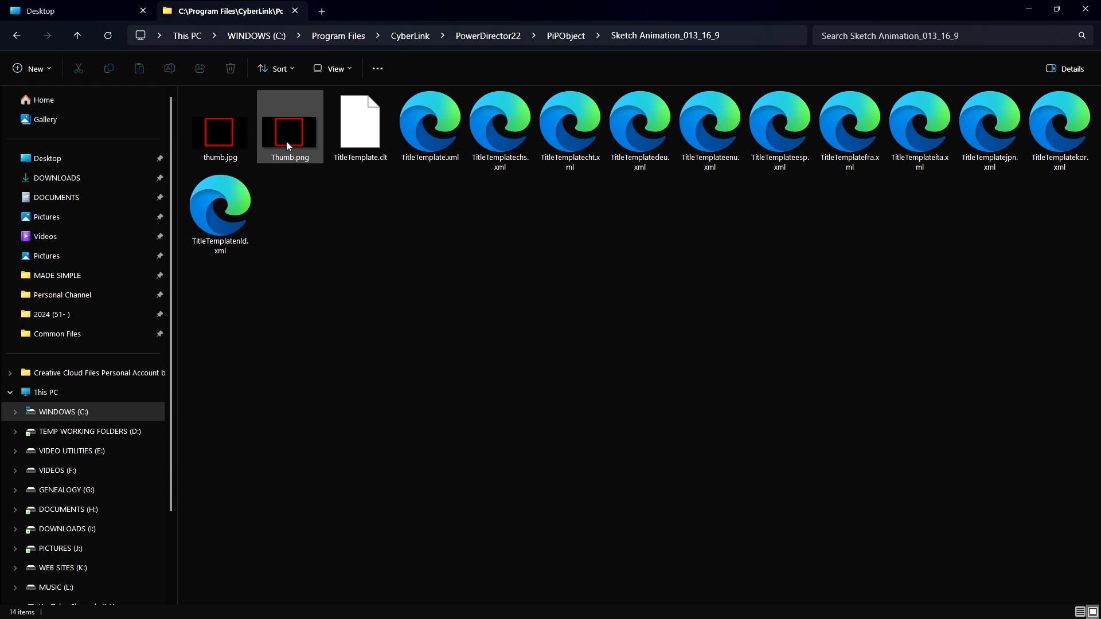
pyautogui.click(639, 130)
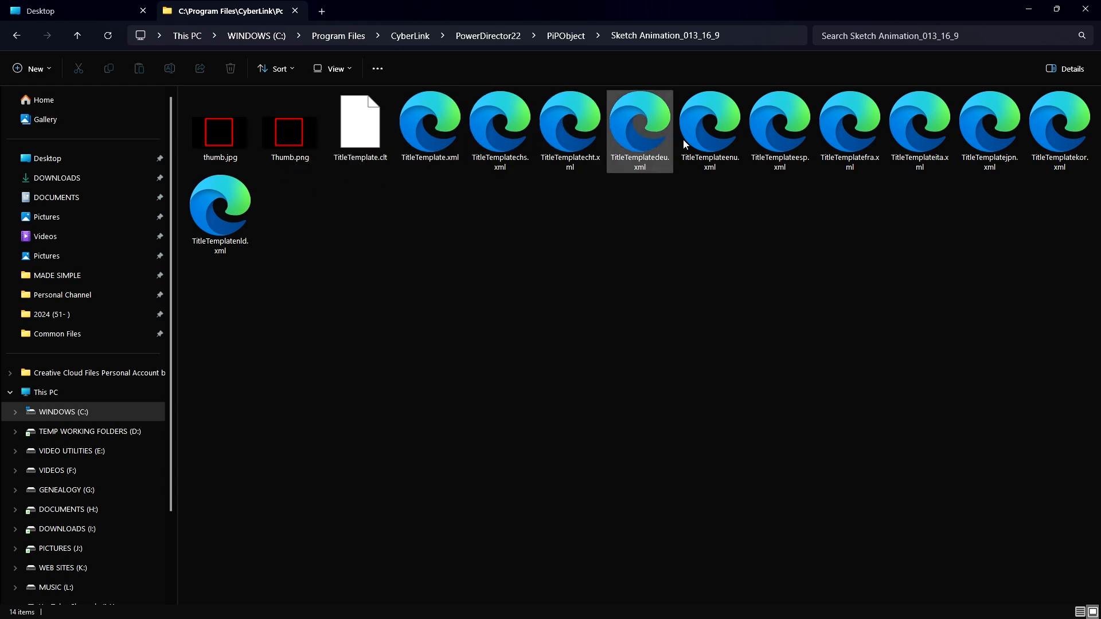
pyautogui.click(779, 131)
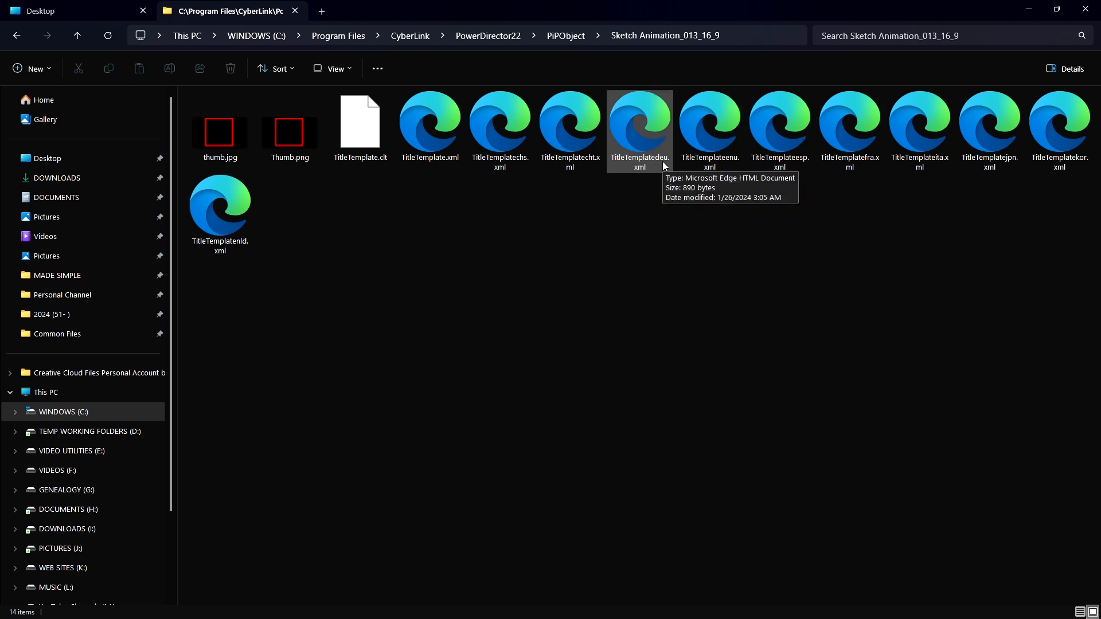
pyautogui.moveTo(642, 206)
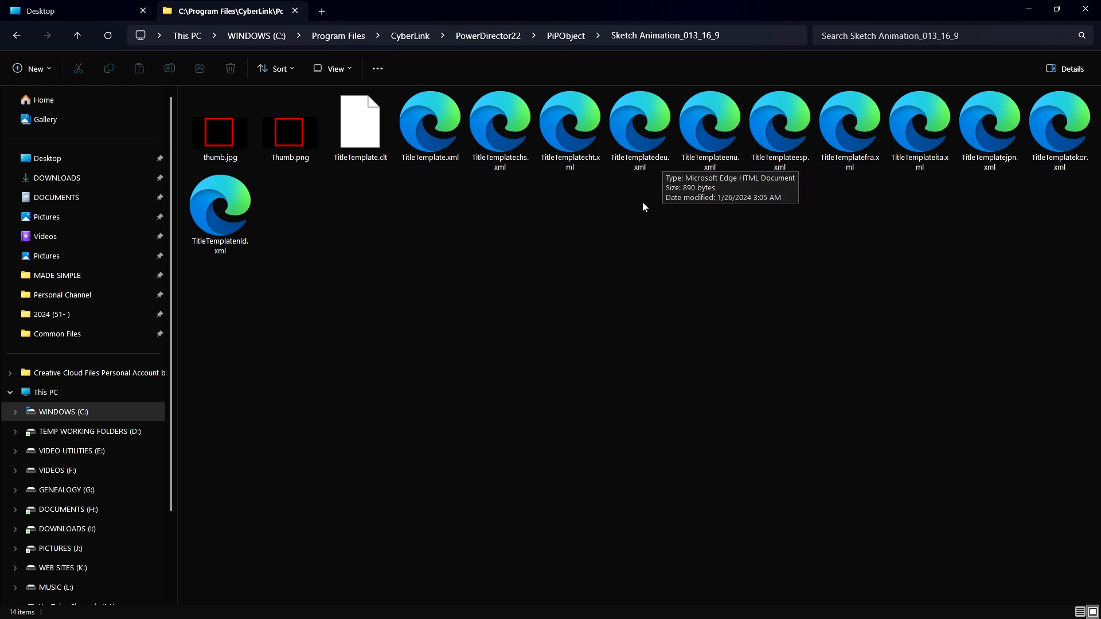
pyautogui.click(360, 126)
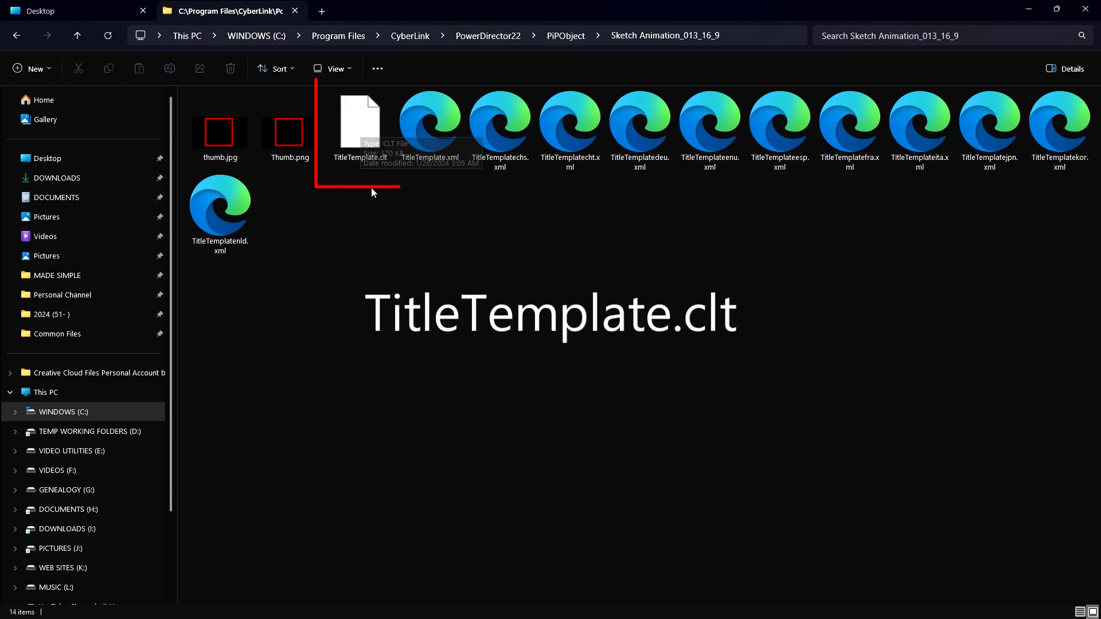
# Duplicate TitleTemplate.clt as TitleTemplate - Copy.clt, granting administrator permission.
pyautogui.click(360, 131)
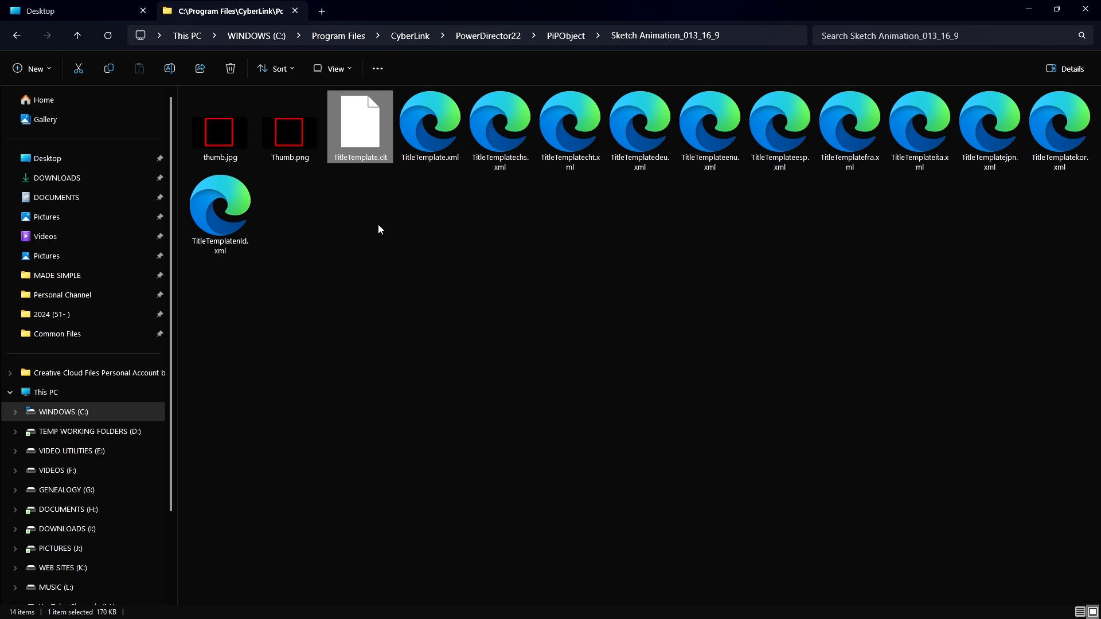
pyautogui.moveTo(359, 140)
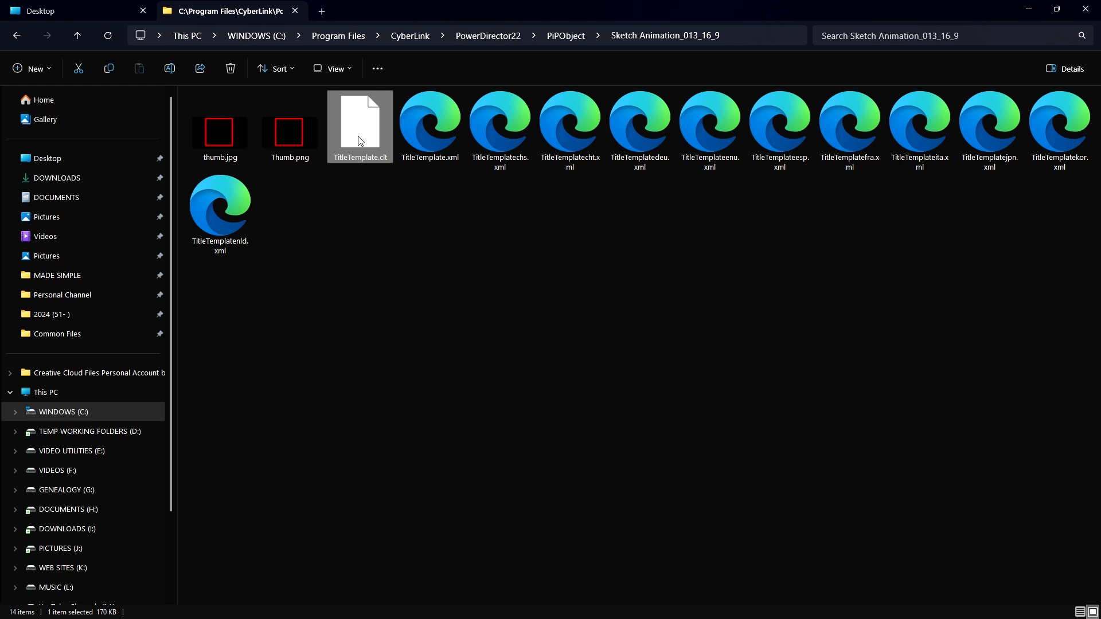
pyautogui.rightClick(360, 126)
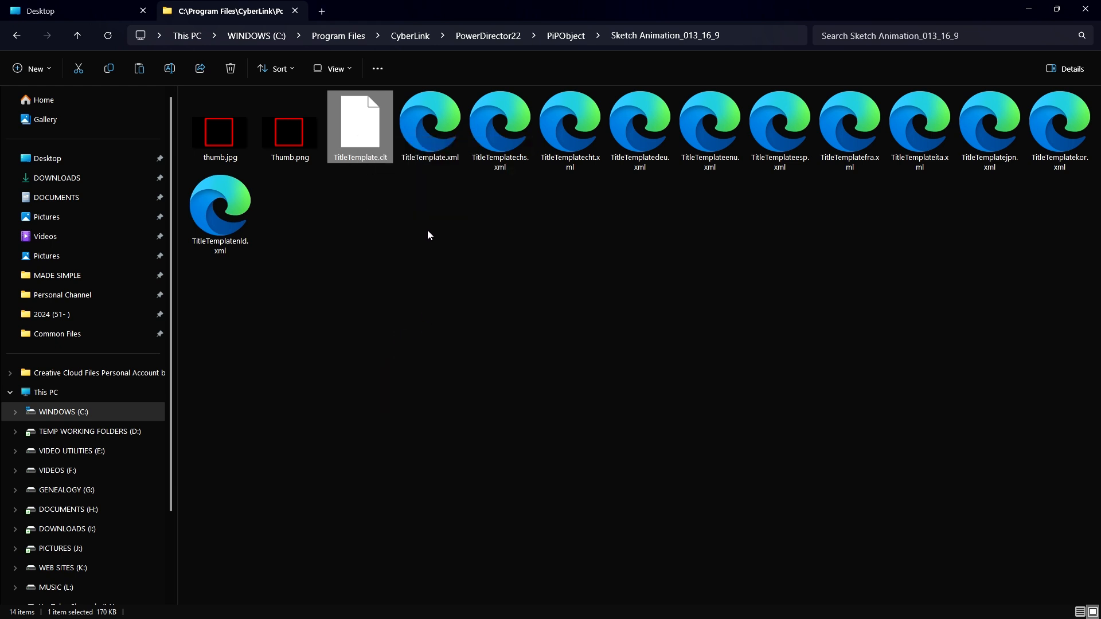
pyautogui.moveTo(395, 223)
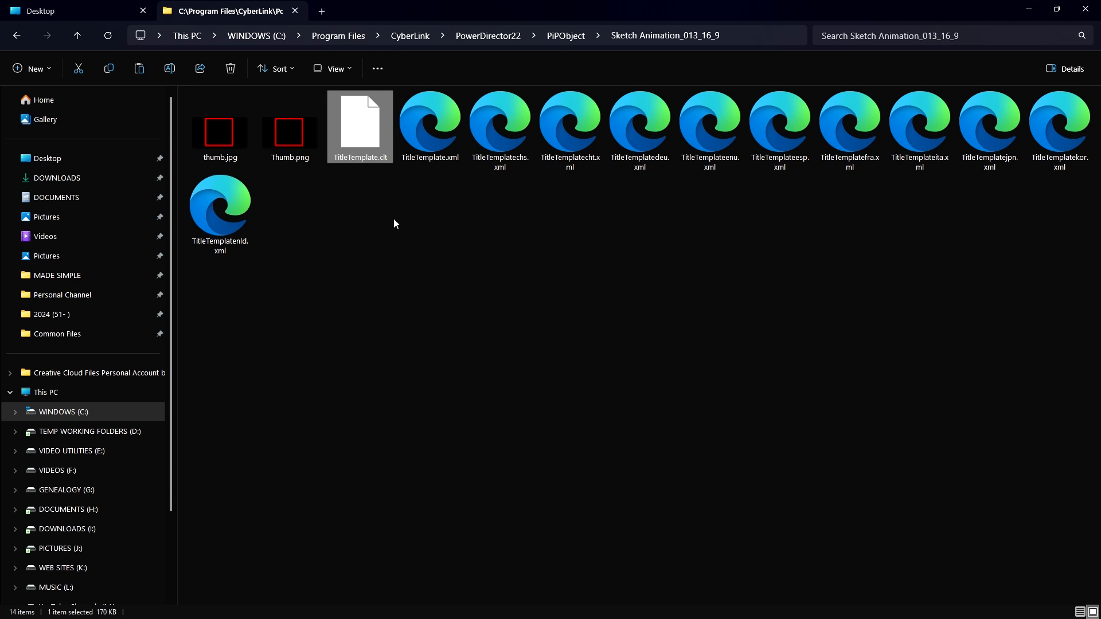
pyautogui.rightClick(395, 223)
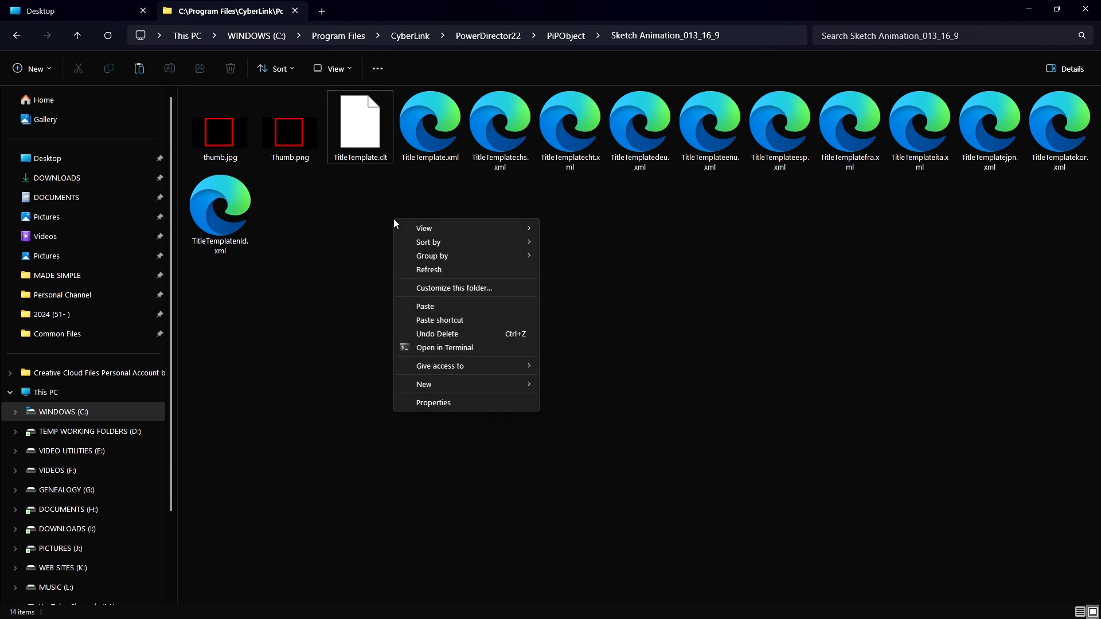
pyautogui.moveTo(424, 310)
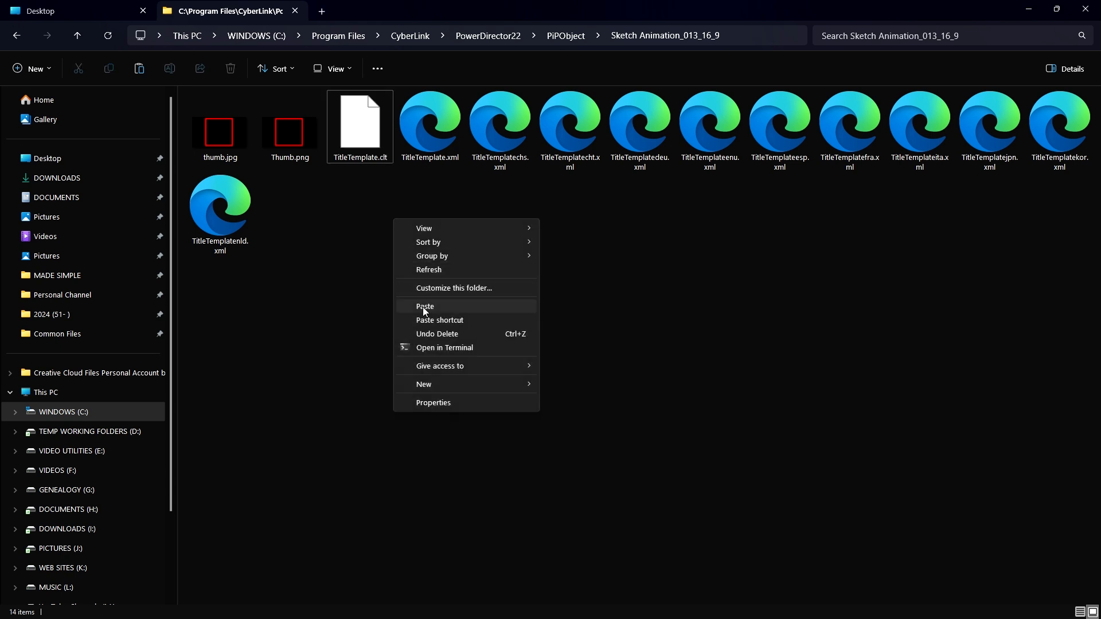
pyautogui.click(425, 306)
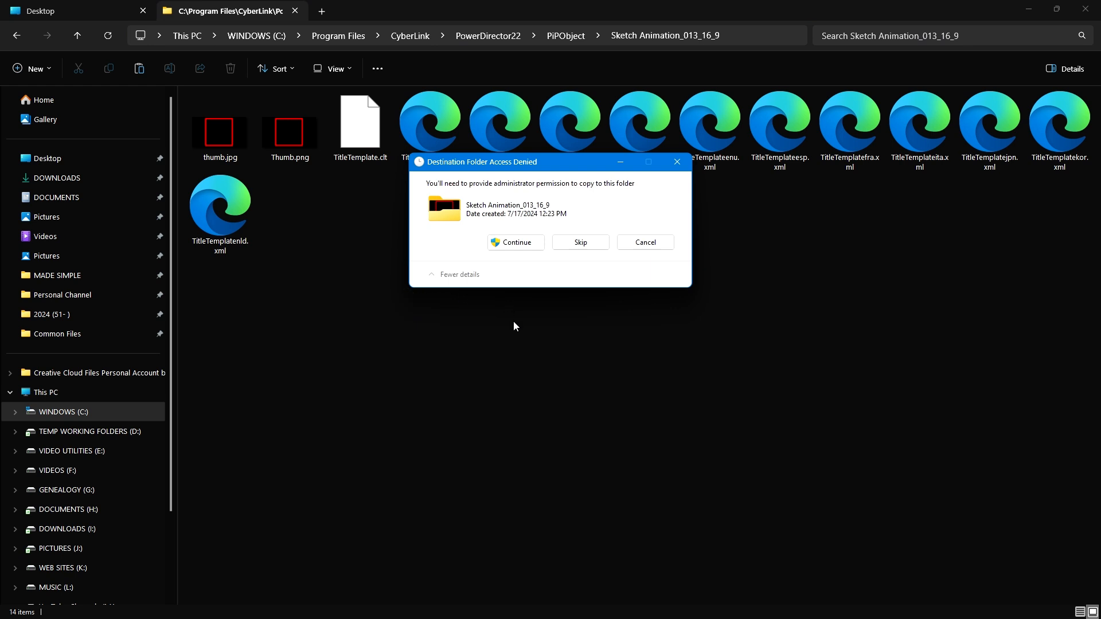
pyautogui.moveTo(469, 195)
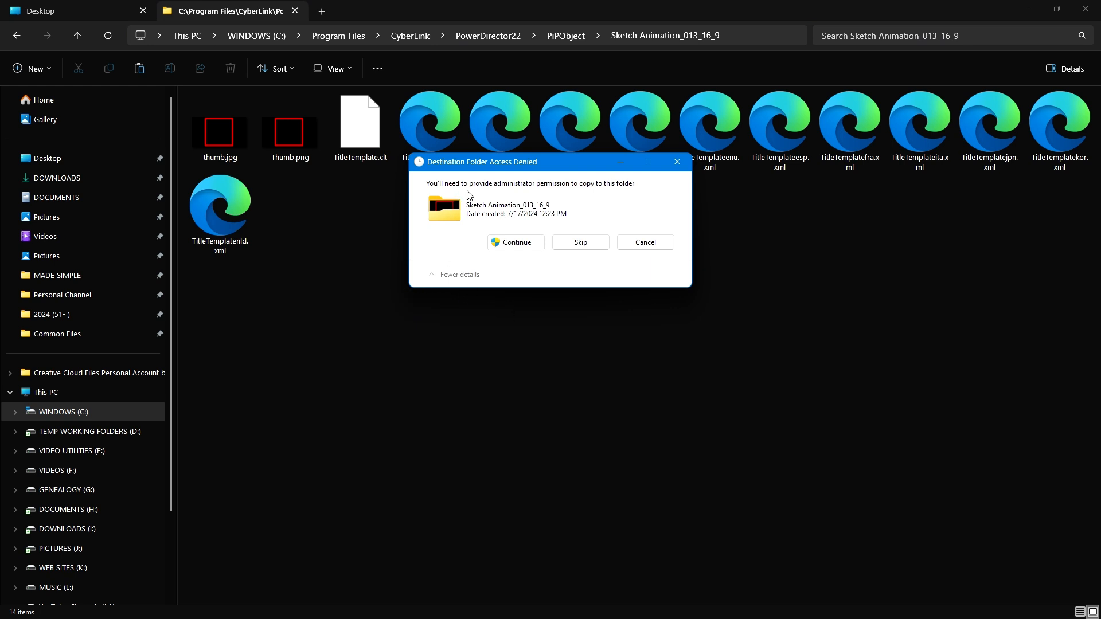
pyautogui.moveTo(566, 194)
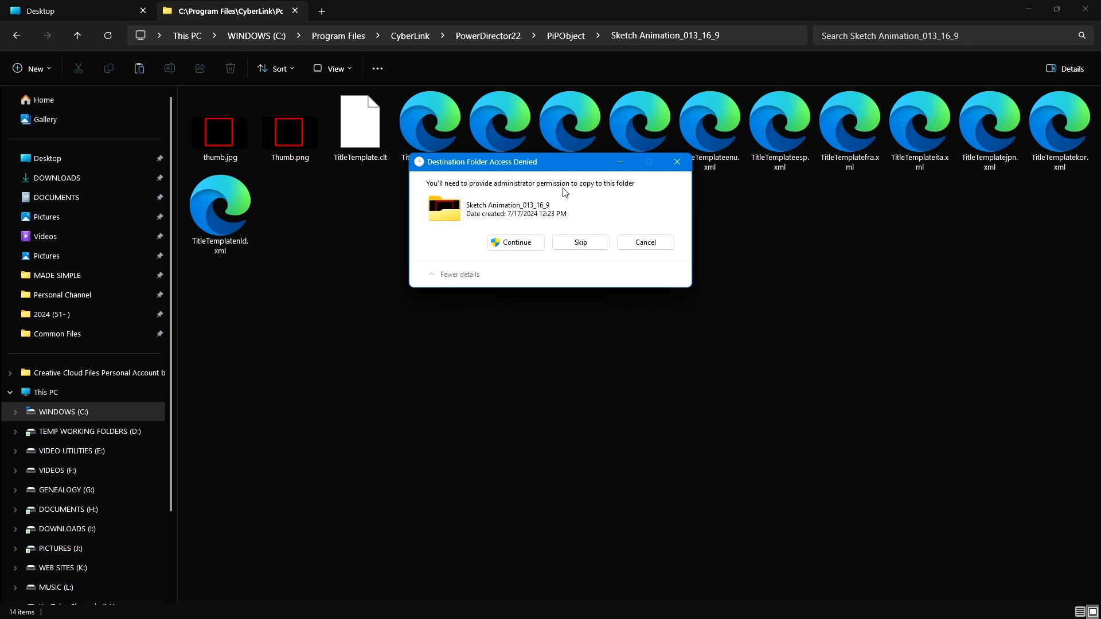
pyautogui.moveTo(517, 242)
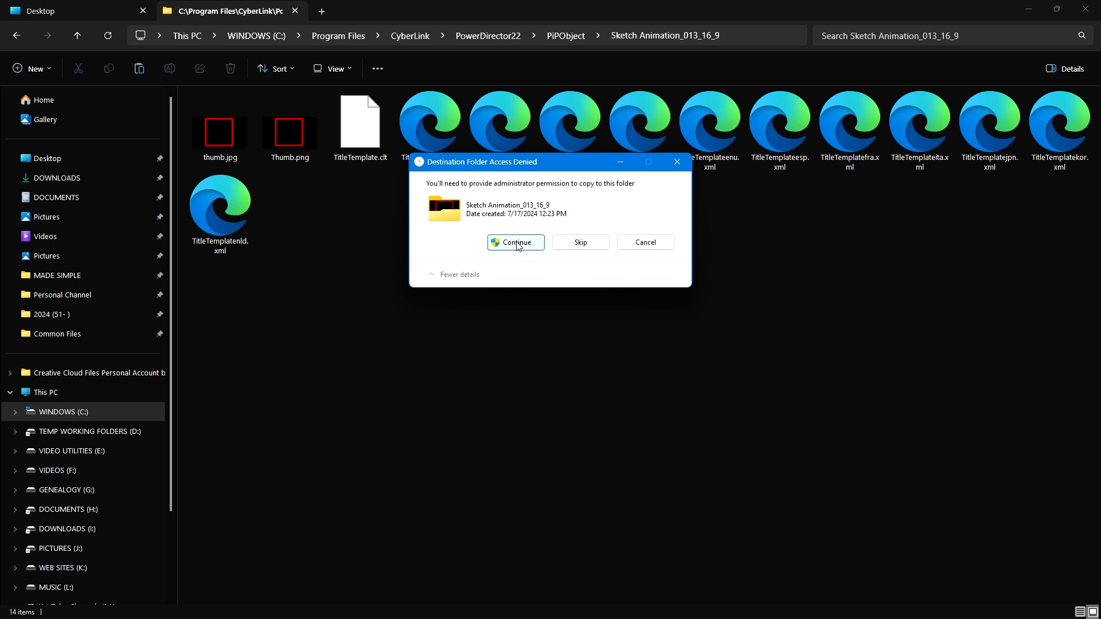
pyautogui.click(515, 242)
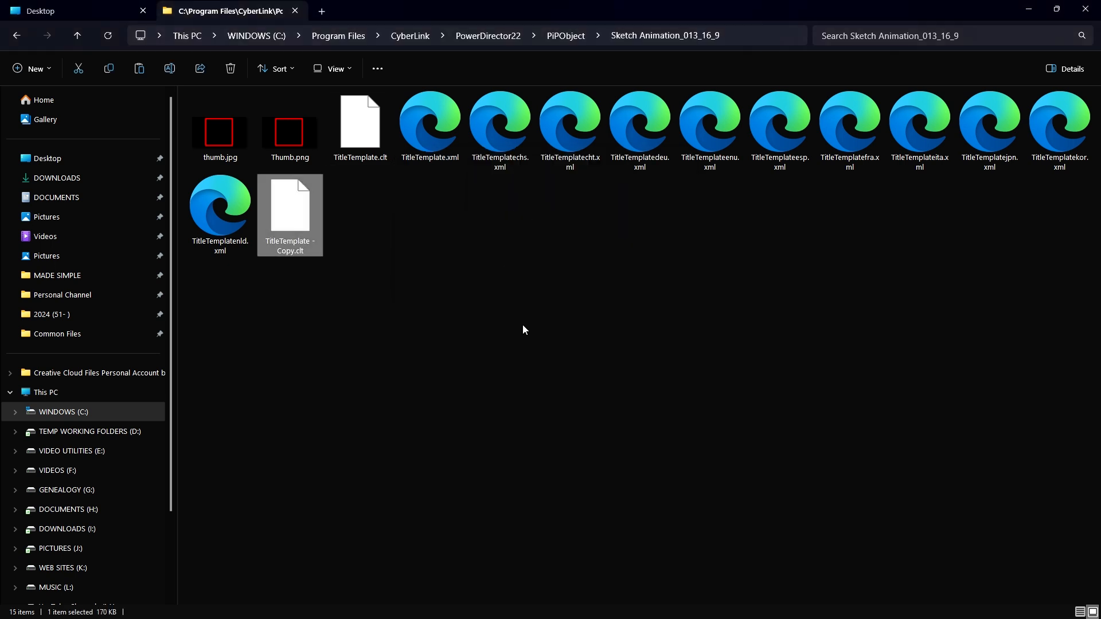
pyautogui.moveTo(420, 278)
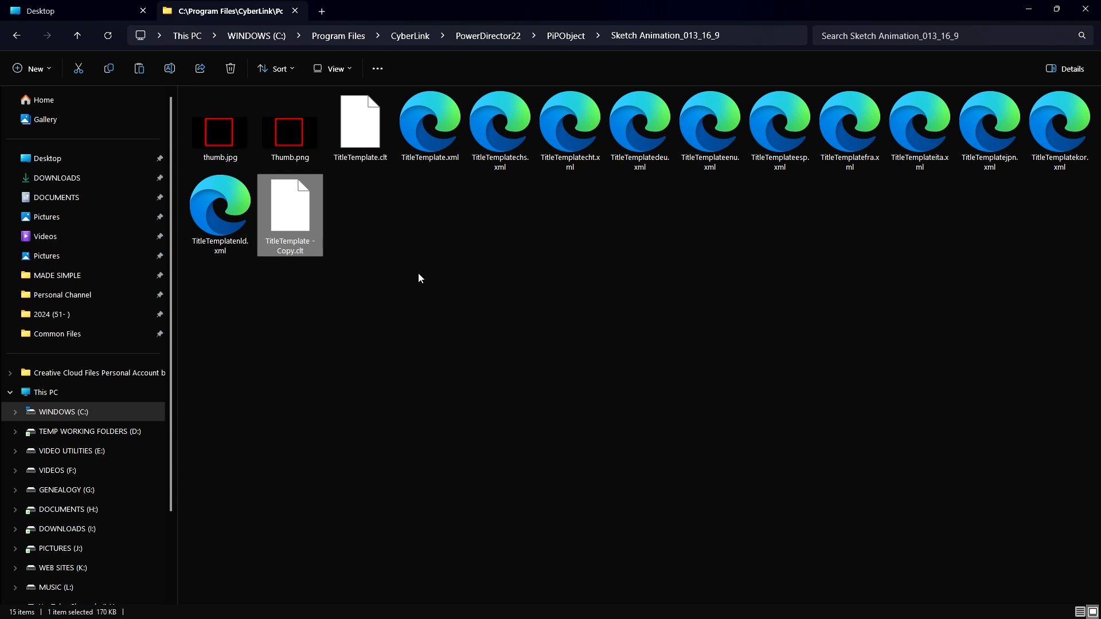
pyautogui.click(360, 126)
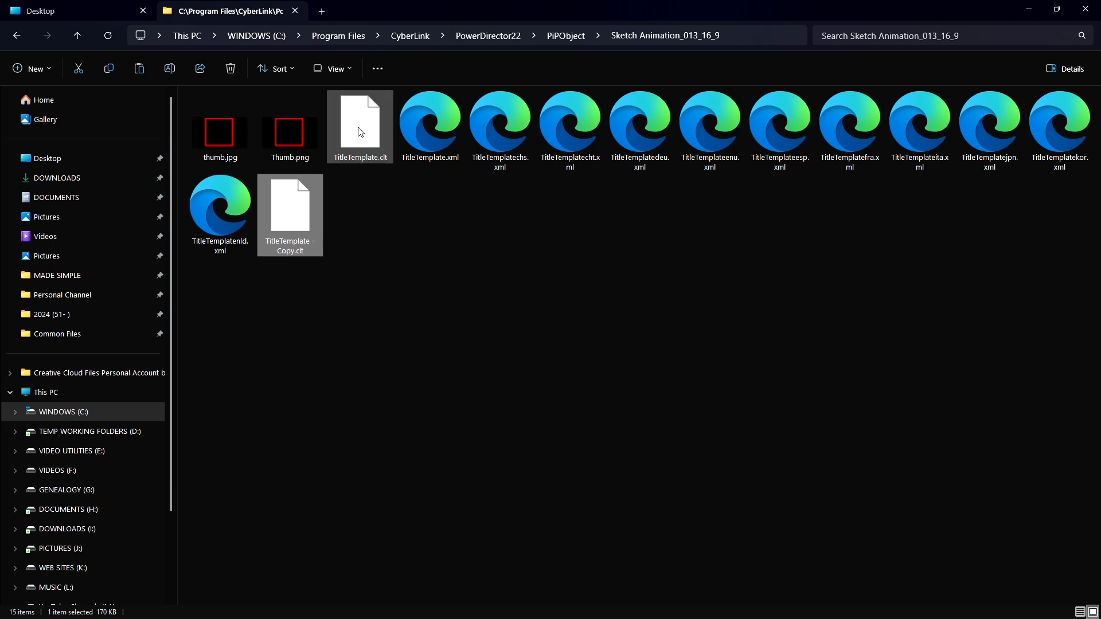
pyautogui.click(360, 126)
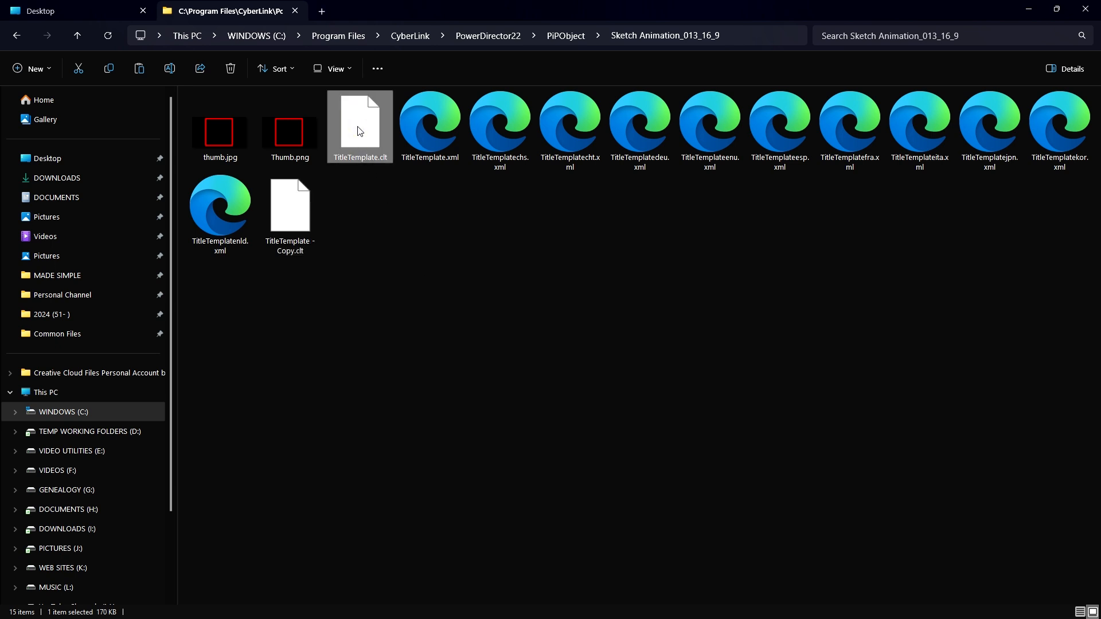
# Open TitleTemplate.clt in Notepad and scroll to the closing BrushProperty settings.
pyautogui.rightClick(360, 128)
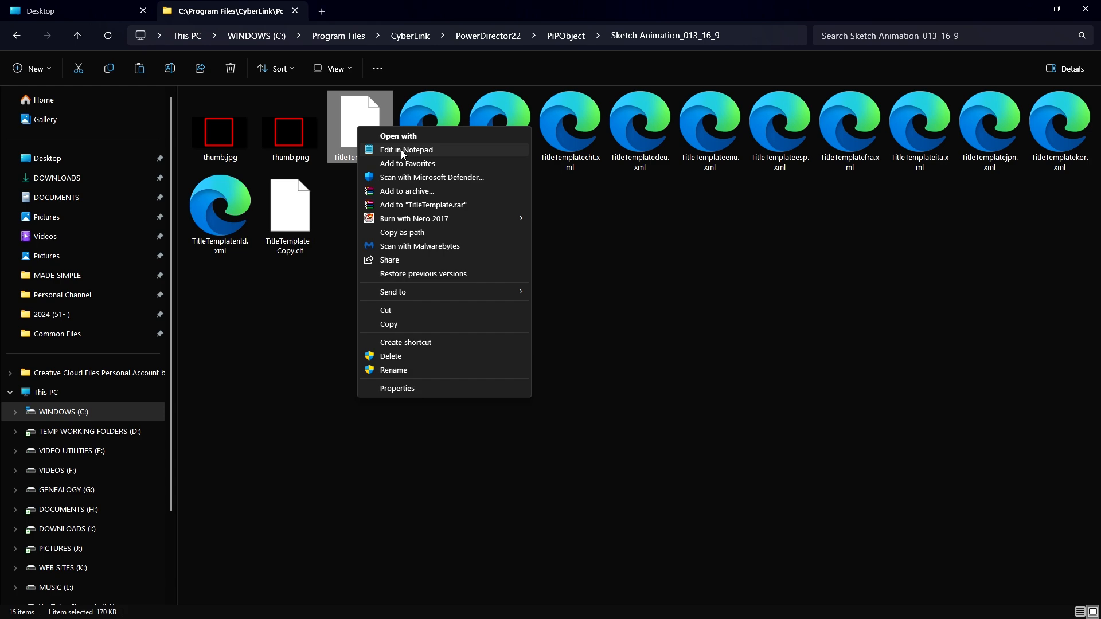
pyautogui.click(407, 150)
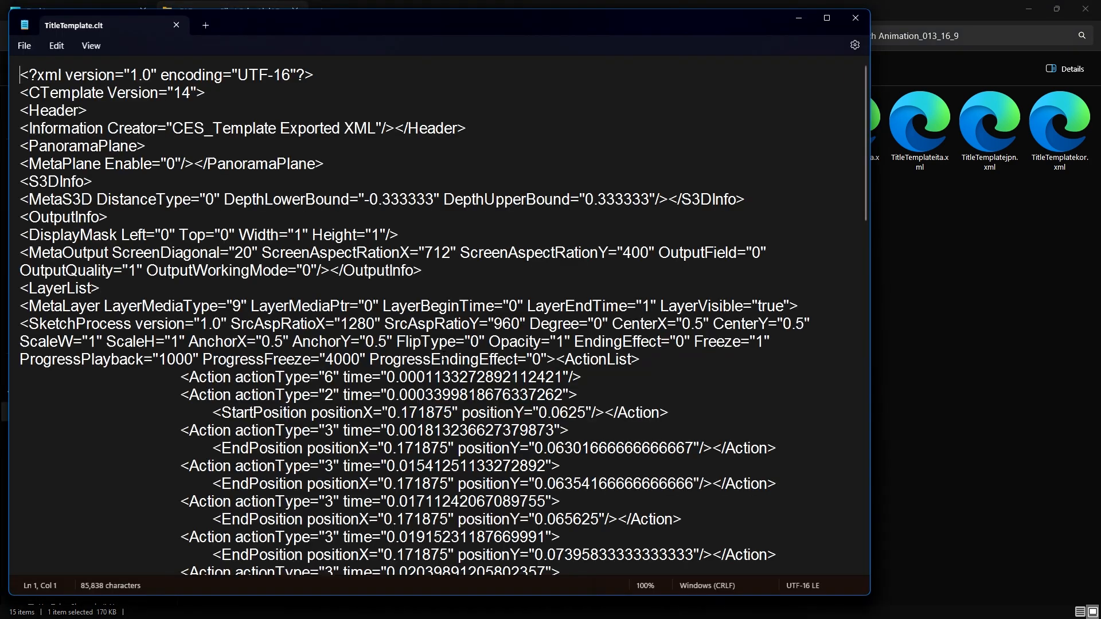
pyautogui.moveTo(817, 65)
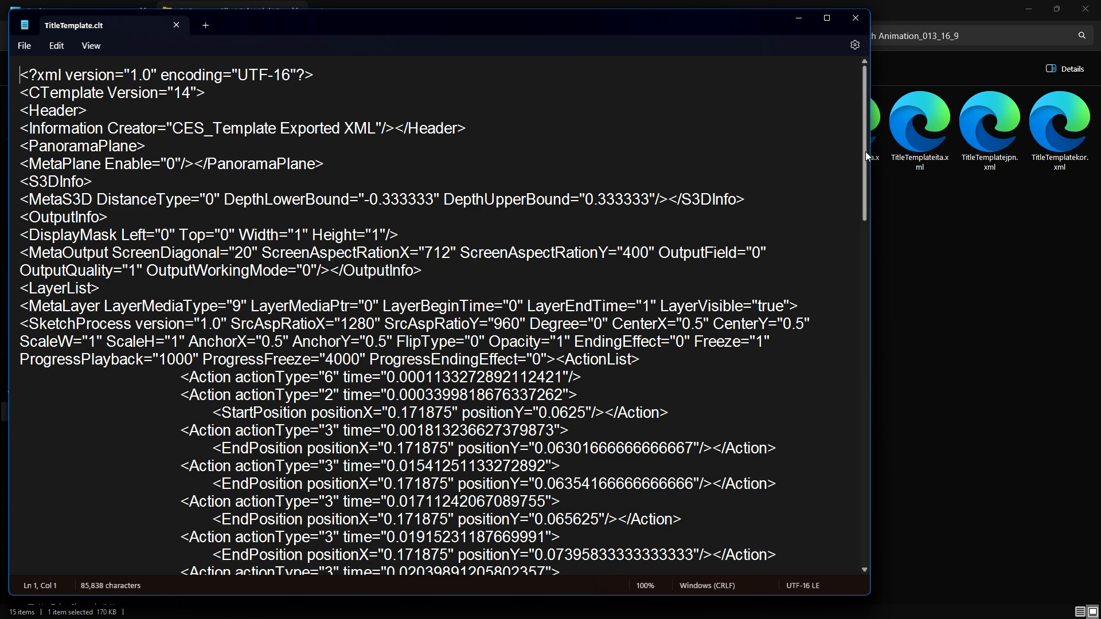
pyautogui.scroll(-3)
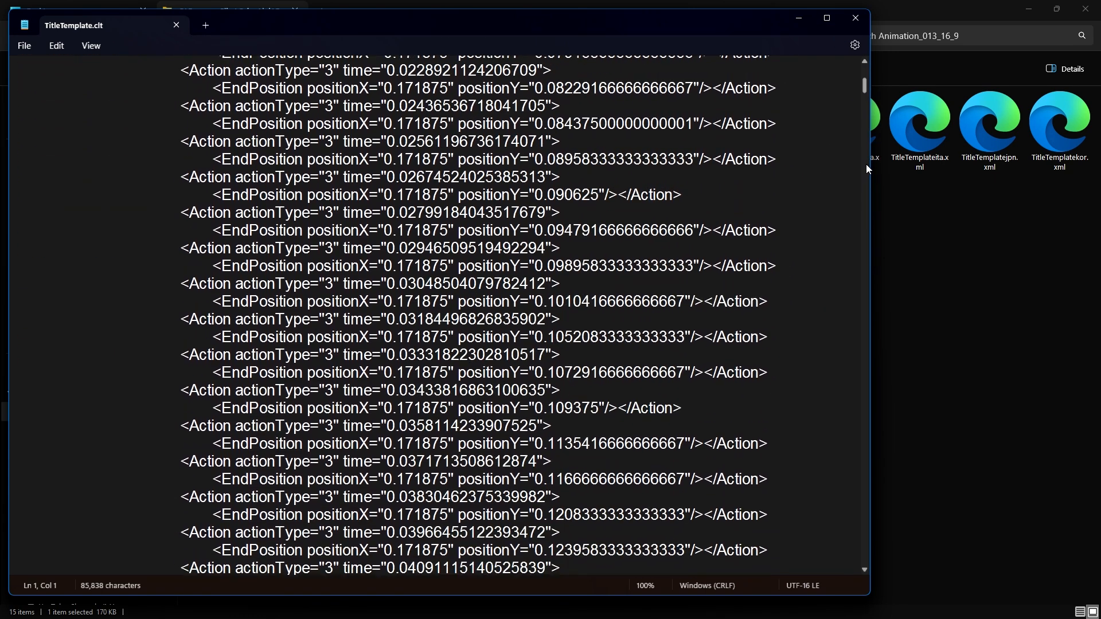
pyautogui.scroll(-3)
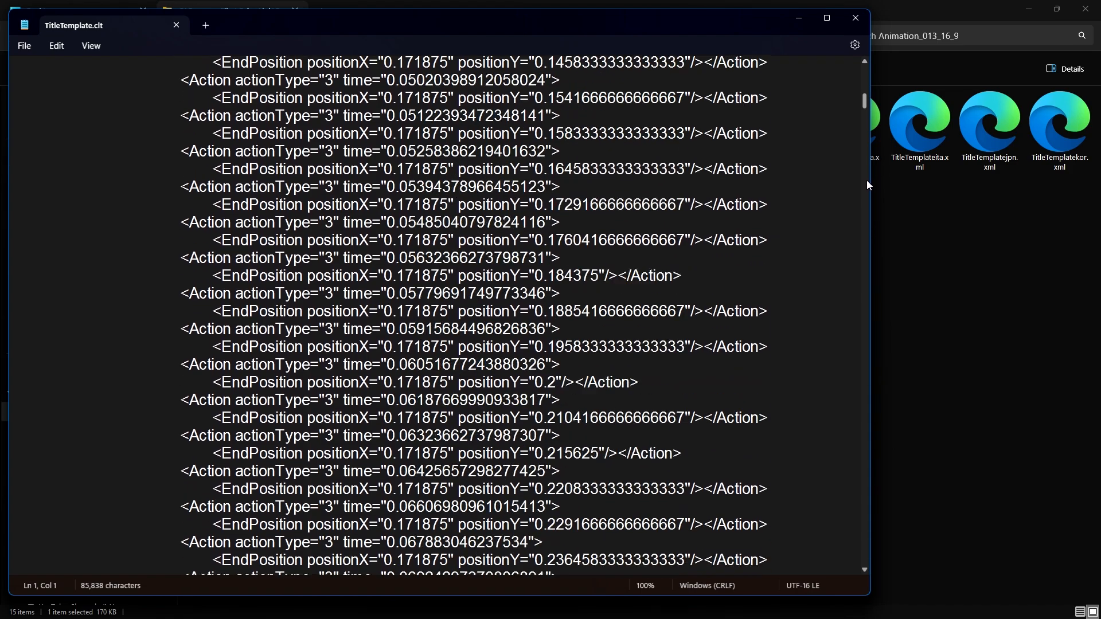
pyautogui.scroll(-3)
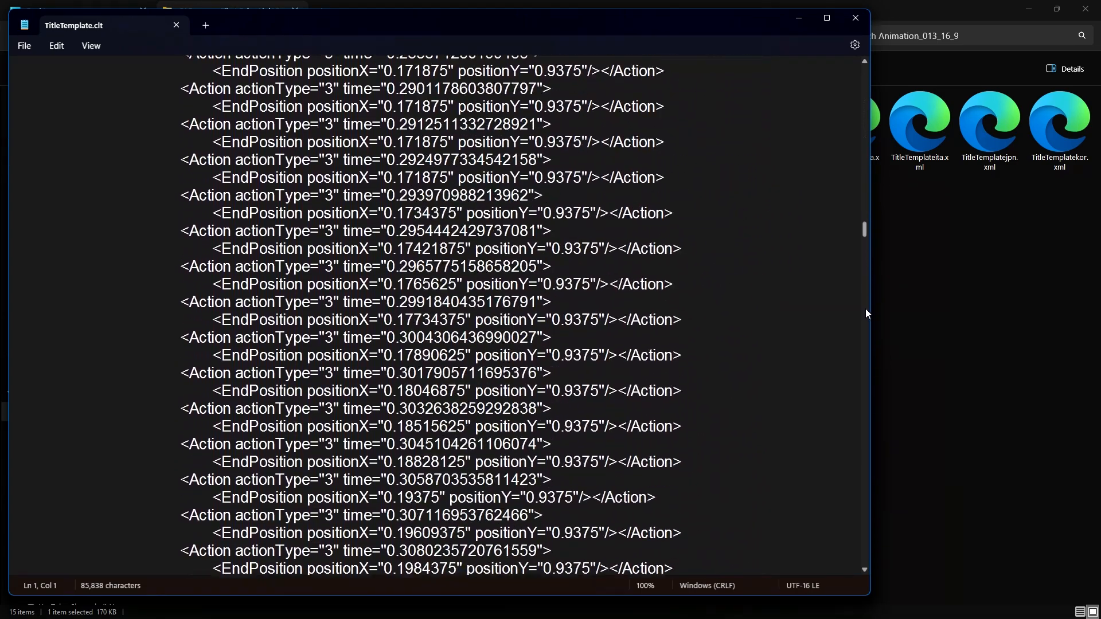
pyautogui.scroll(-3)
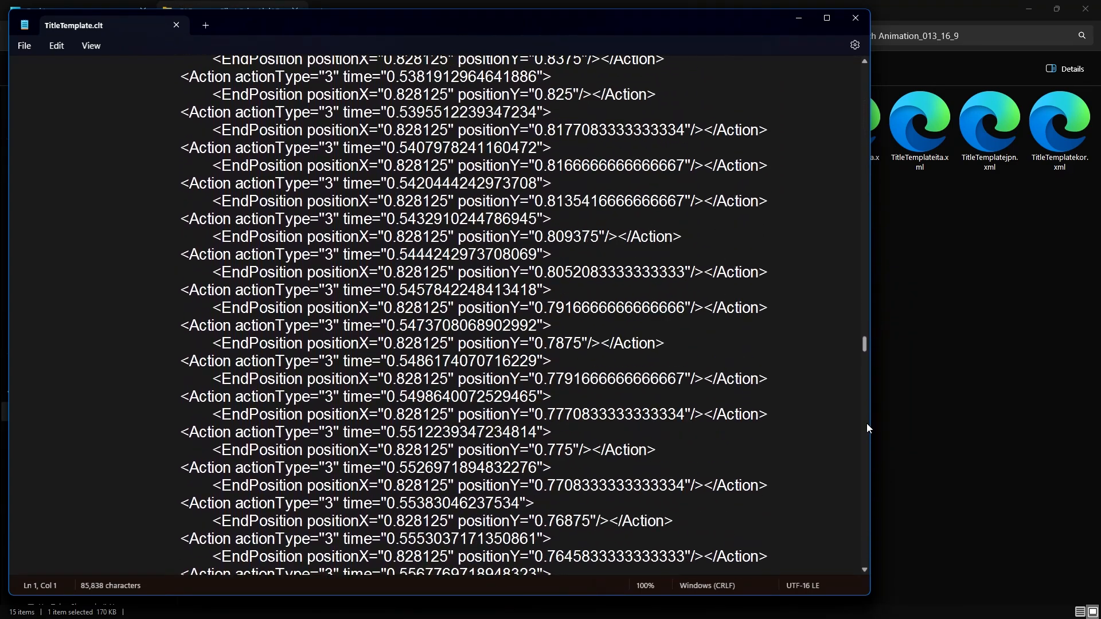
pyautogui.scroll(-3)
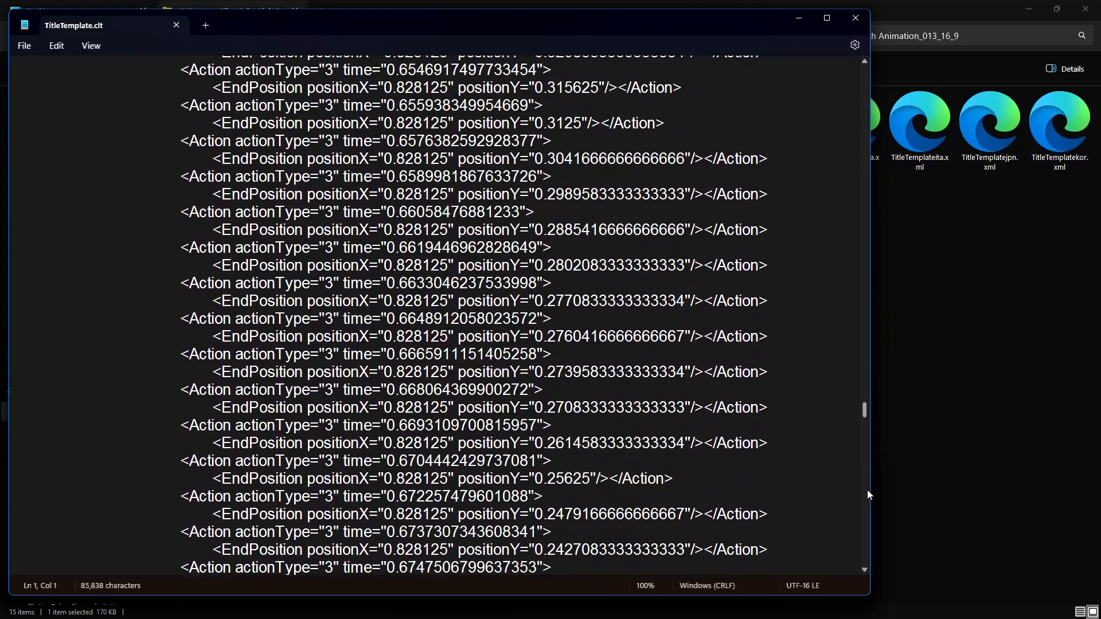
pyautogui.scroll(-3)
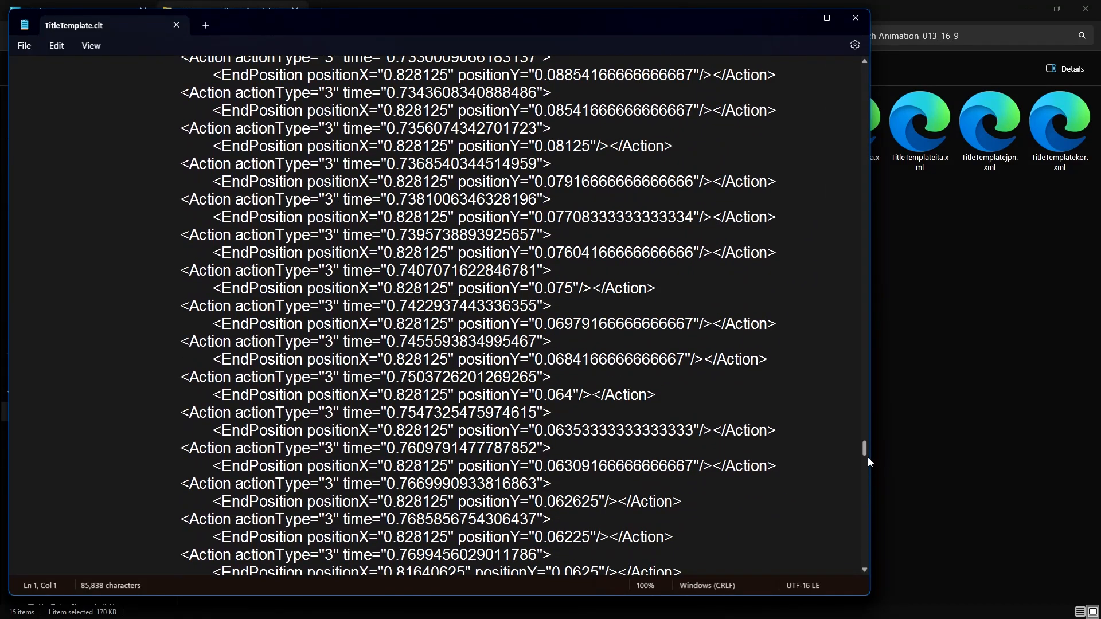
pyautogui.scroll(-3)
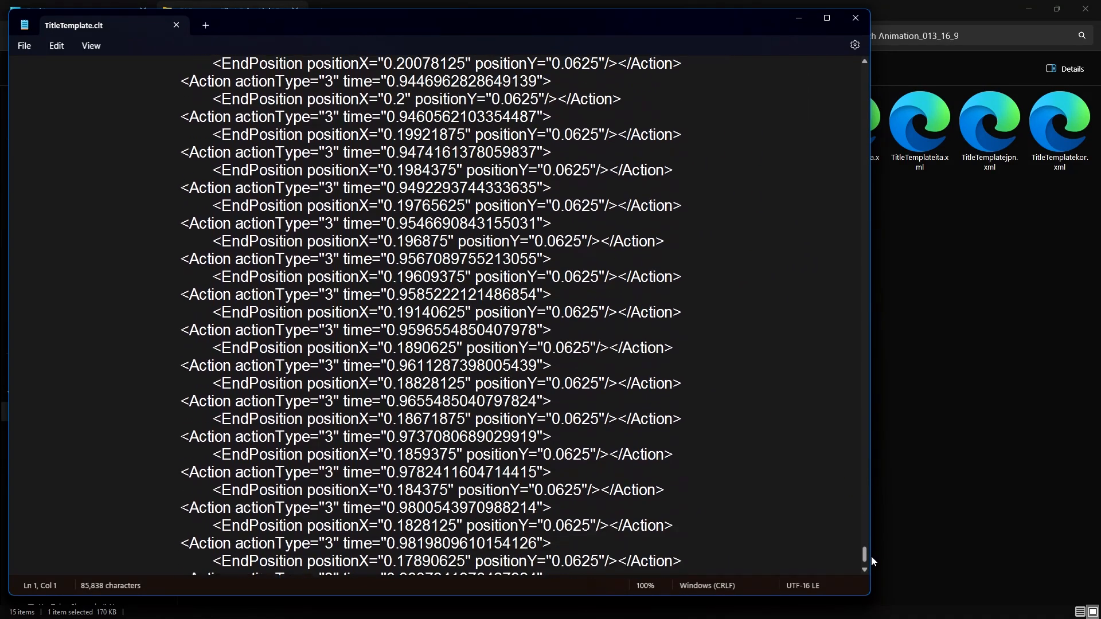
pyautogui.scroll(-3)
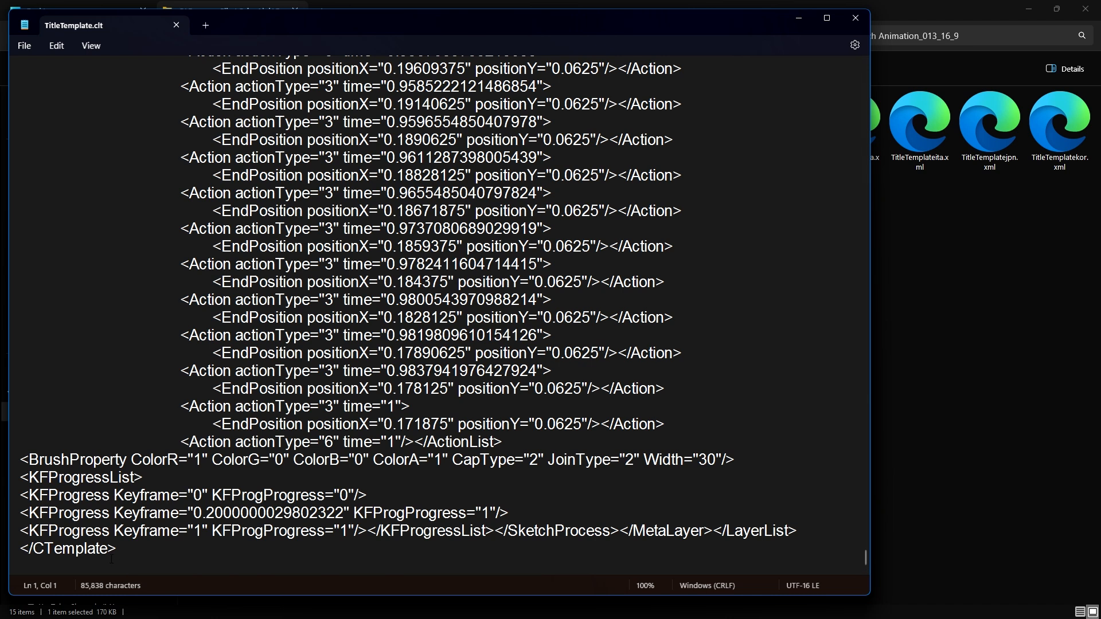
# Replace the BrushProperty Width value 30 with 3 in TitleTemplate.clt.
pyautogui.doubleClick(75, 460)
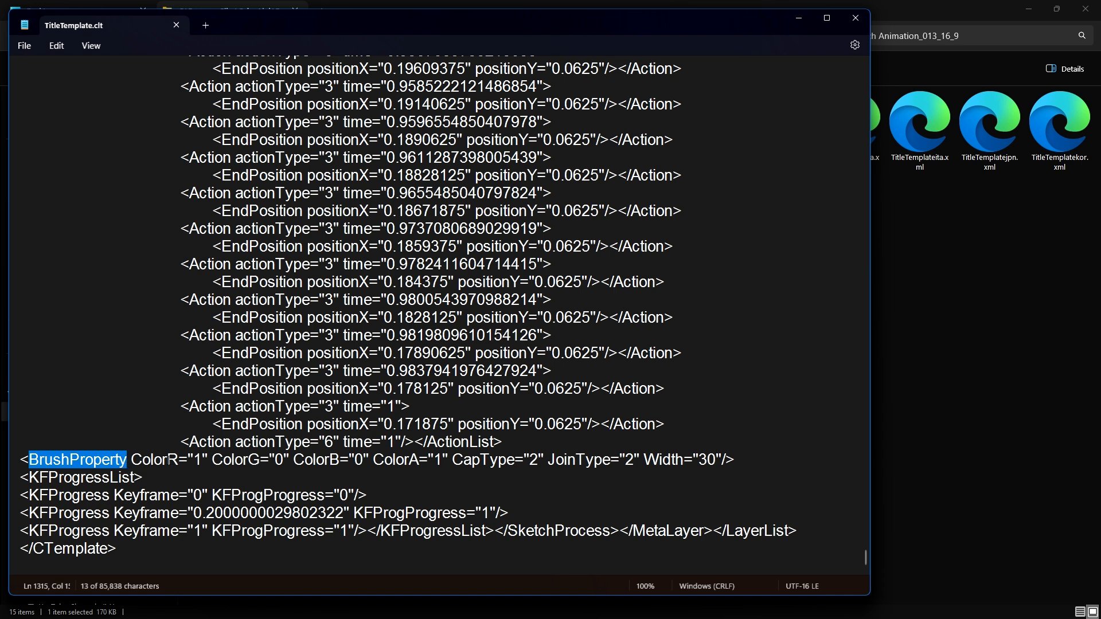
pyautogui.doubleClick(663, 460)
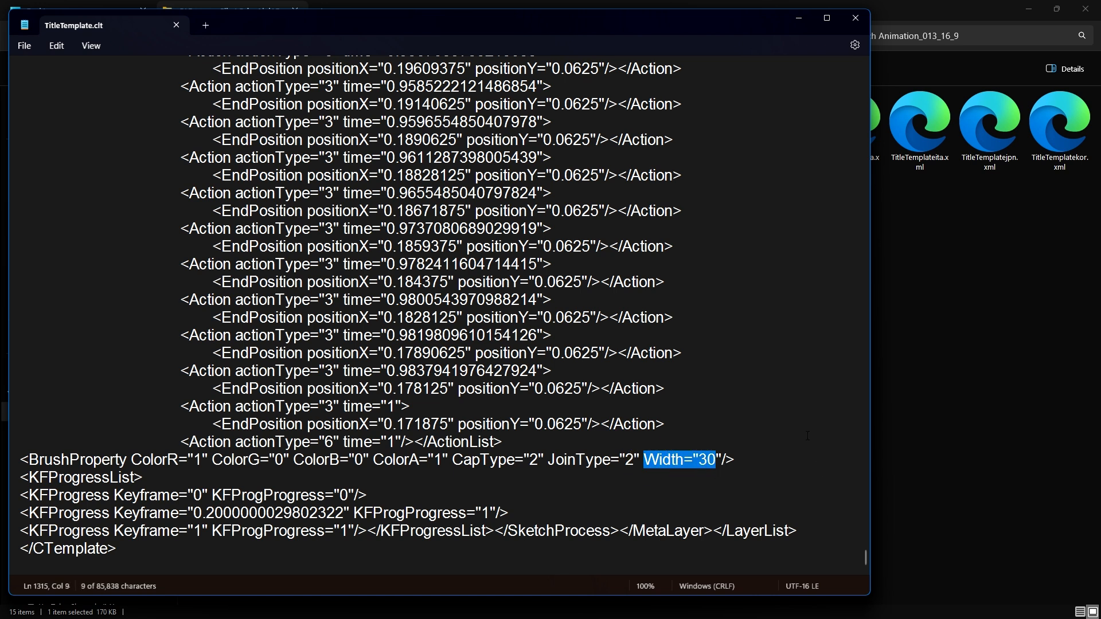
pyautogui.moveTo(708, 469)
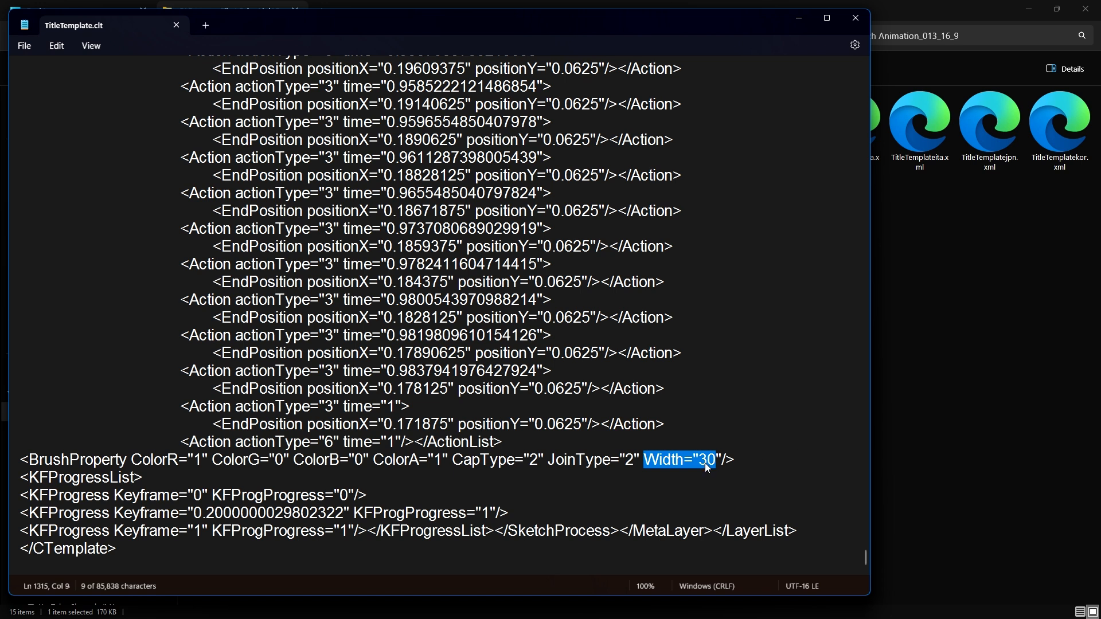
pyautogui.click(700, 459)
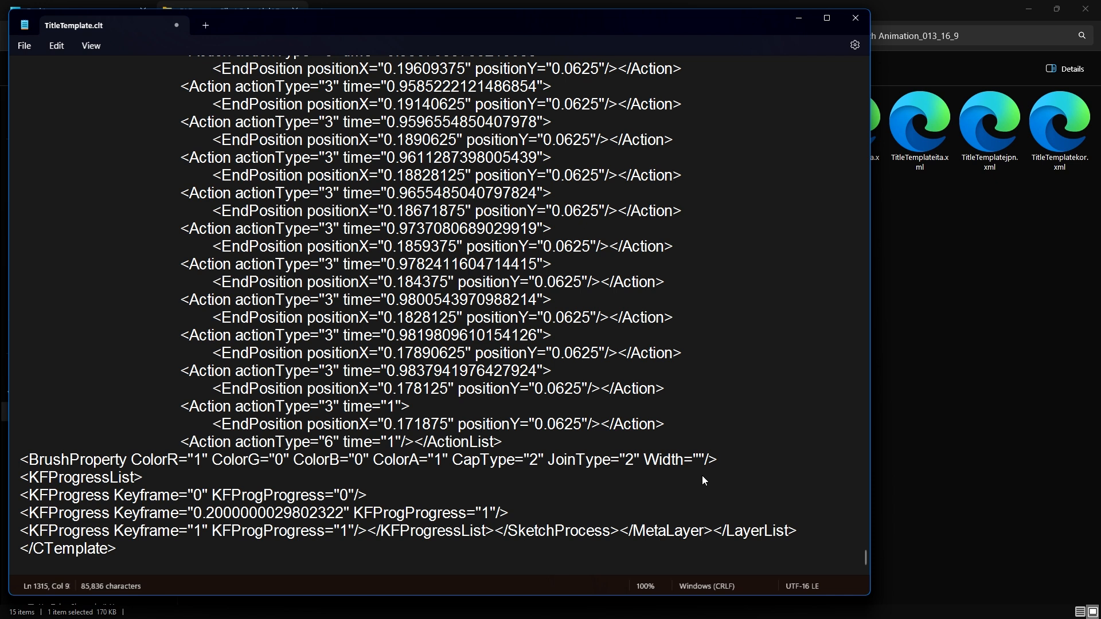
pyautogui.write('3')
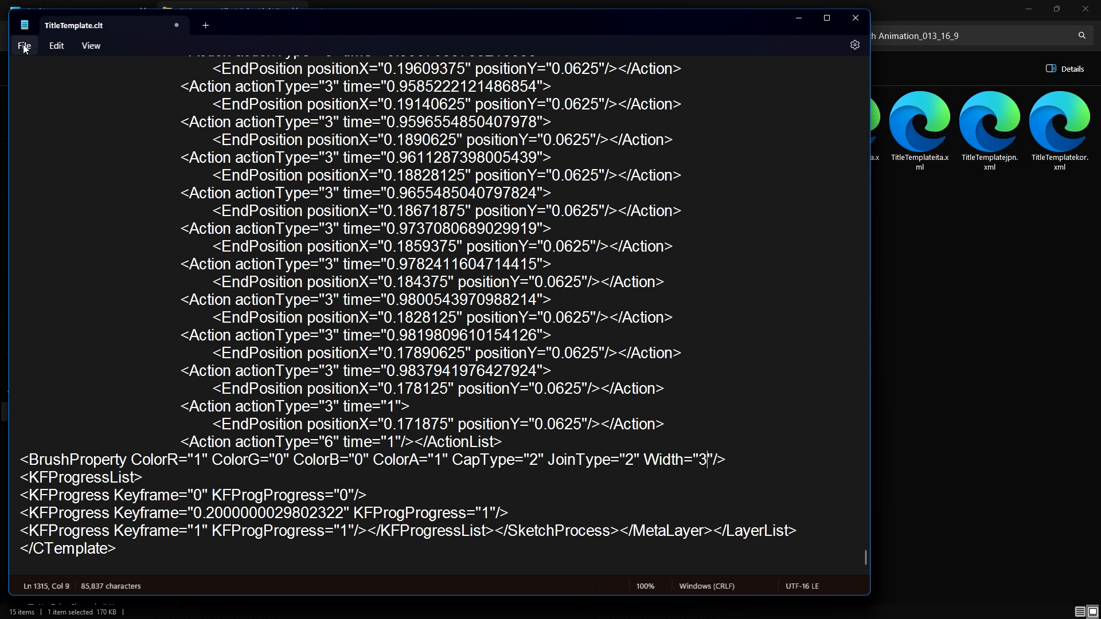
pyautogui.click(24, 45)
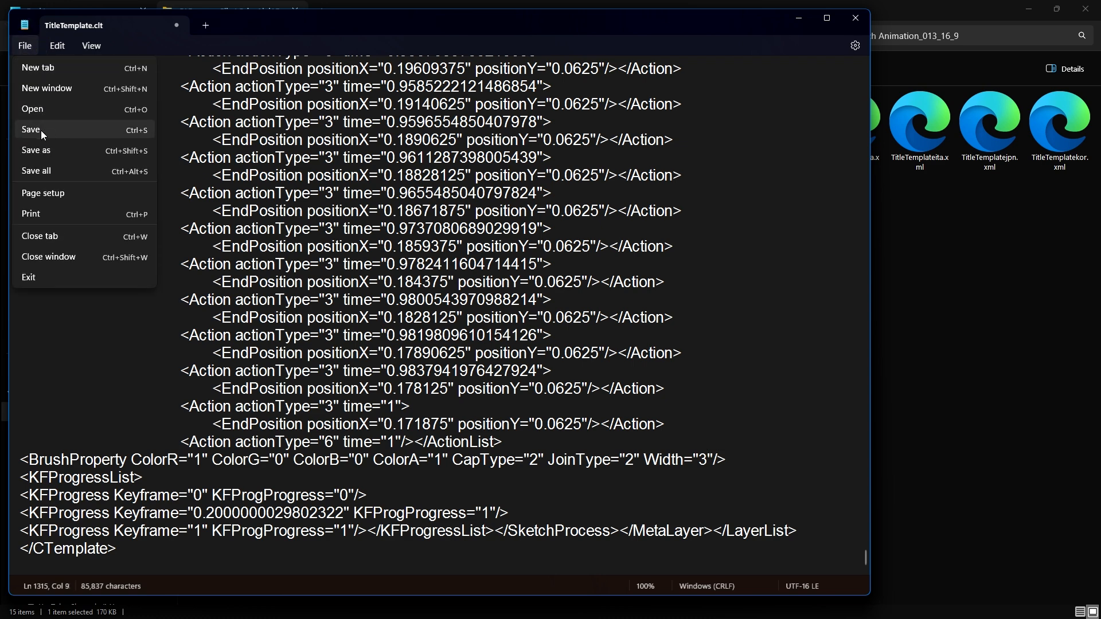
# Save the edited TitleTemplate.clt to the Desktop after the template folder save is denied.
pyautogui.click(35, 150)
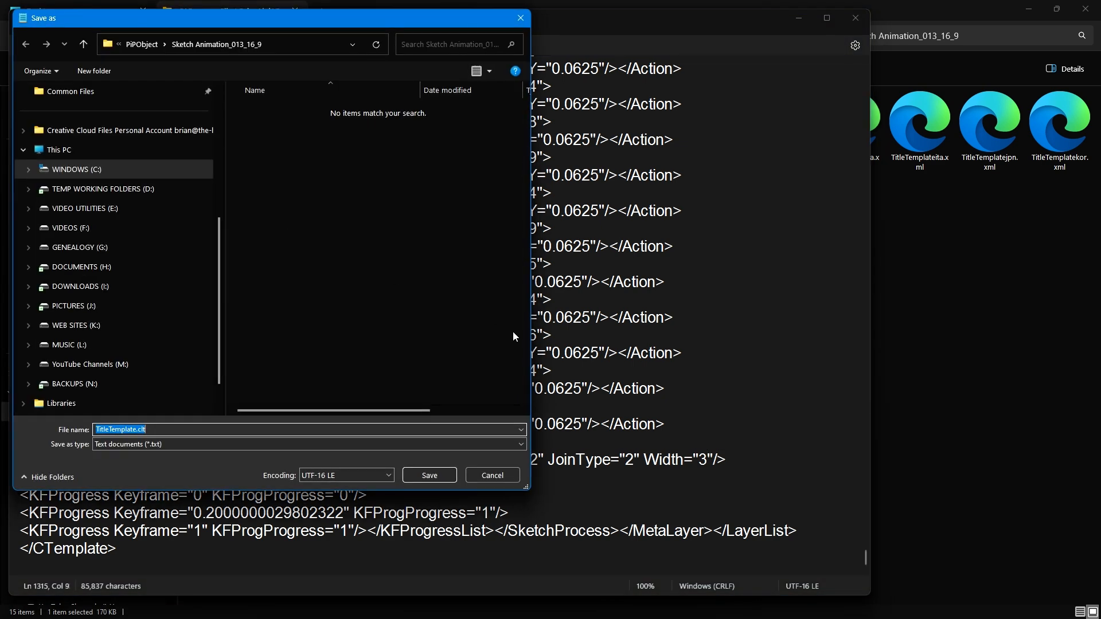
pyautogui.moveTo(410, 314)
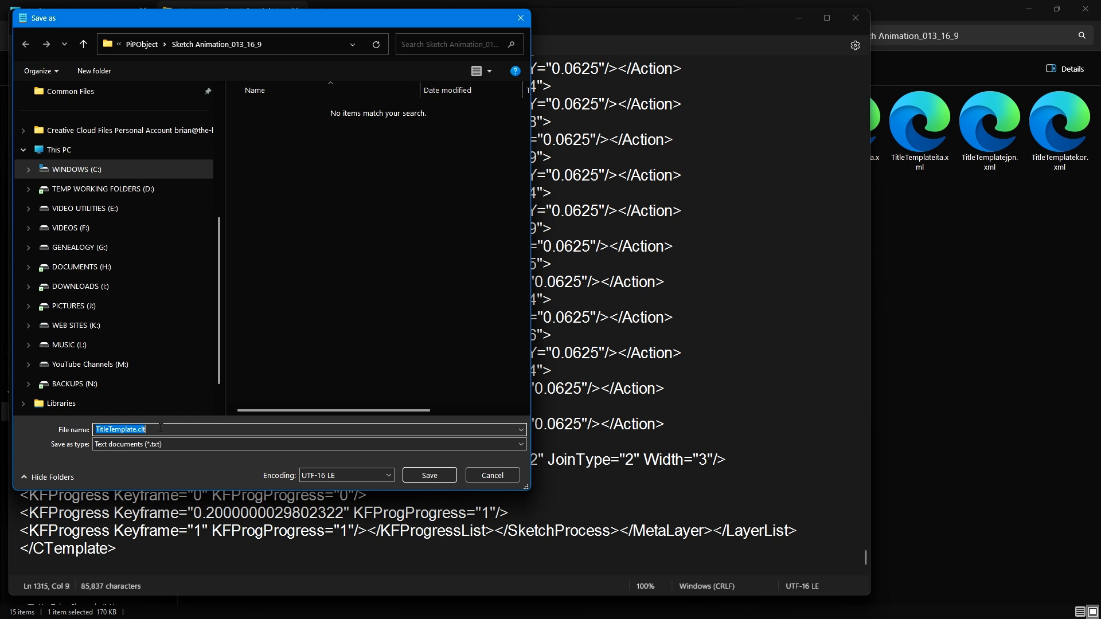
pyautogui.moveTo(159, 429)
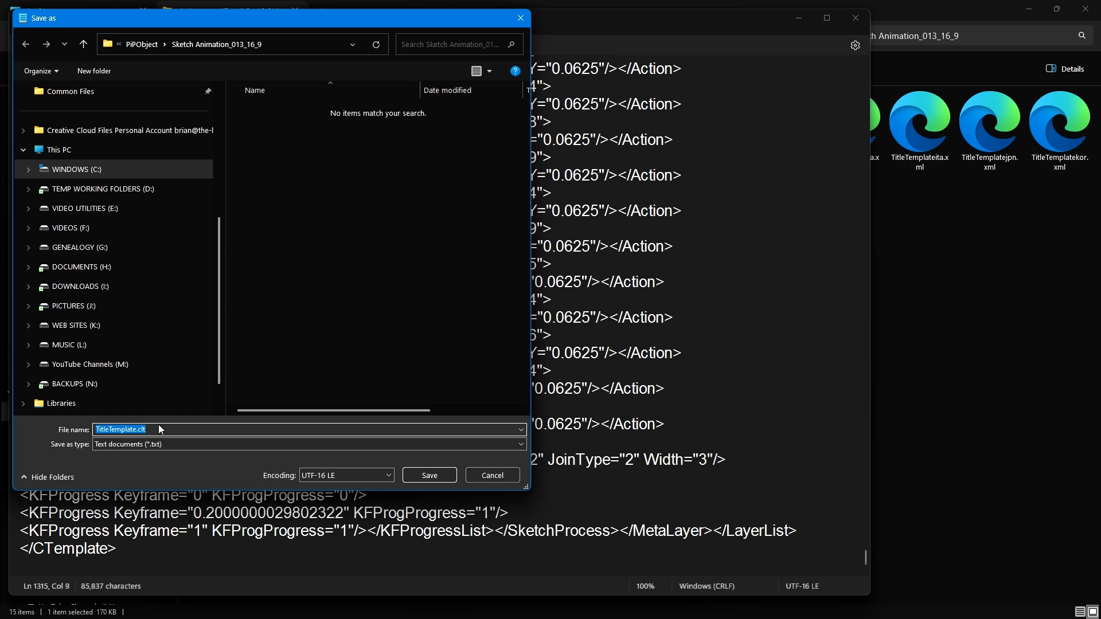
pyautogui.moveTo(179, 54)
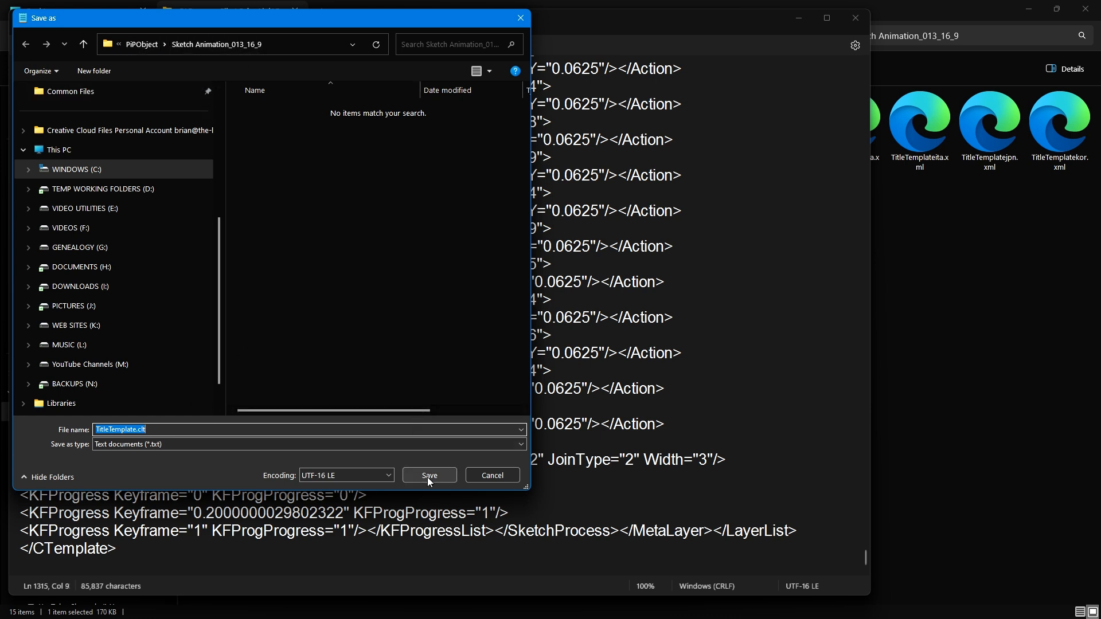
pyautogui.click(429, 476)
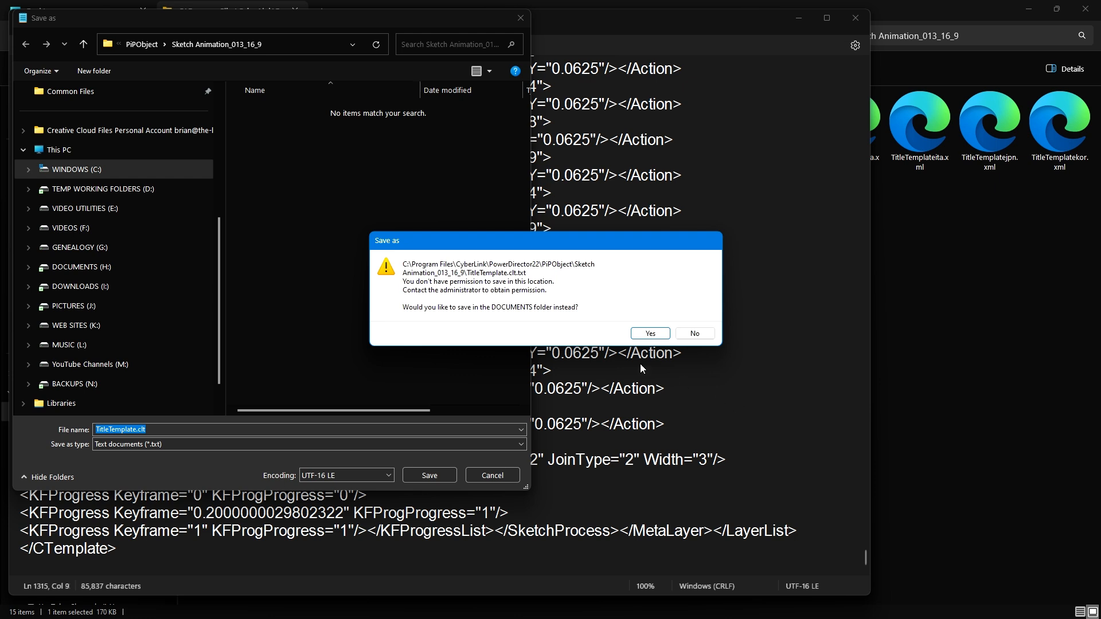
pyautogui.moveTo(500, 329)
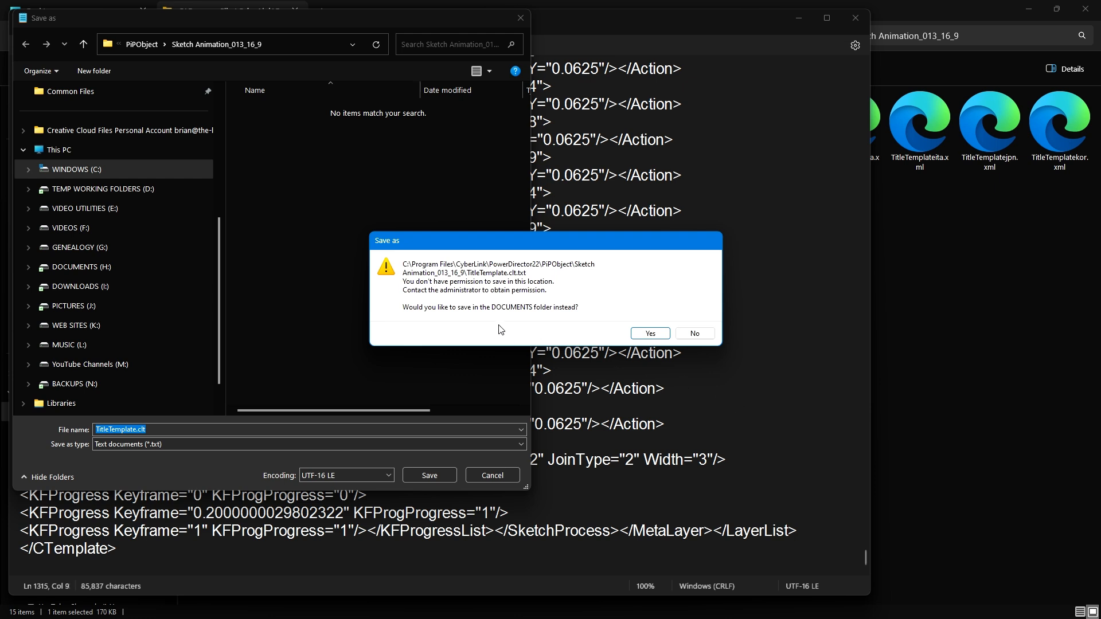
pyautogui.moveTo(497, 323)
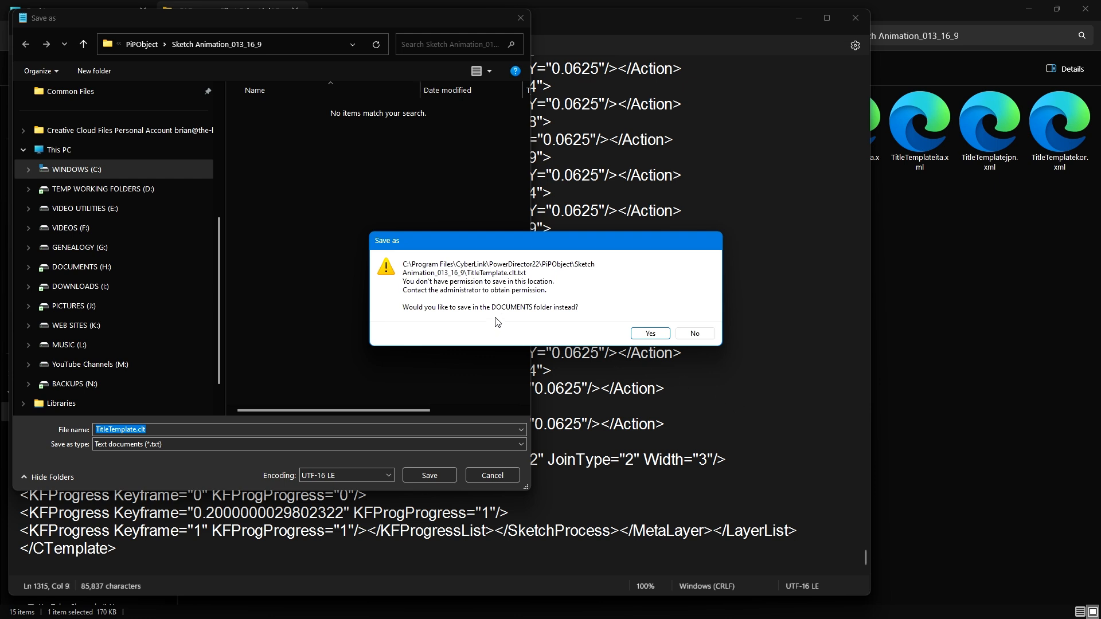
pyautogui.moveTo(527, 317)
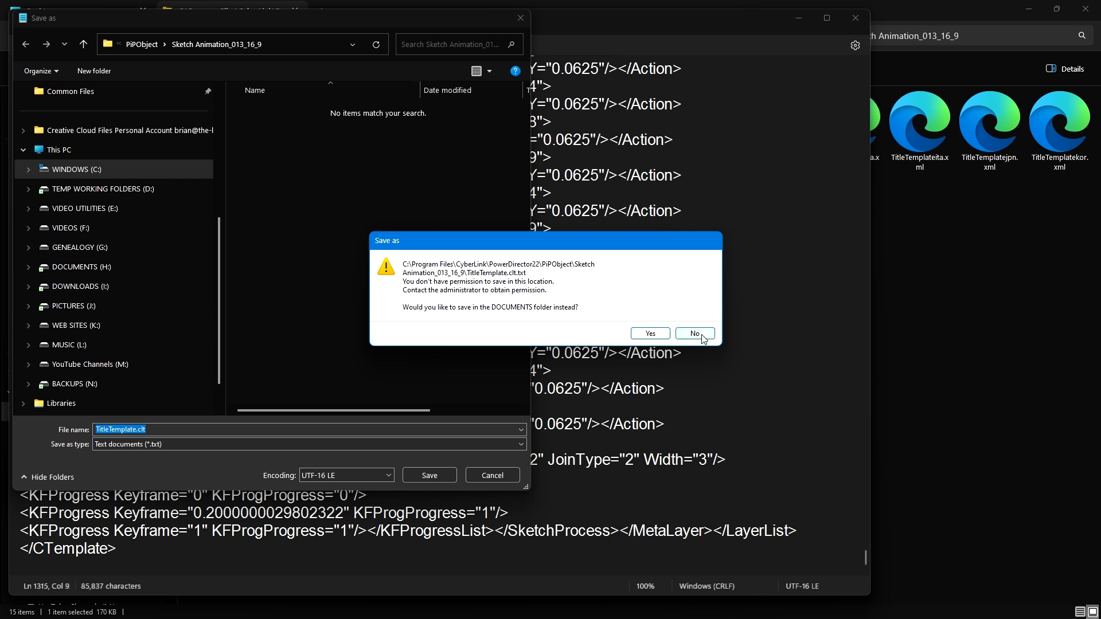
pyautogui.click(694, 333)
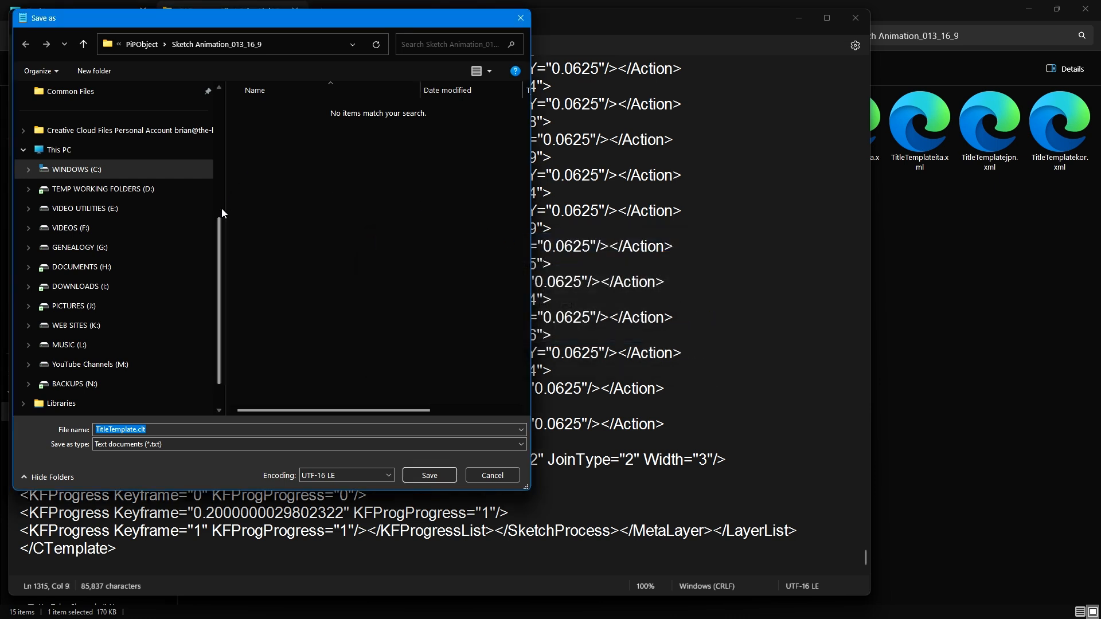
pyautogui.scroll(3)
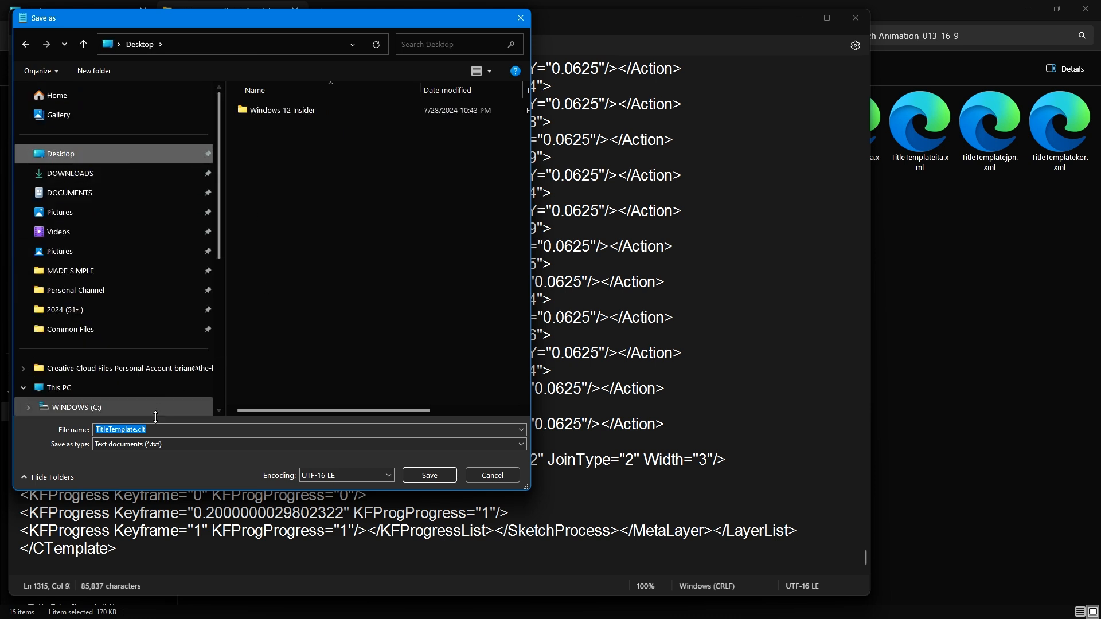
pyautogui.click(428, 471)
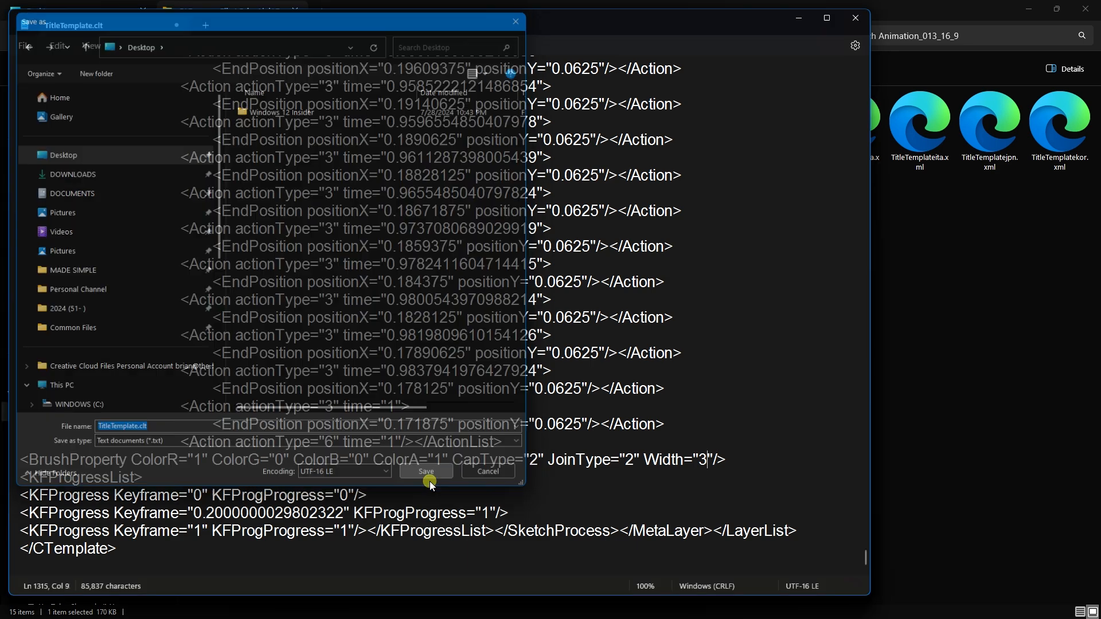
# Save the edited template to the Desktop and select TitleTemplate.clt.txt there.
pyautogui.click(426, 473)
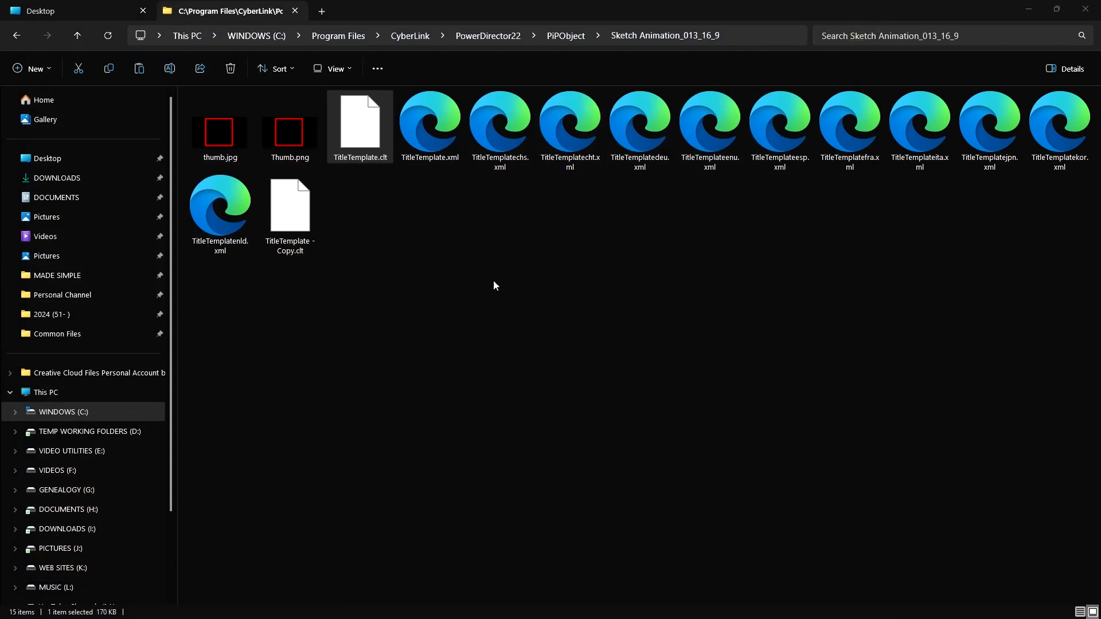
pyautogui.moveTo(498, 251)
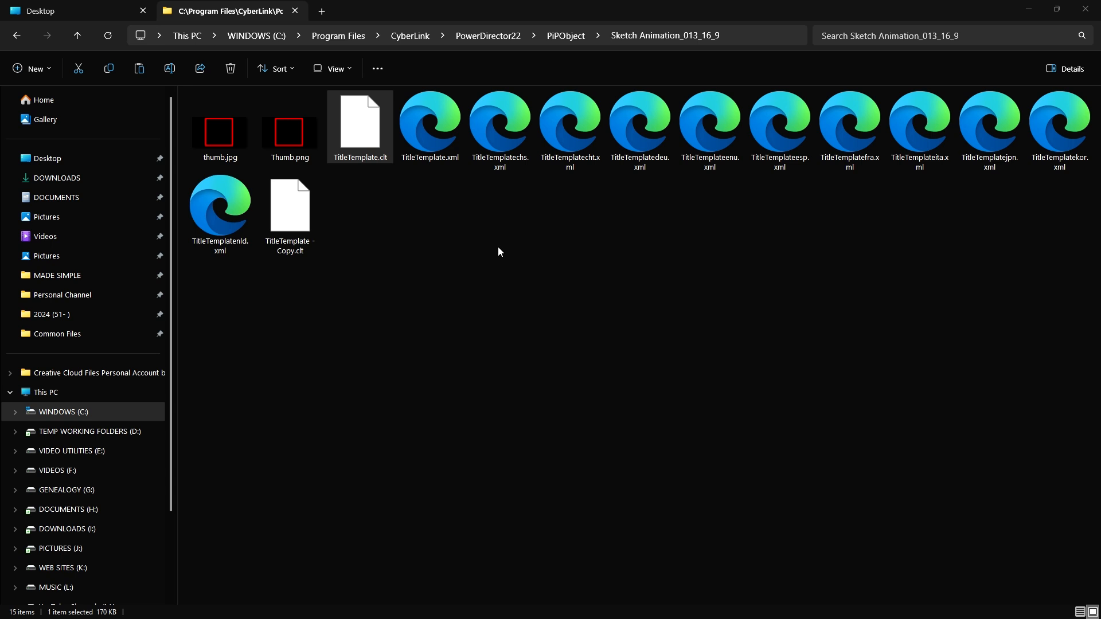
pyautogui.moveTo(195, 27)
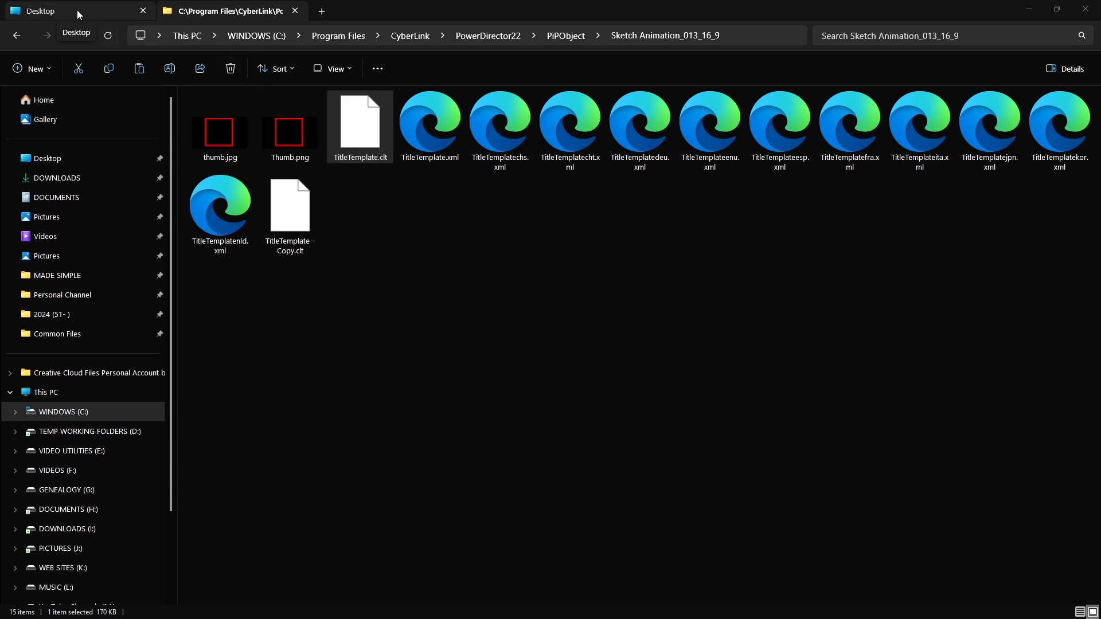
pyautogui.click(47, 158)
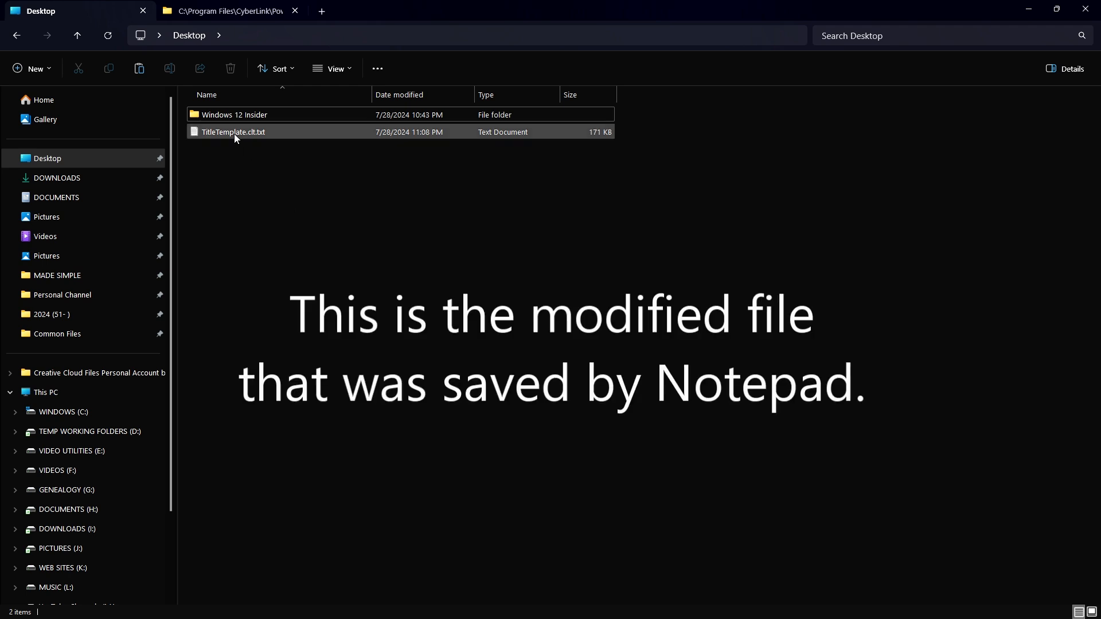
pyautogui.click(233, 132)
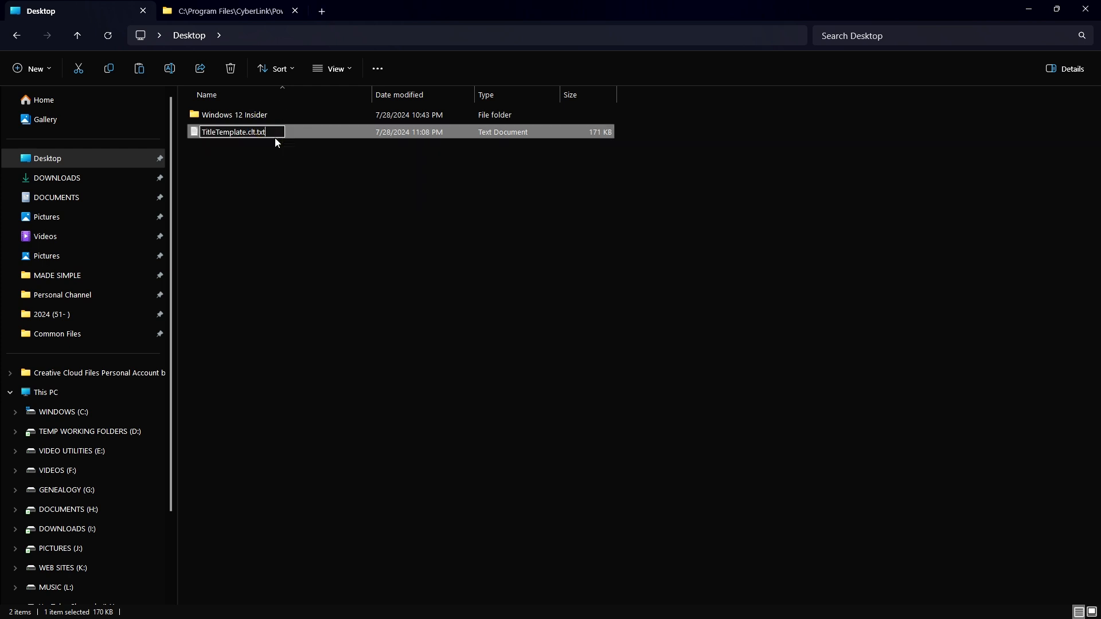
# Rename the Desktop file to TitleTemplate.clt, confirming the extension change.
pyautogui.press('Backspace')
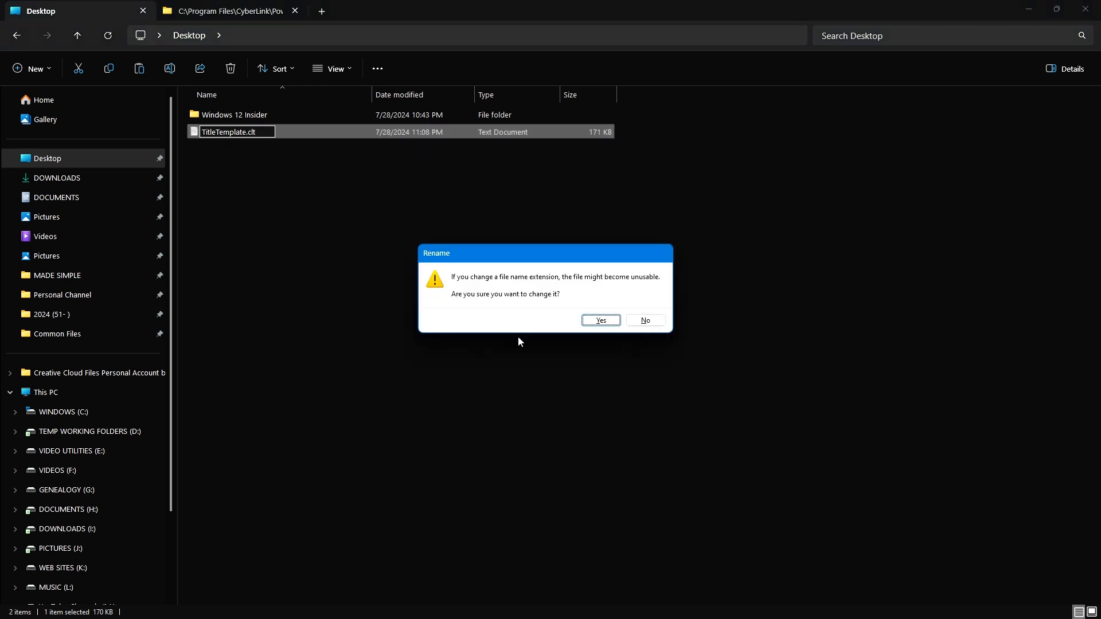
pyautogui.click(598, 320)
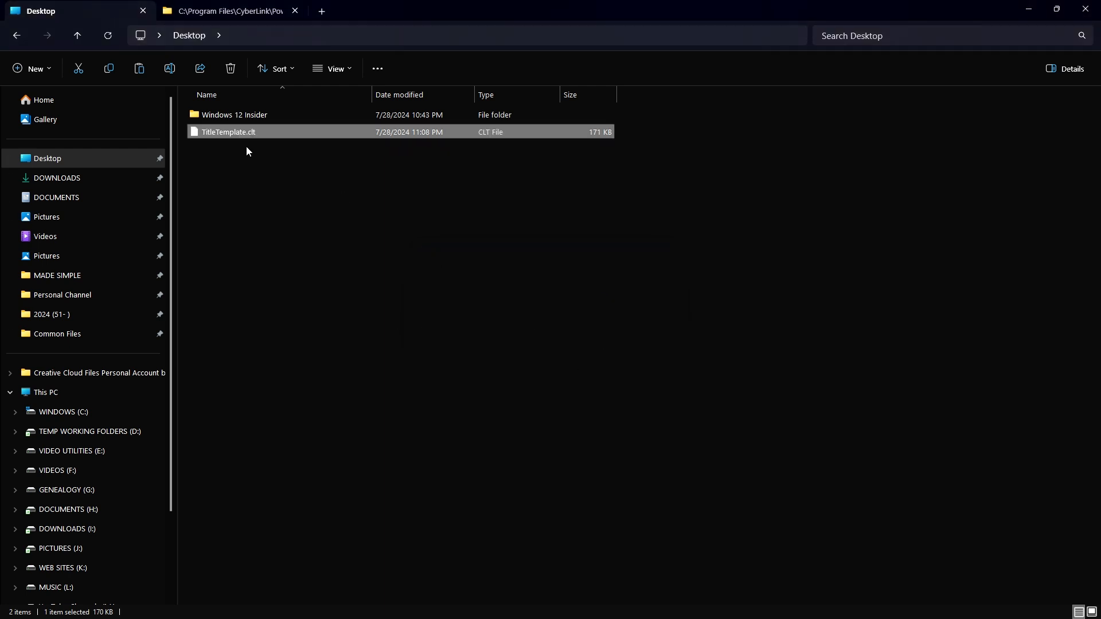
pyautogui.rightClick(229, 132)
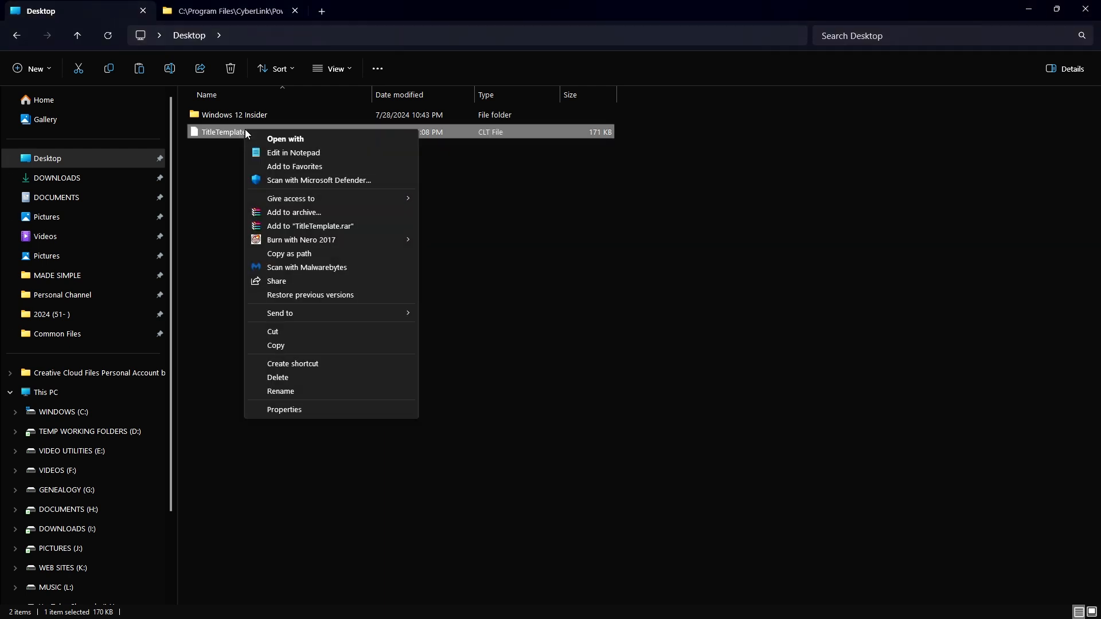
pyautogui.moveTo(275, 332)
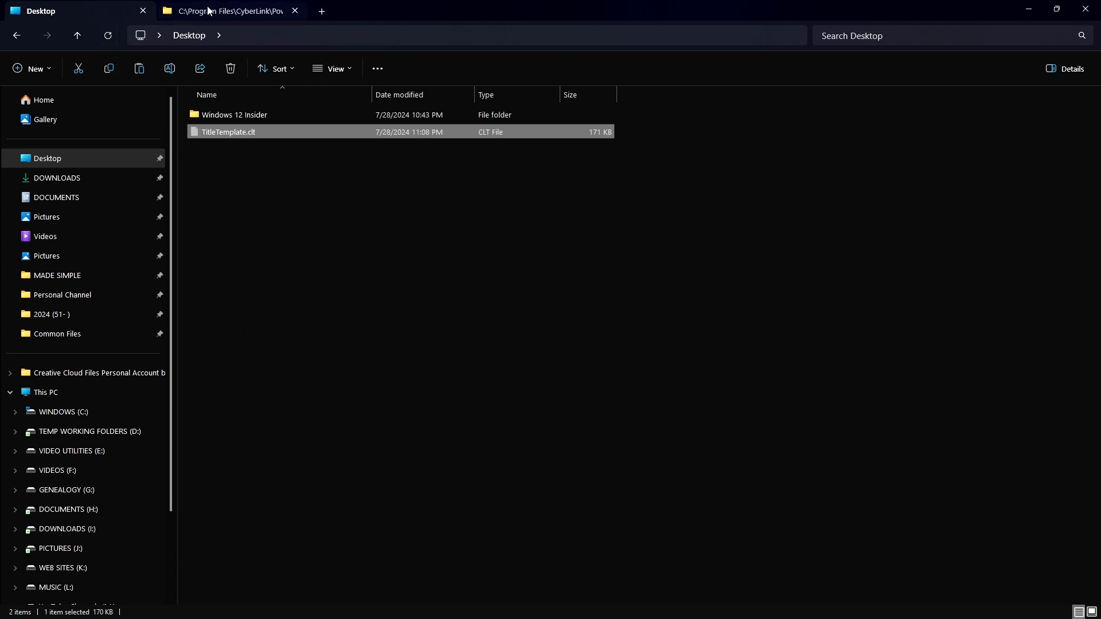
# Move the edited TitleTemplate.clt into Sketch Animation_013_16_9, replacing the original with admin permission.
pyautogui.click(224, 10)
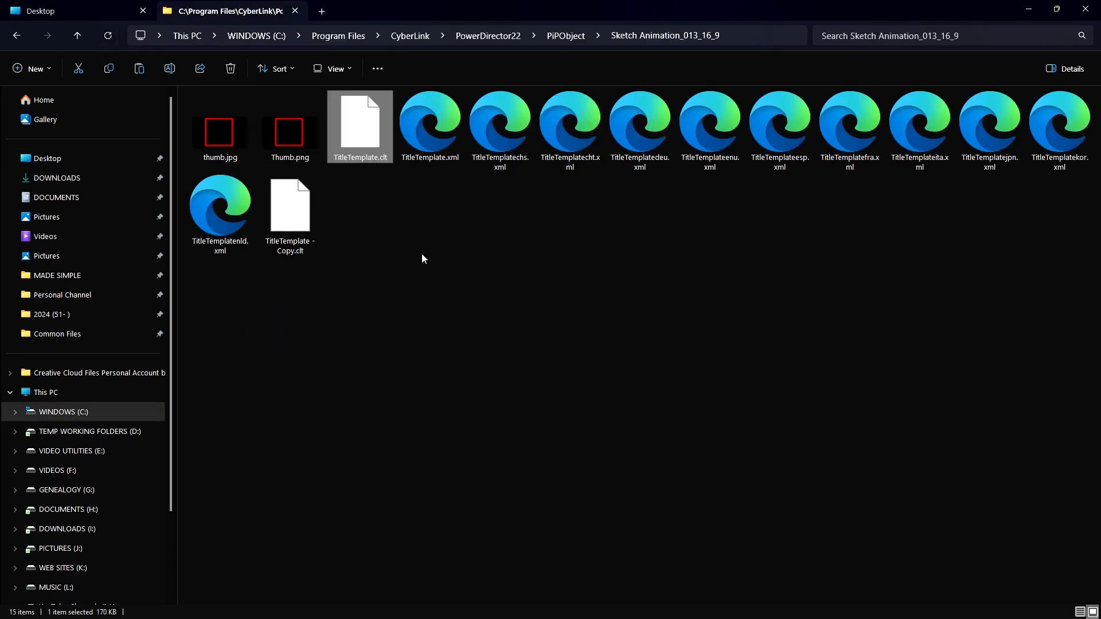
pyautogui.moveTo(470, 251)
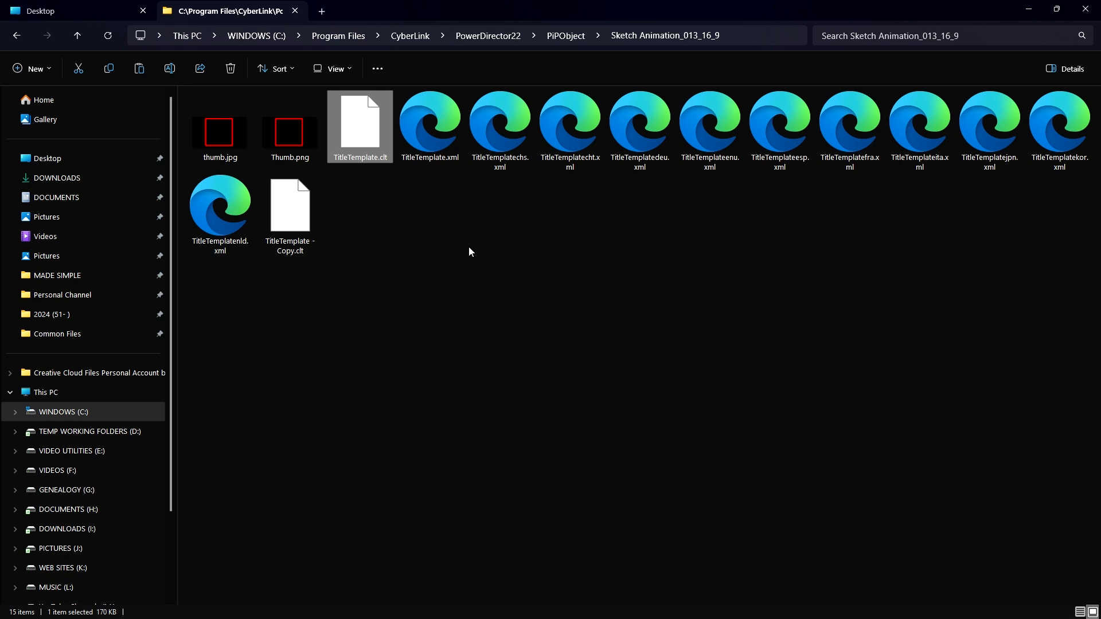
pyautogui.rightClick(469, 252)
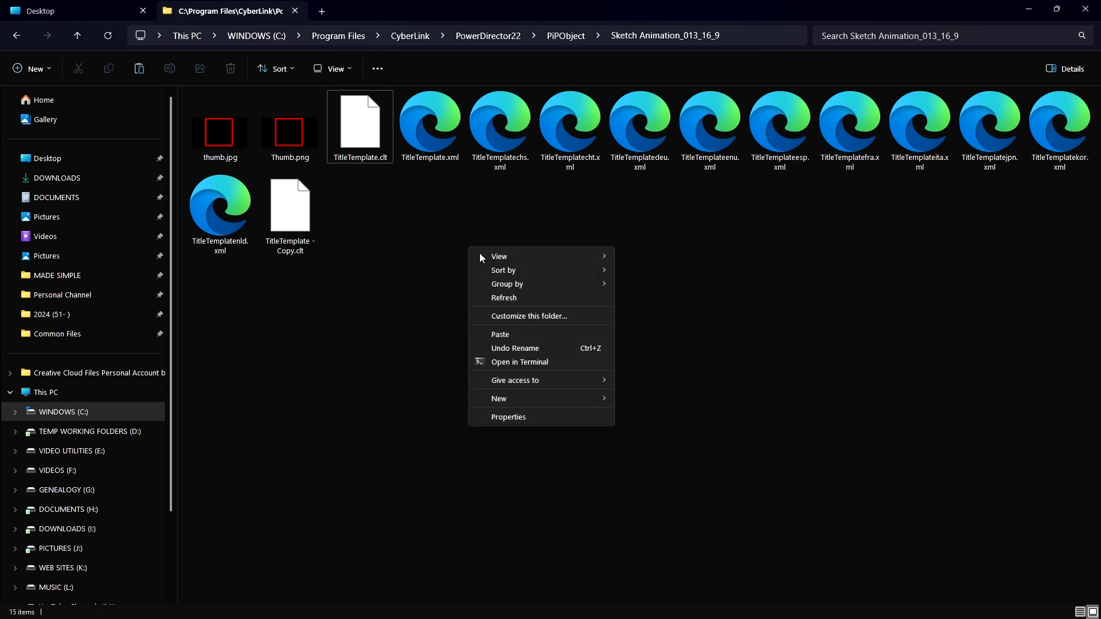
pyautogui.click(500, 334)
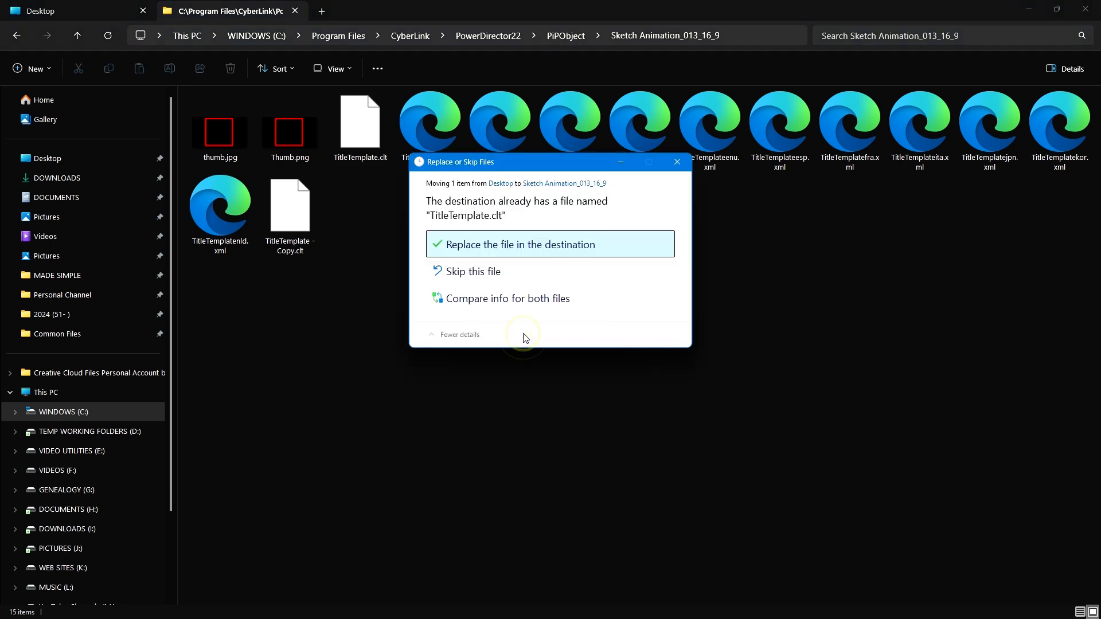
pyautogui.moveTo(598, 434)
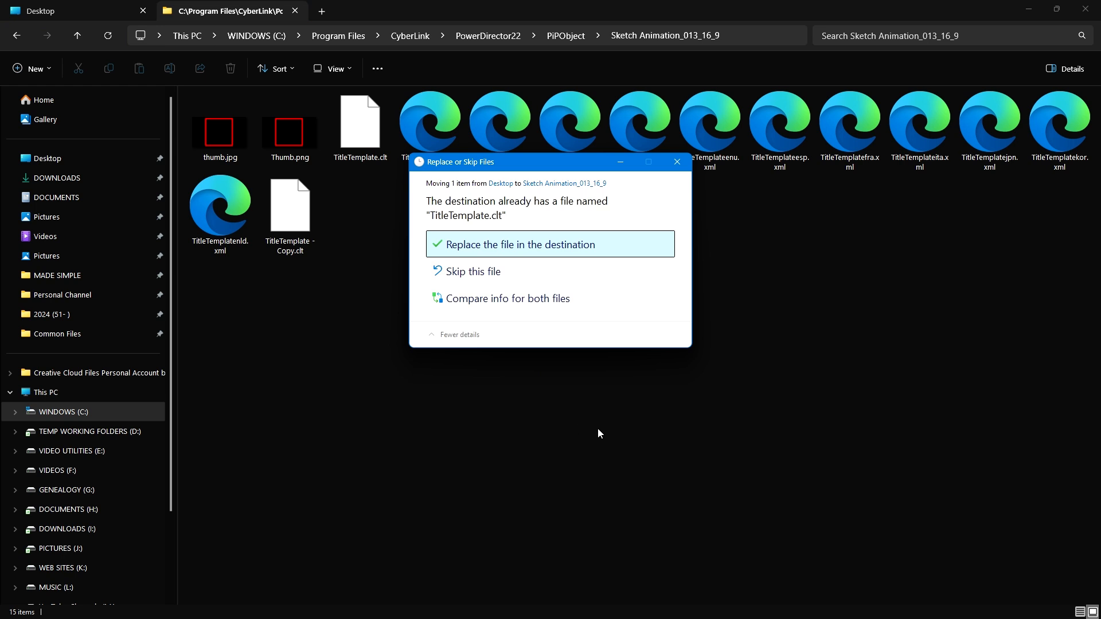
pyautogui.moveTo(569, 455)
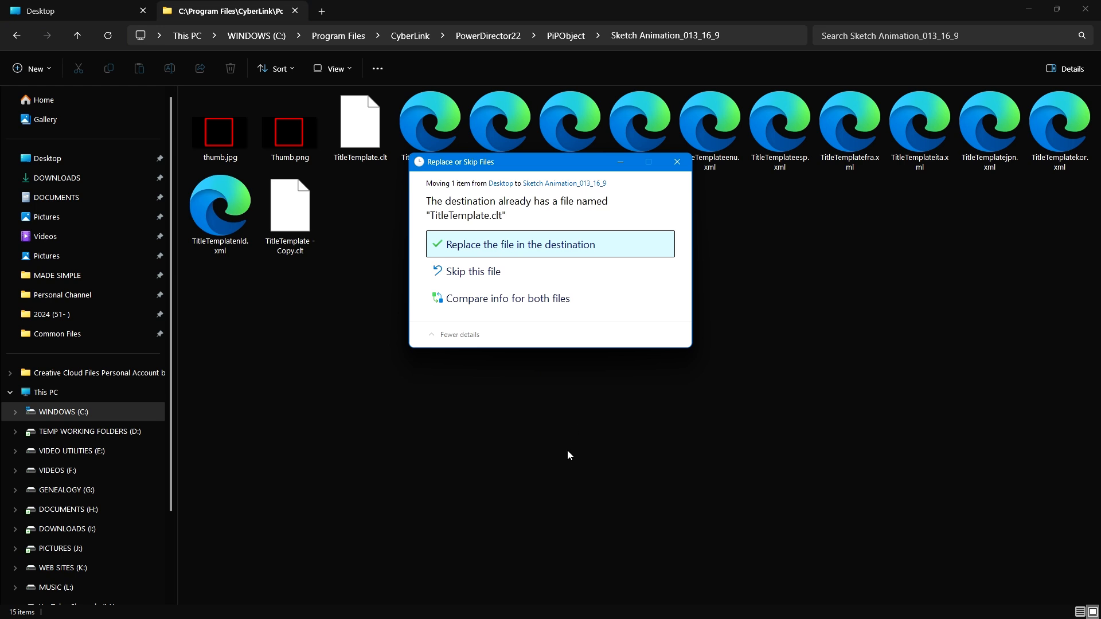
pyautogui.moveTo(528, 247)
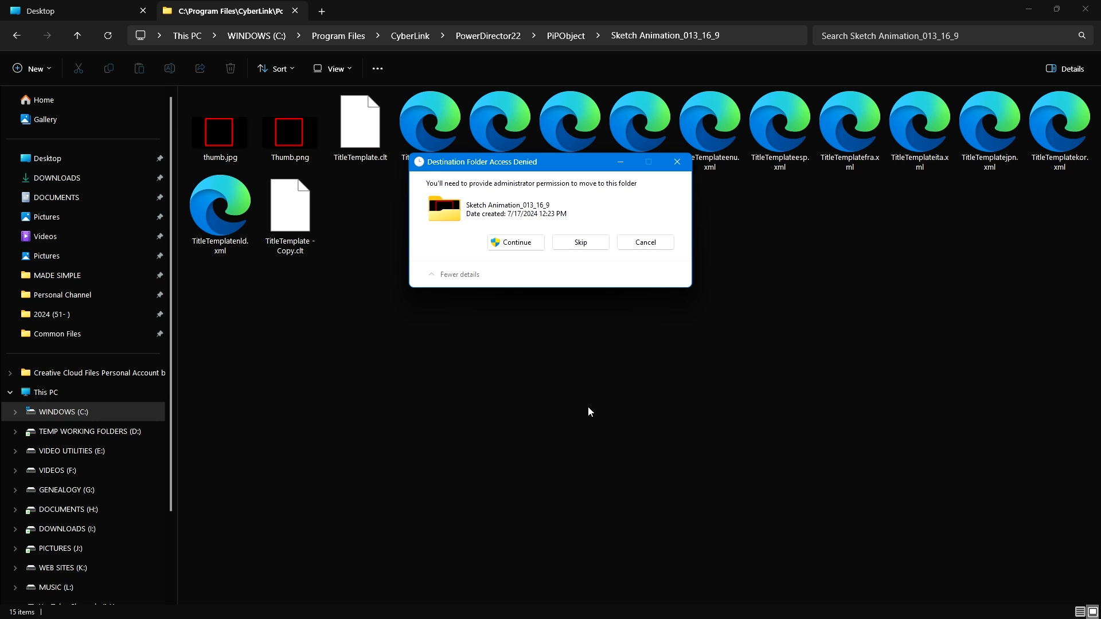
pyautogui.moveTo(511, 340)
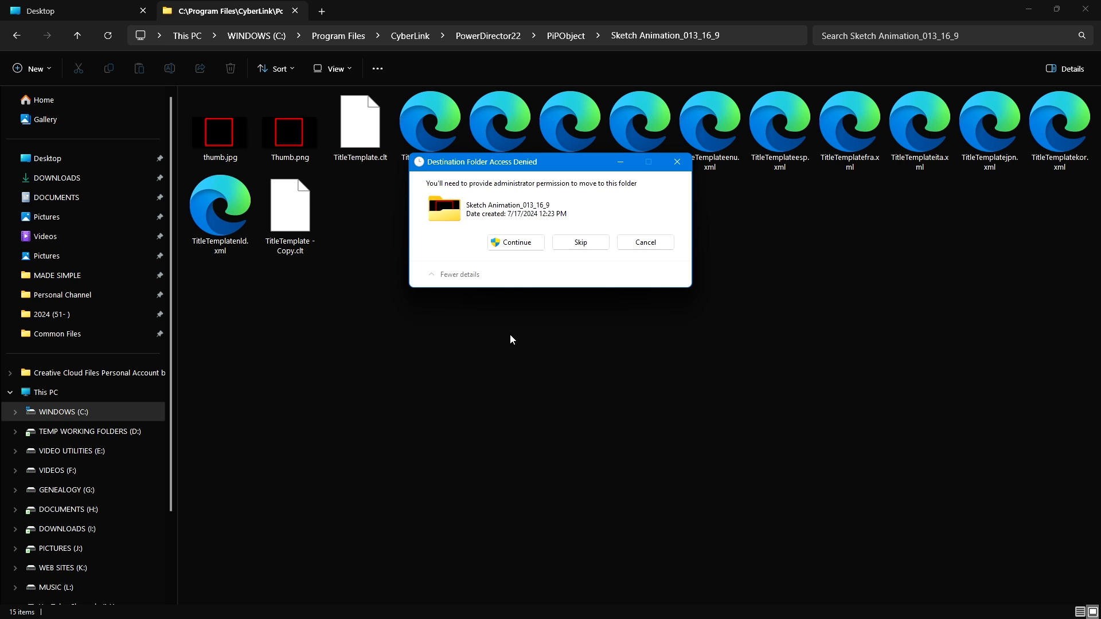
pyautogui.click(515, 242)
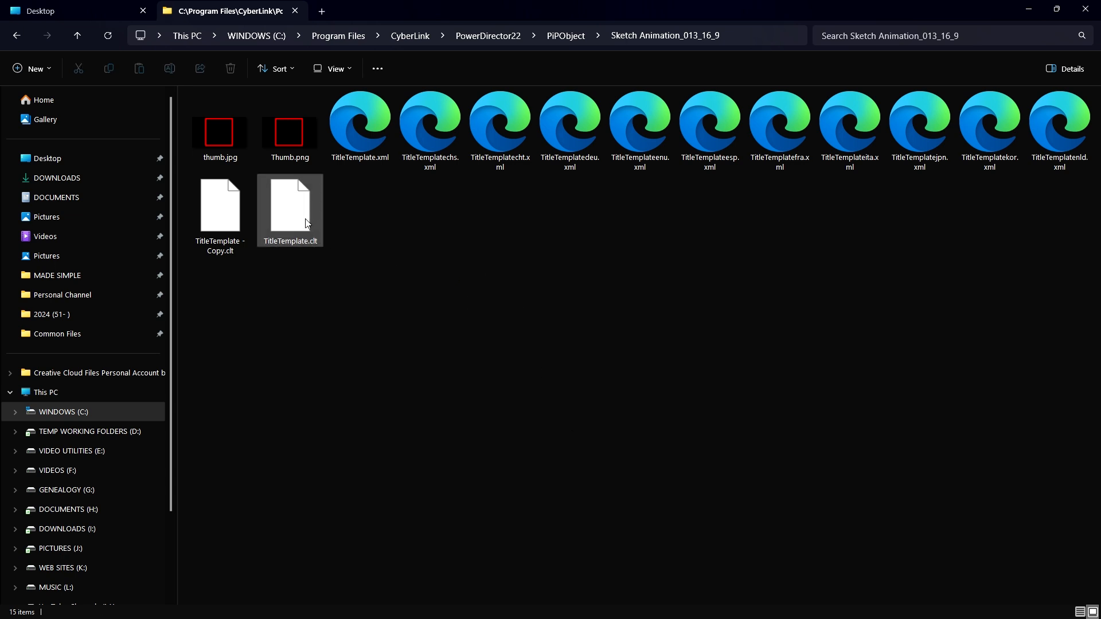
pyautogui.moveTo(295, 218)
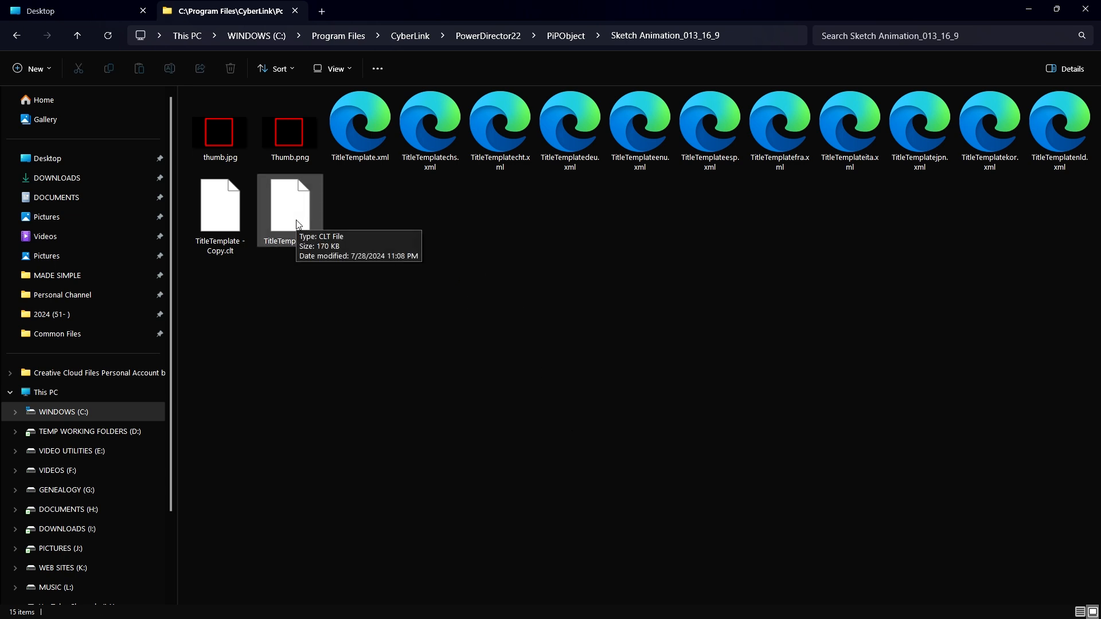
pyautogui.moveTo(317, 229)
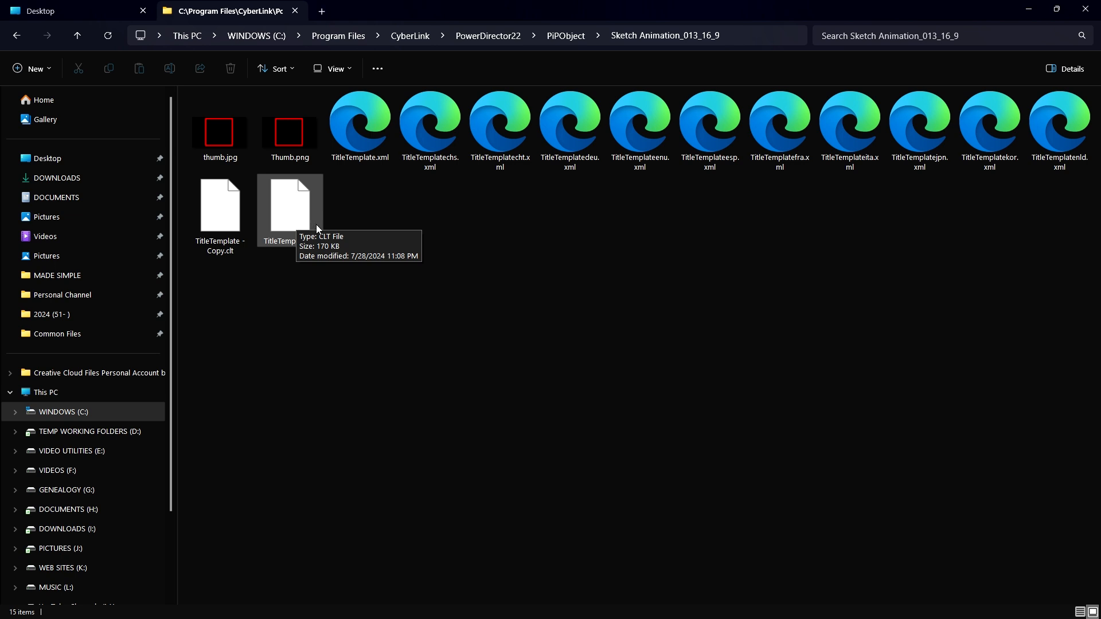
# Return to PowerDirector and place the Sketch Animation 13 sticker on track 2.
pyautogui.press('alt+tab')
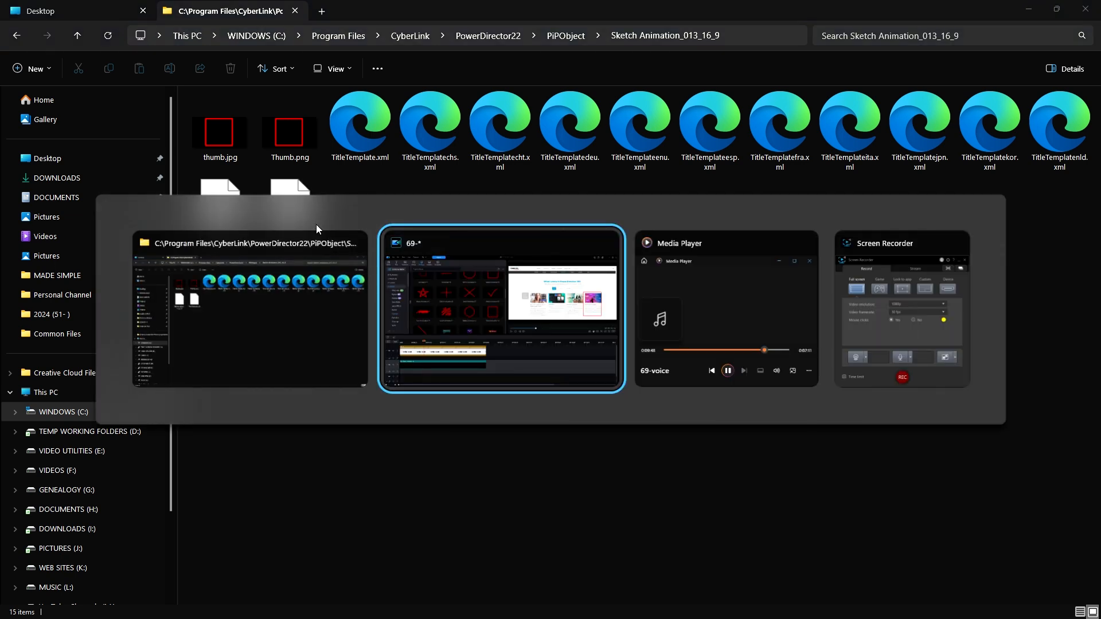
pyautogui.click(501, 309)
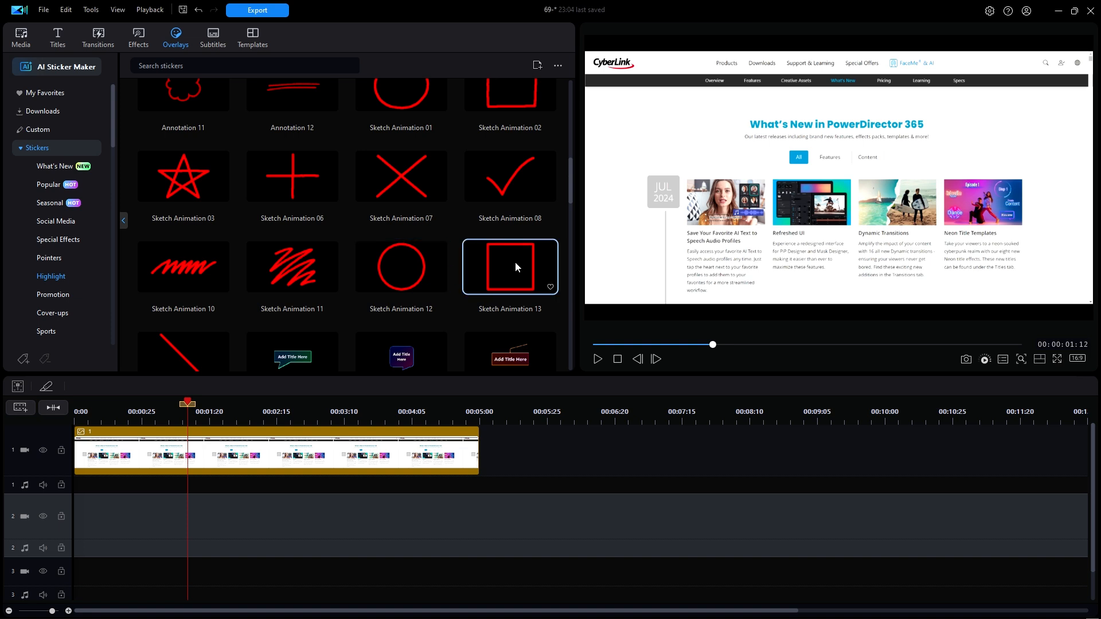
pyautogui.moveTo(454, 272)
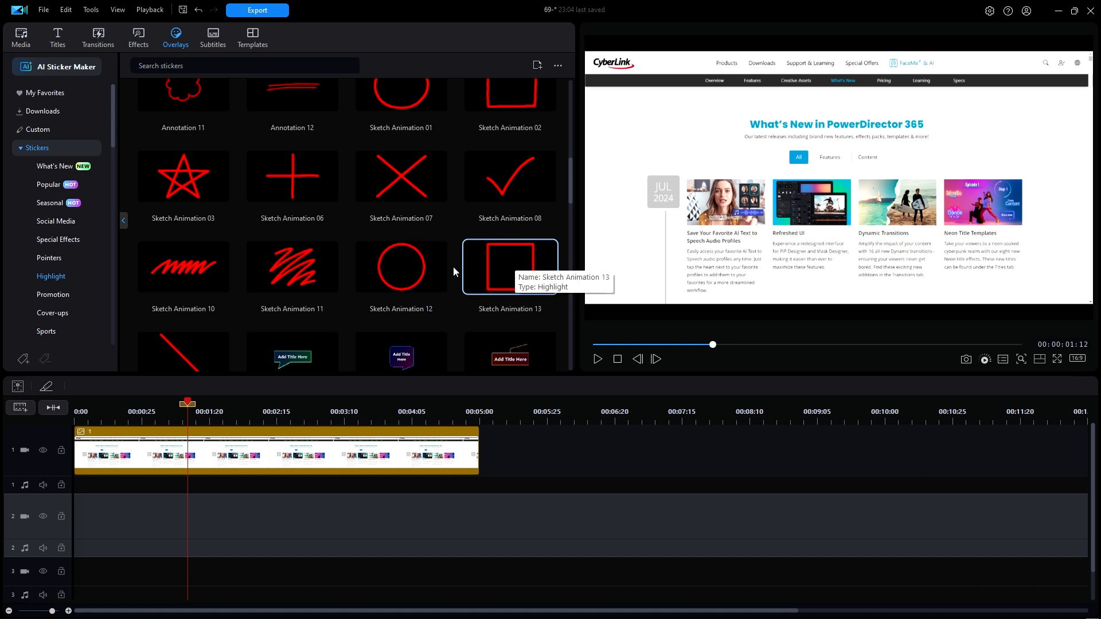
pyautogui.moveTo(505, 265)
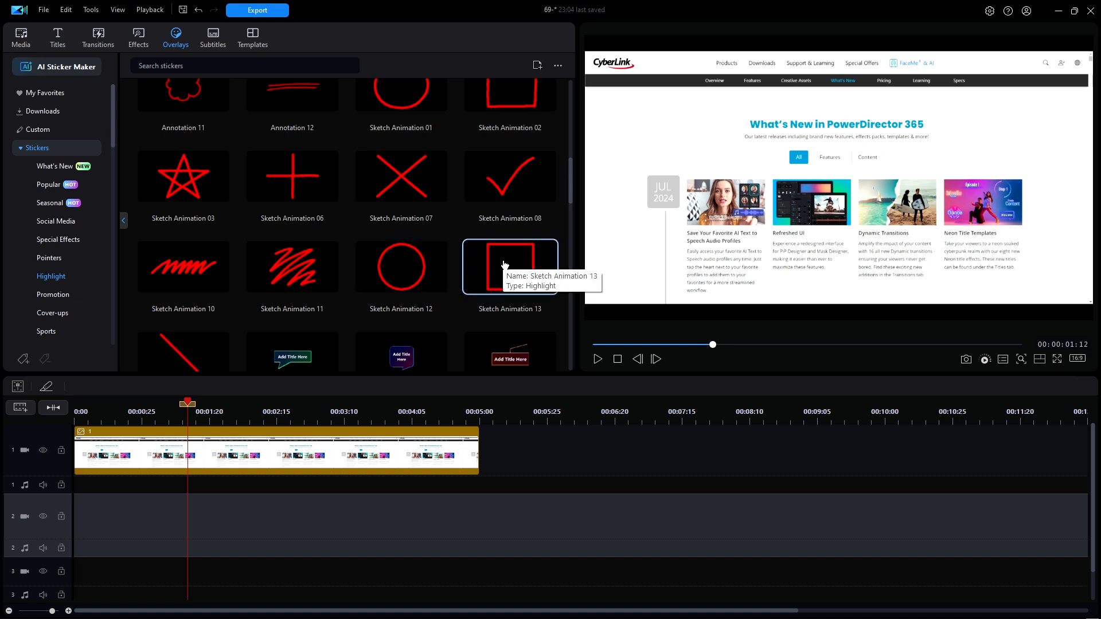
pyautogui.click(510, 266)
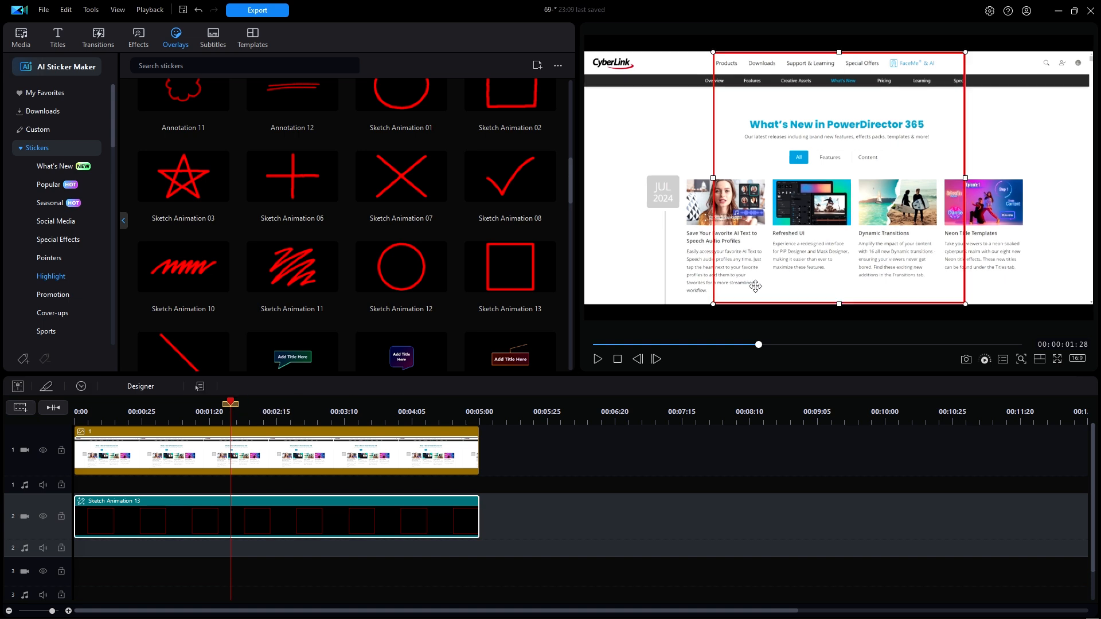
pyautogui.moveTo(778, 270)
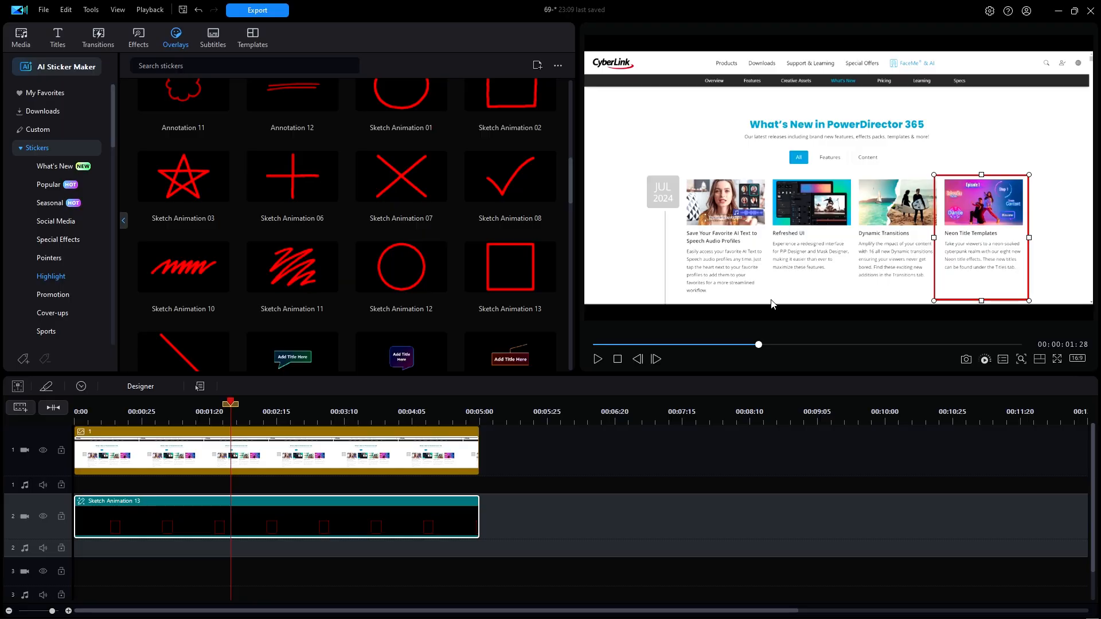
pyautogui.moveTo(510, 267)
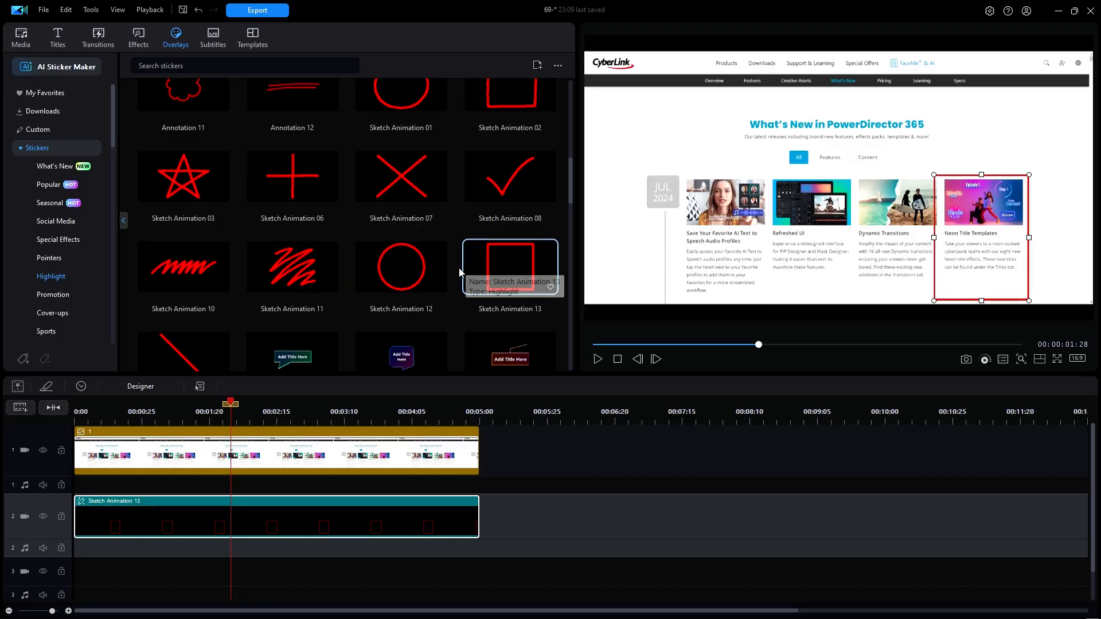
pyautogui.moveTo(390, 267)
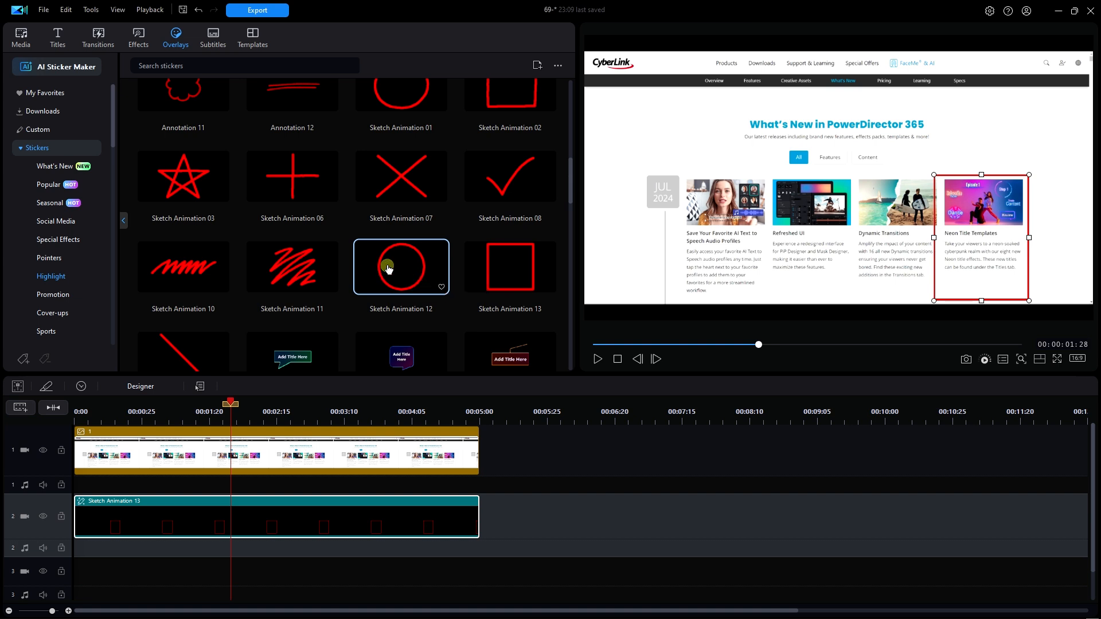
pyautogui.click(401, 267)
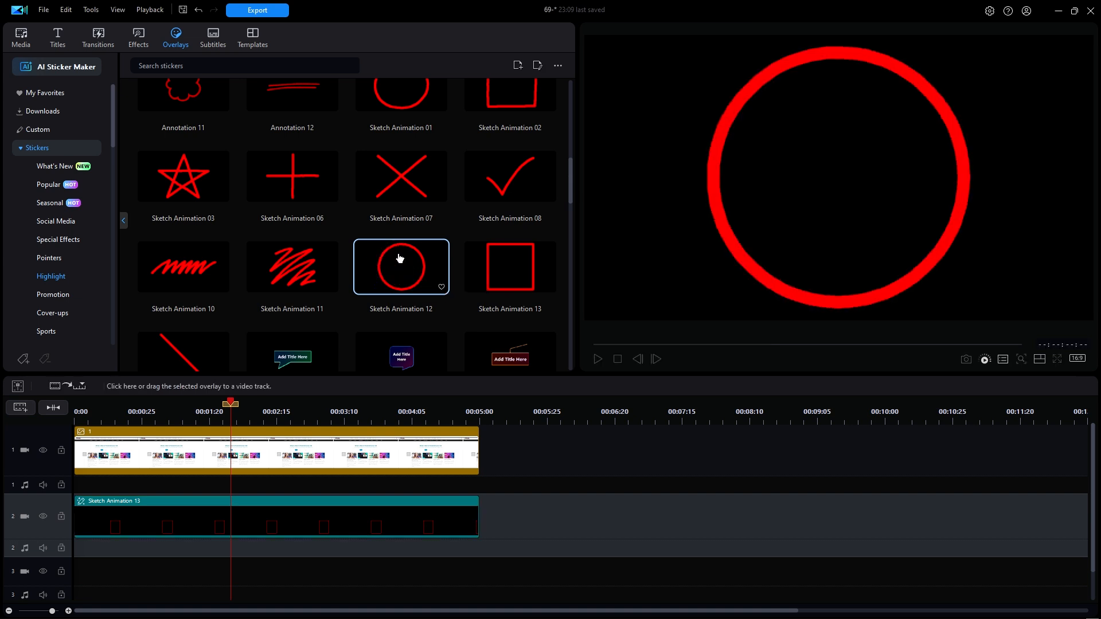
pyautogui.click(509, 94)
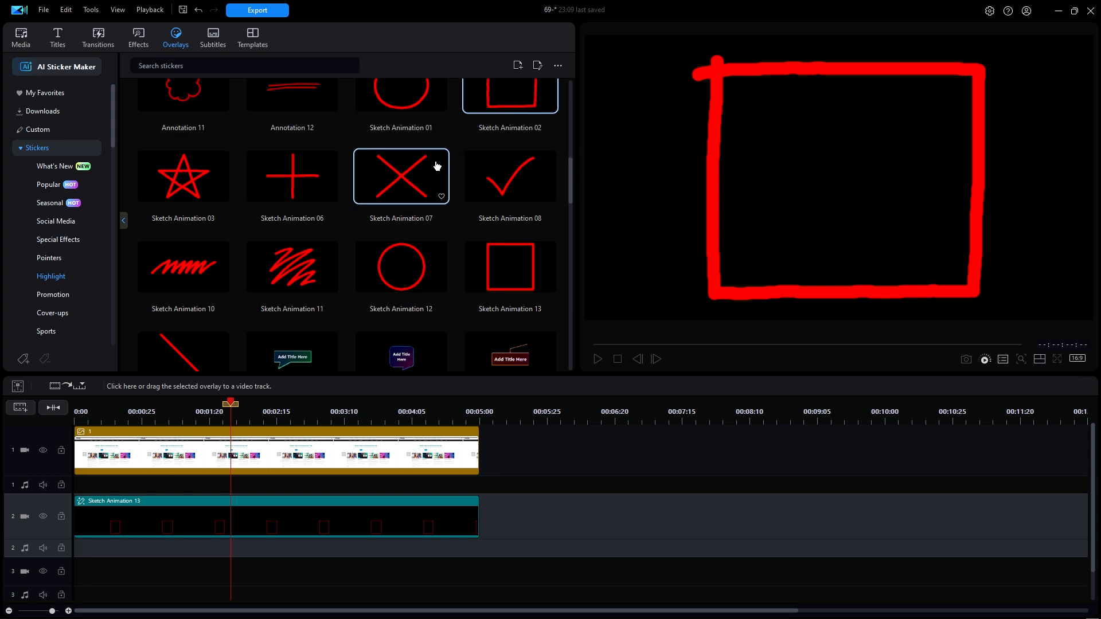
pyautogui.click(292, 176)
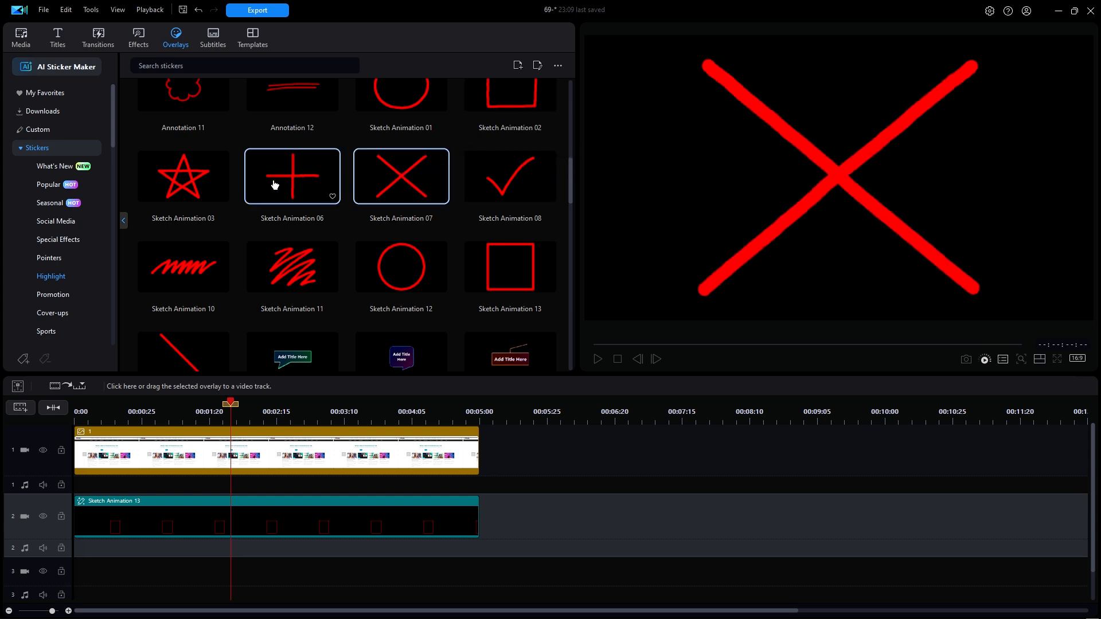
pyautogui.click(182, 176)
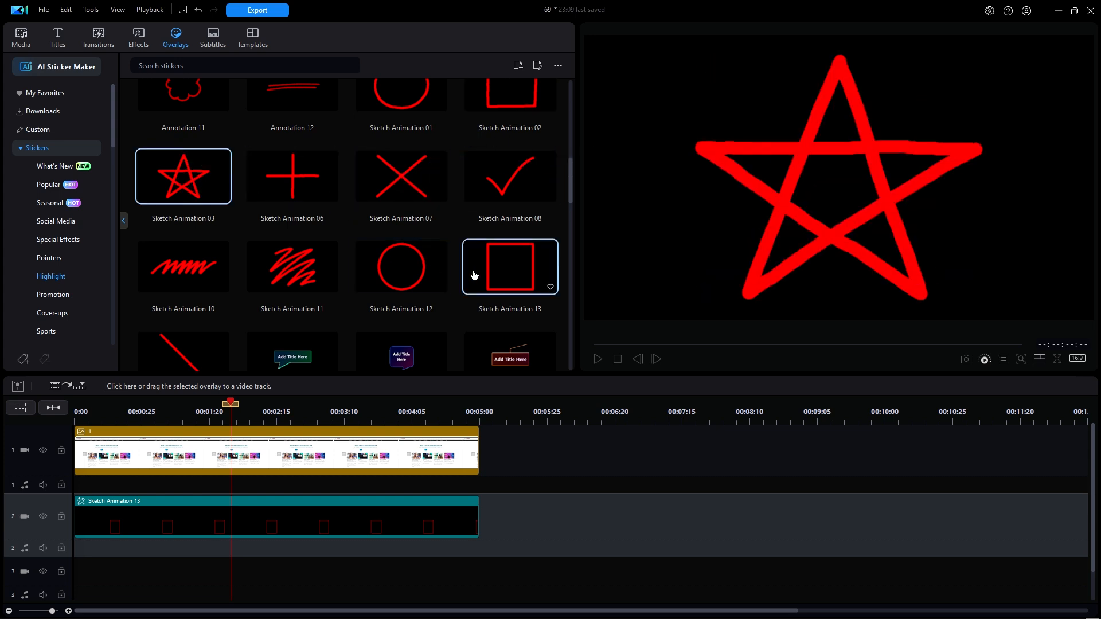
pyautogui.click(510, 266)
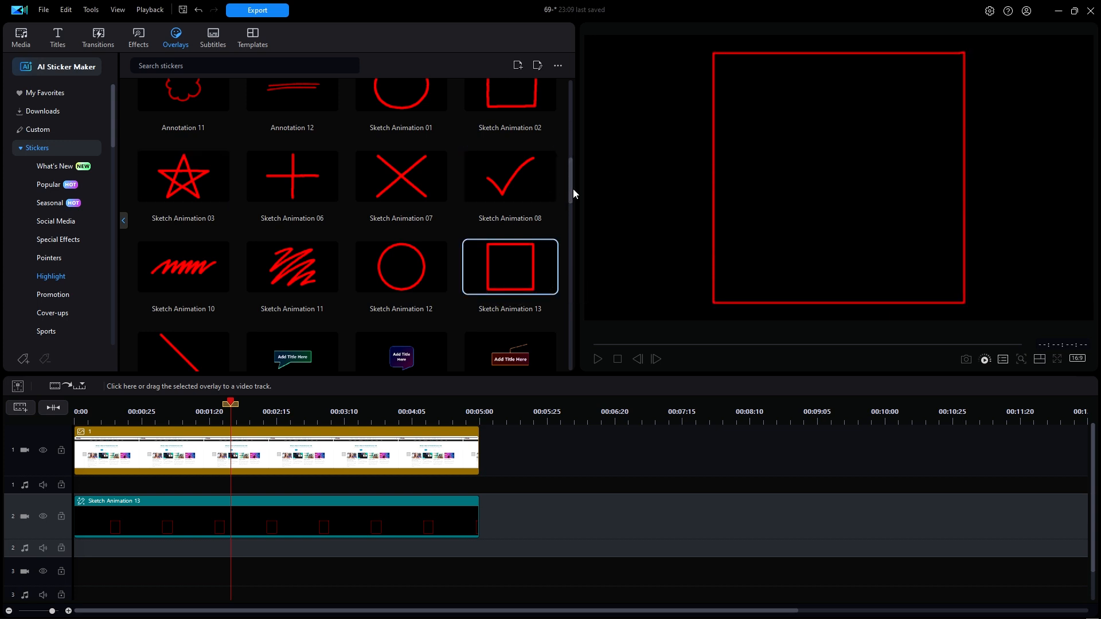
pyautogui.scroll(3)
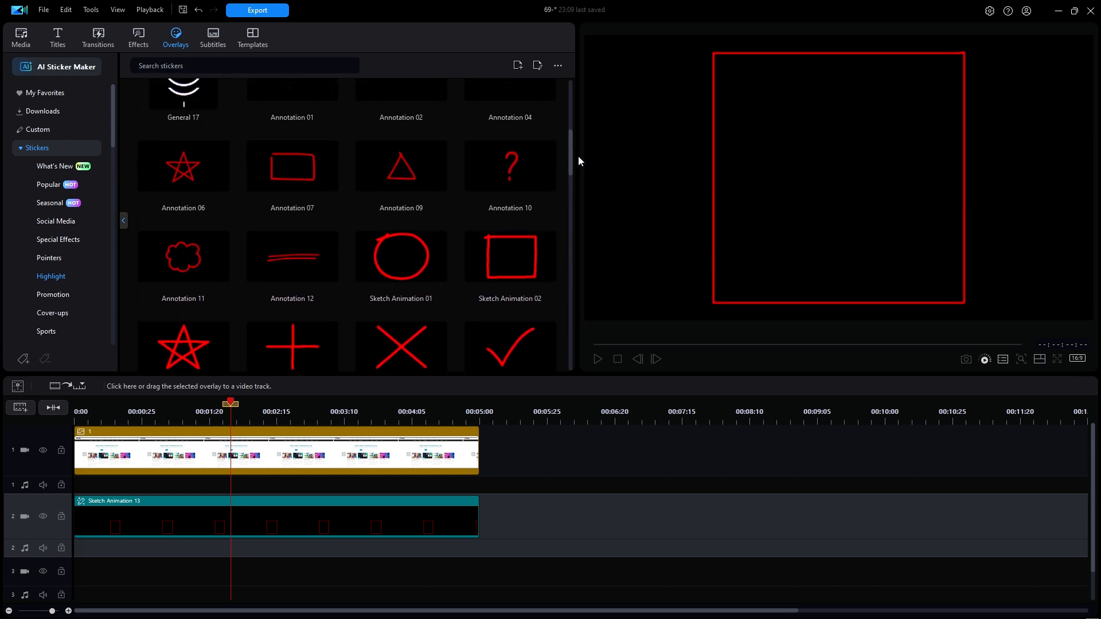
pyautogui.scroll(3)
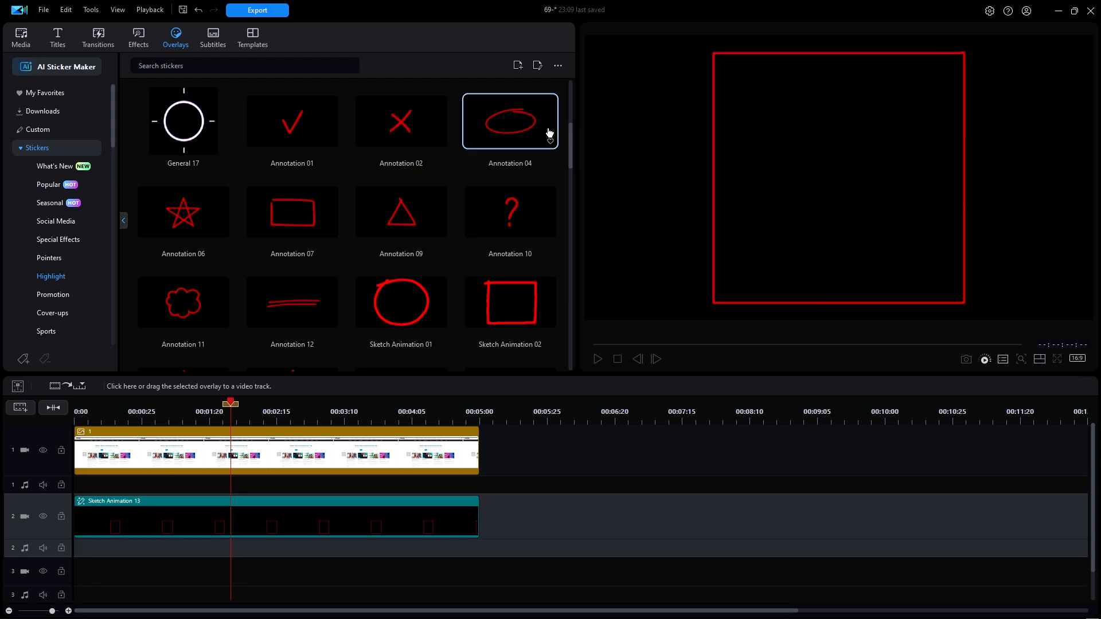
pyautogui.click(510, 121)
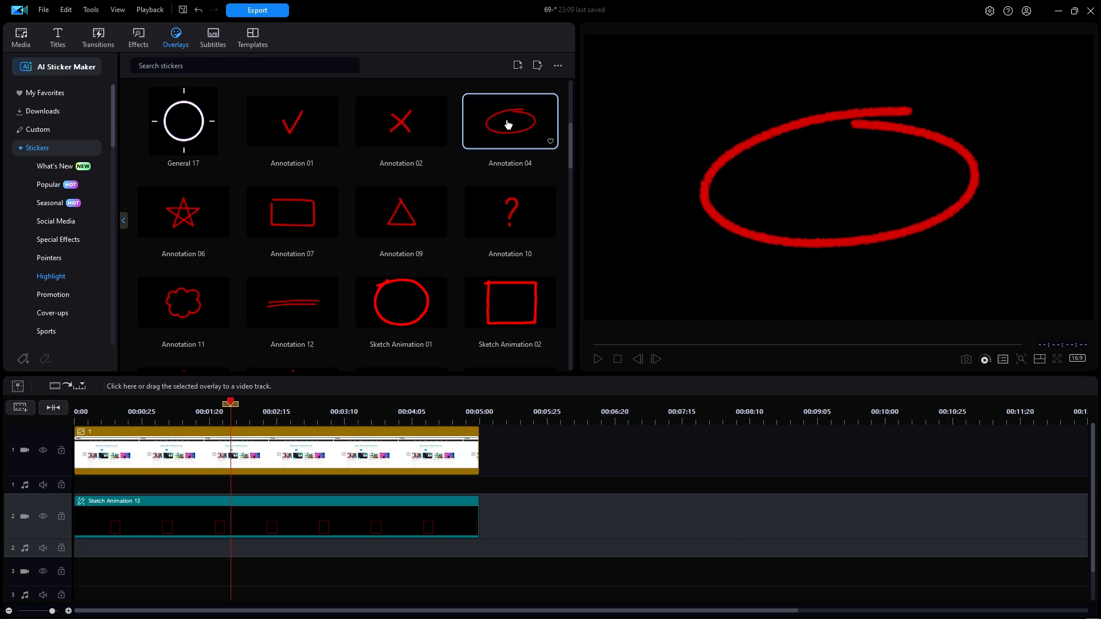
pyautogui.moveTo(458, 147)
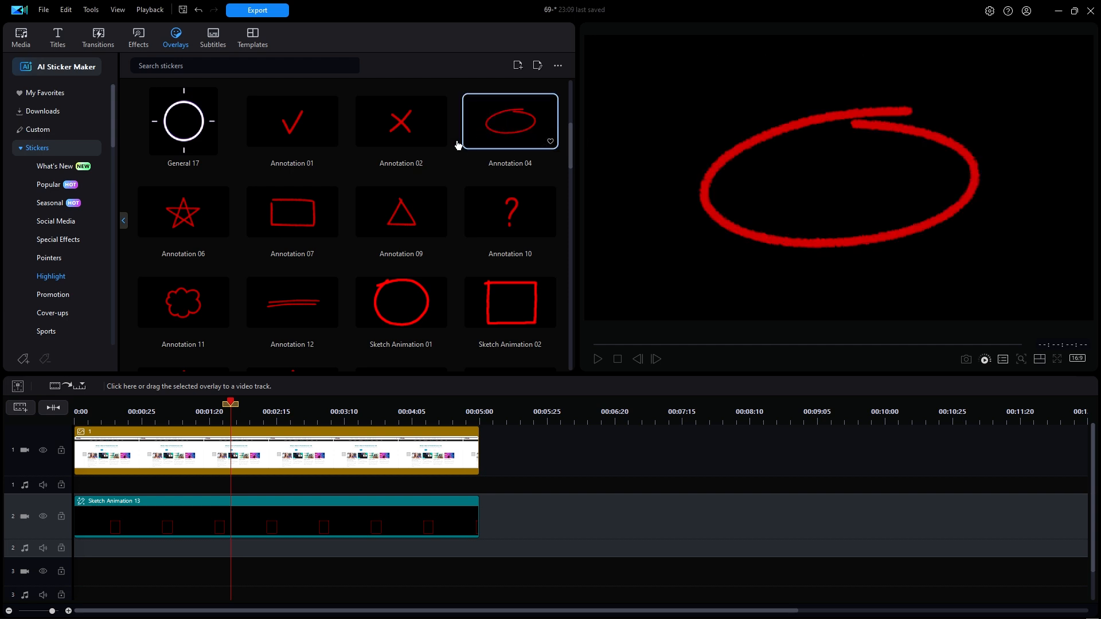
pyautogui.click(291, 212)
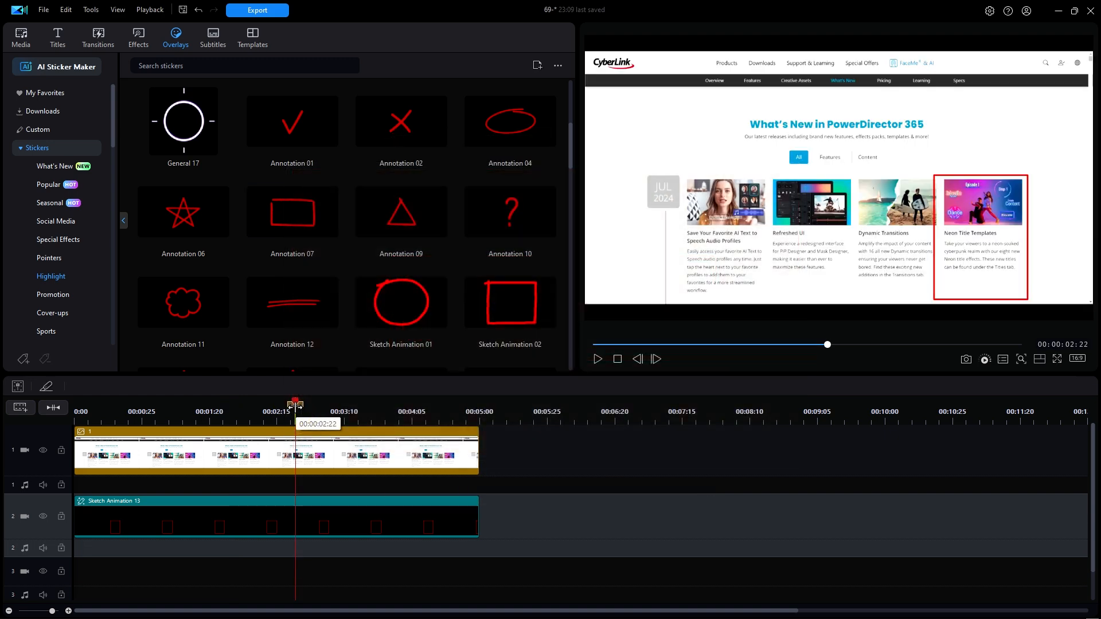
pyautogui.click(597, 359)
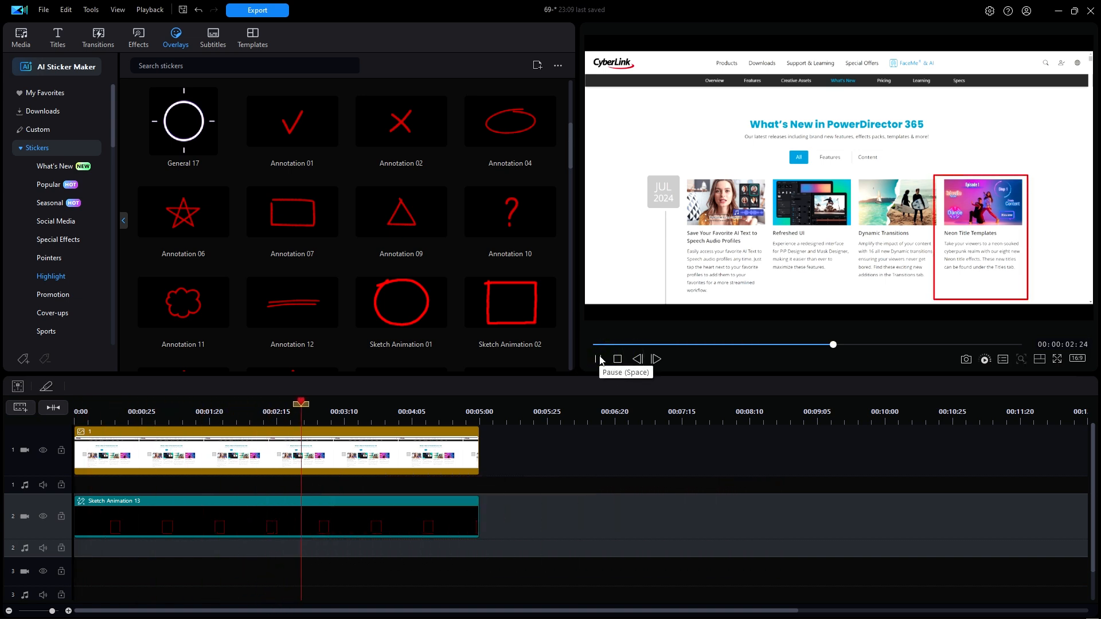
pyautogui.click(597, 359)
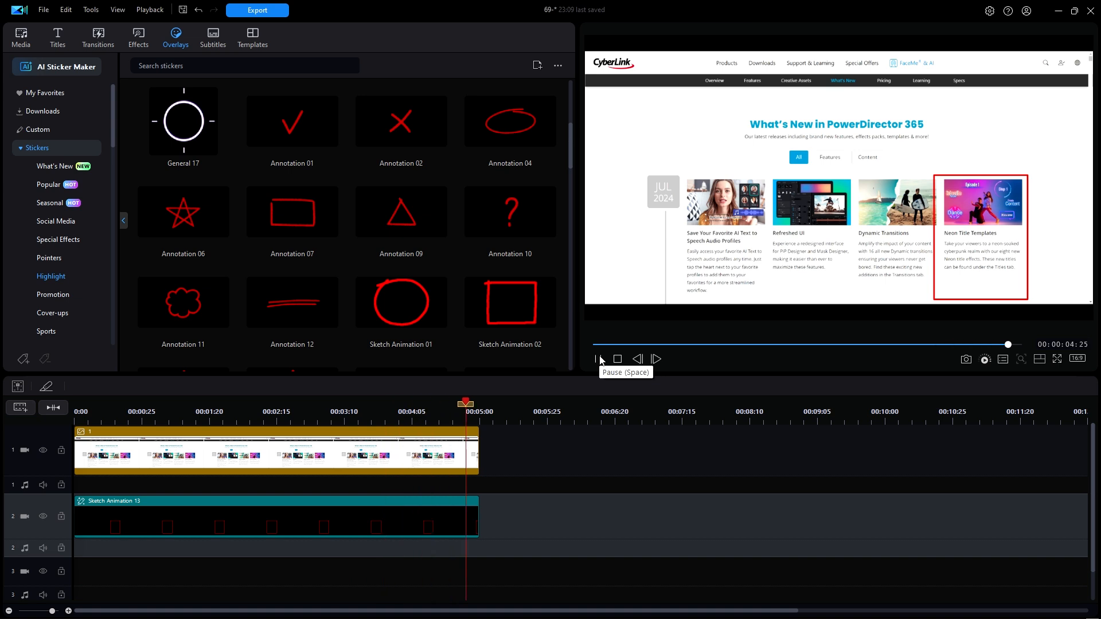
pyautogui.click(617, 359)
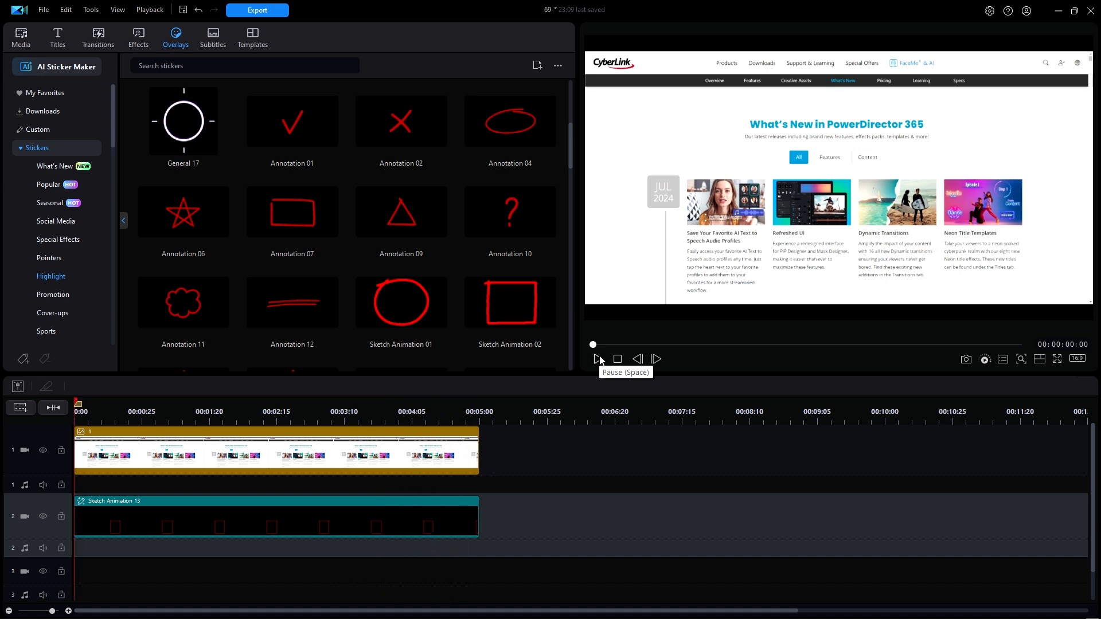